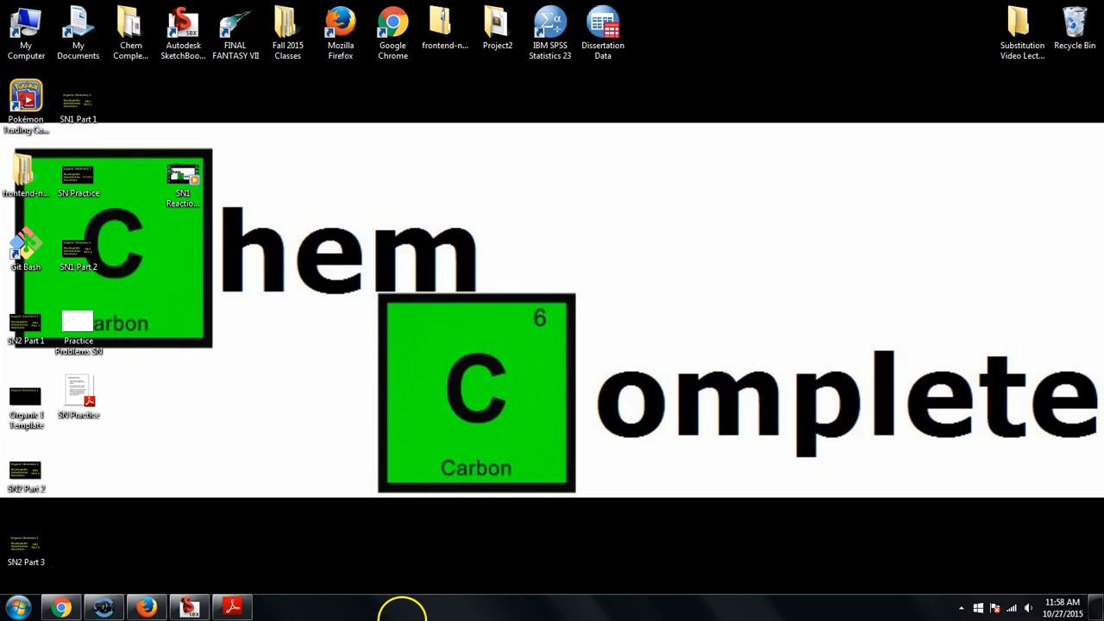
mouse_move(289, 617)
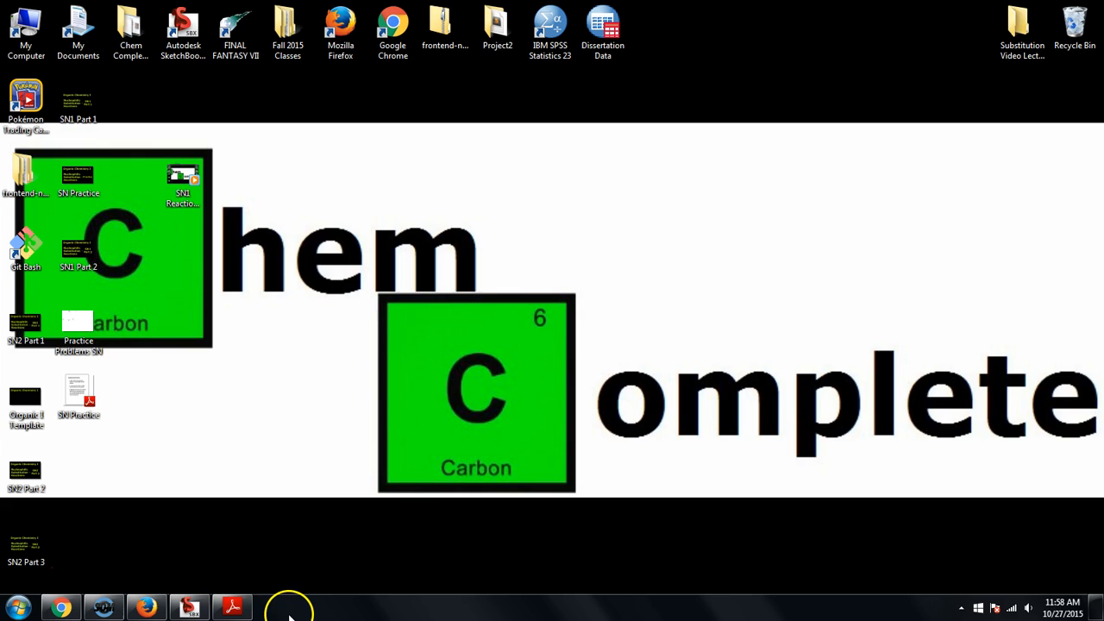
mouse_move(267, 612)
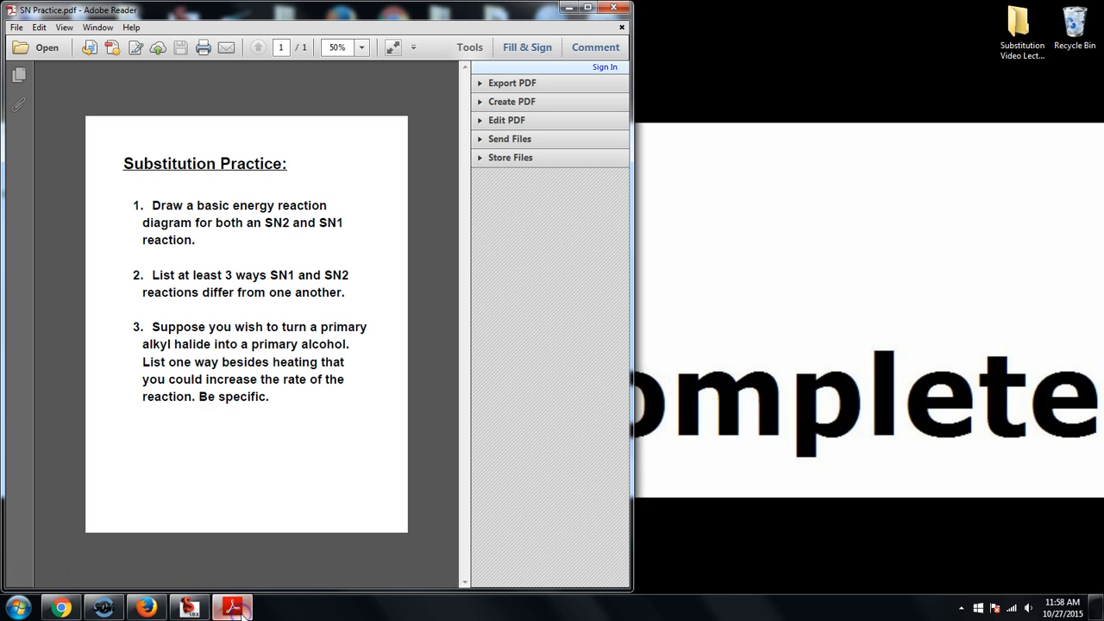
Maximize the SN Practice worksheet window and set the page zoom to 100%.
click(588, 8)
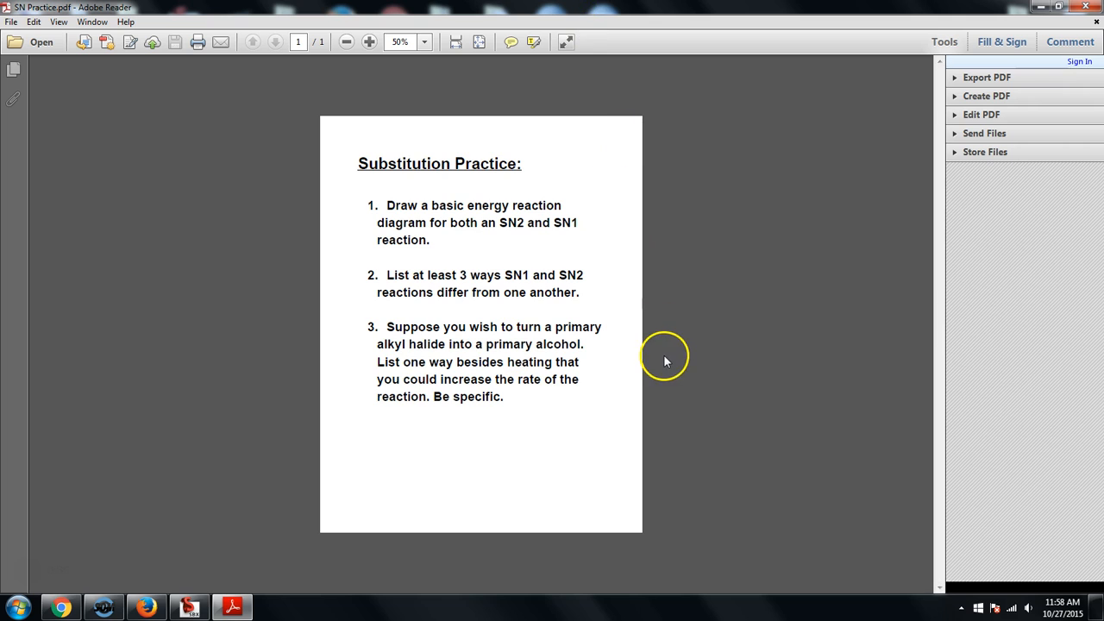
click(424, 42)
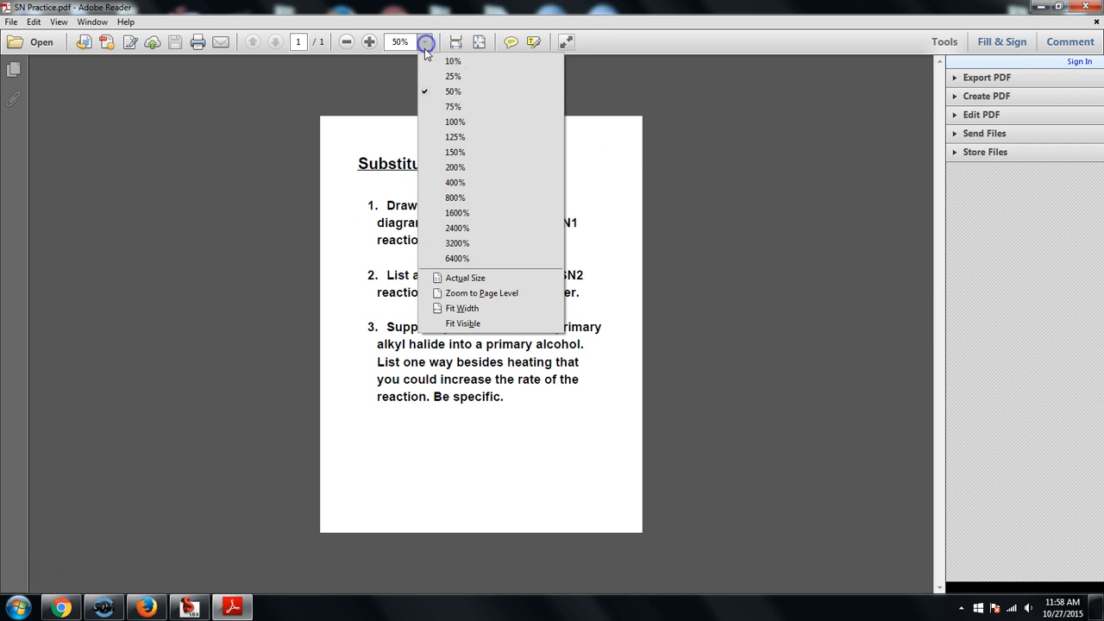
click(454, 121)
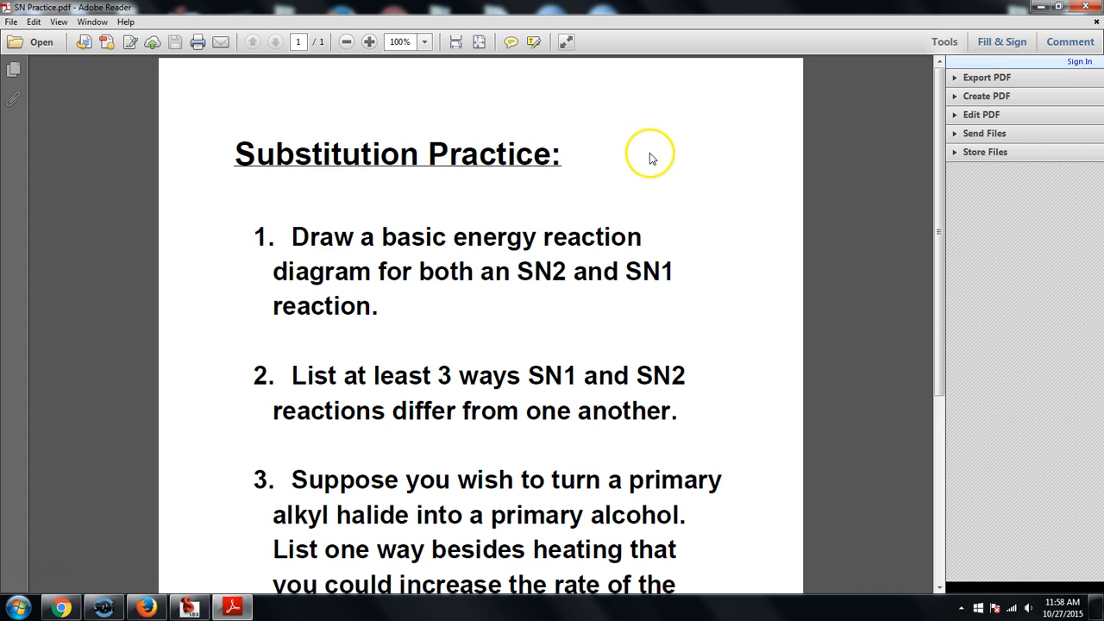
mouse_move(701, 193)
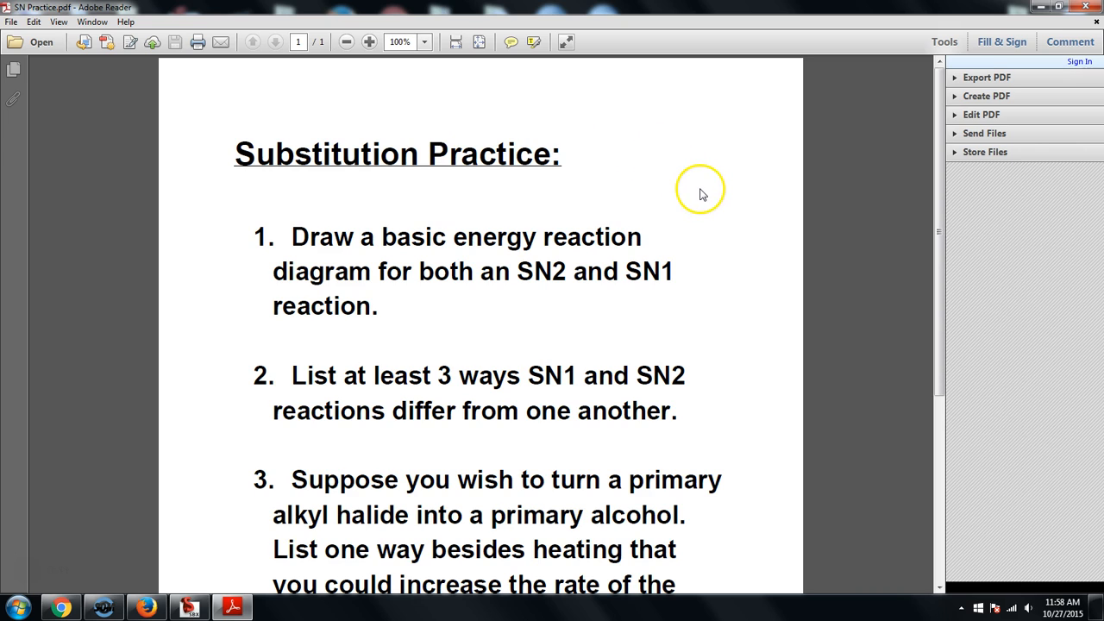
mouse_move(701, 191)
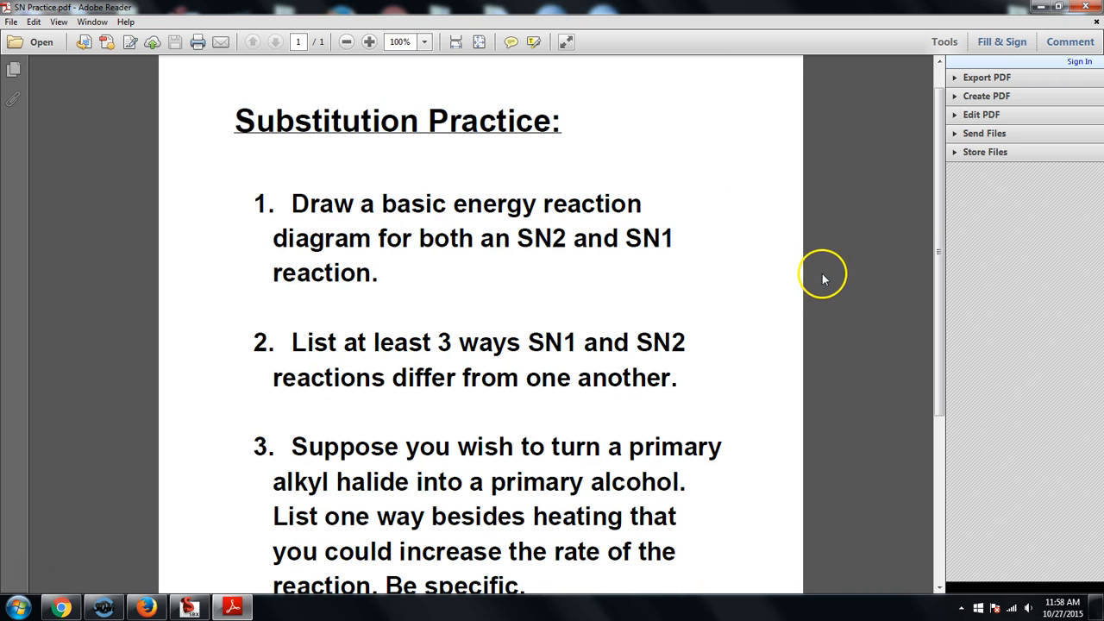
mouse_move(837, 303)
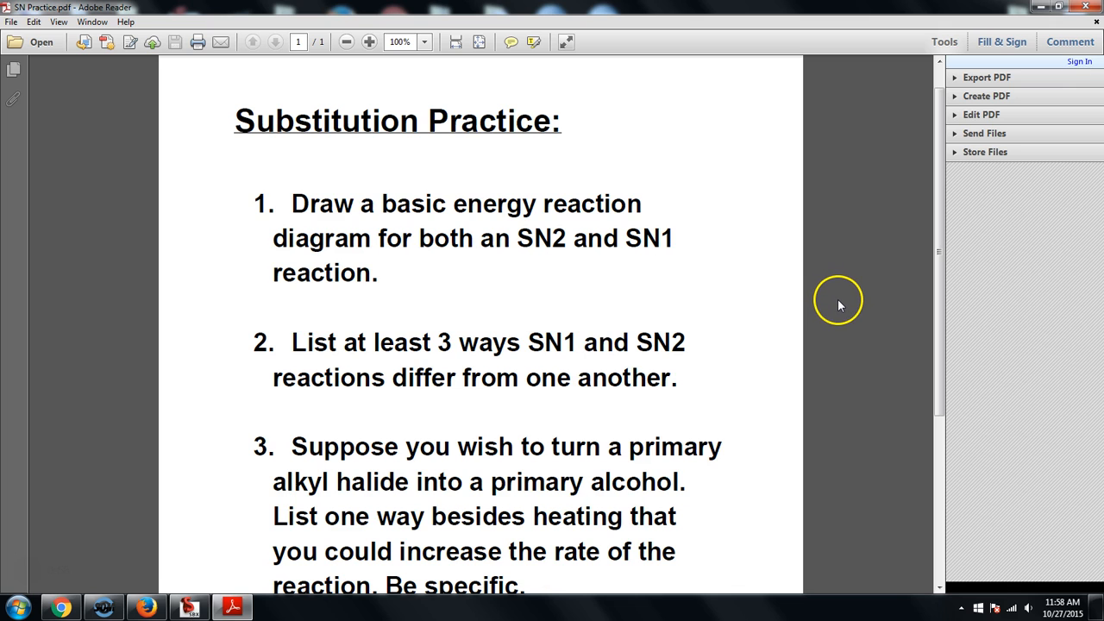
mouse_move(841, 301)
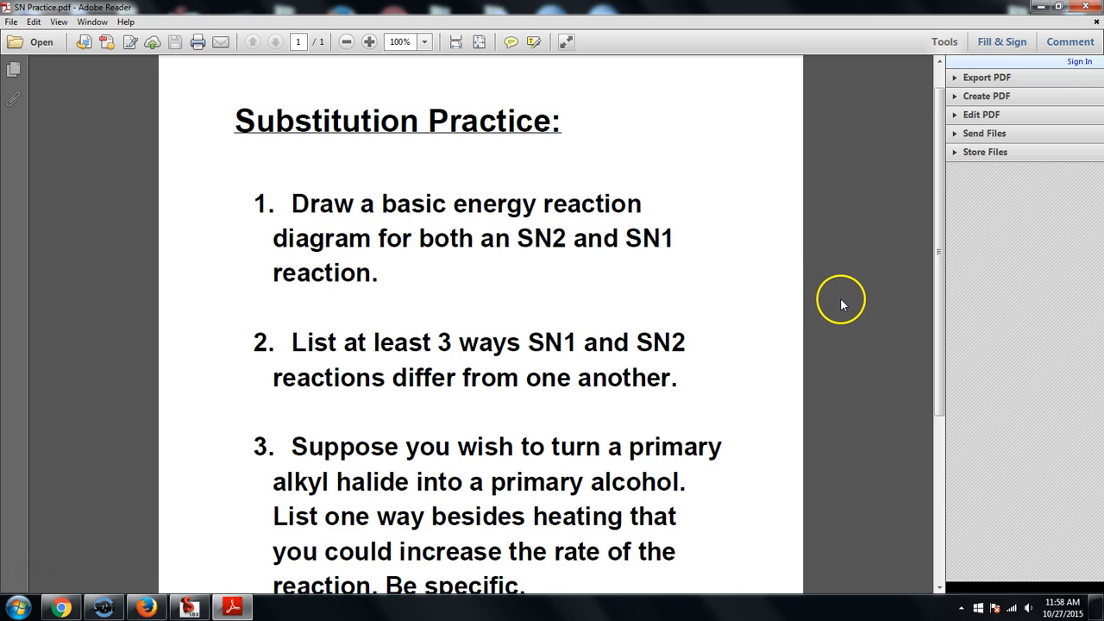
scroll(down, 3)
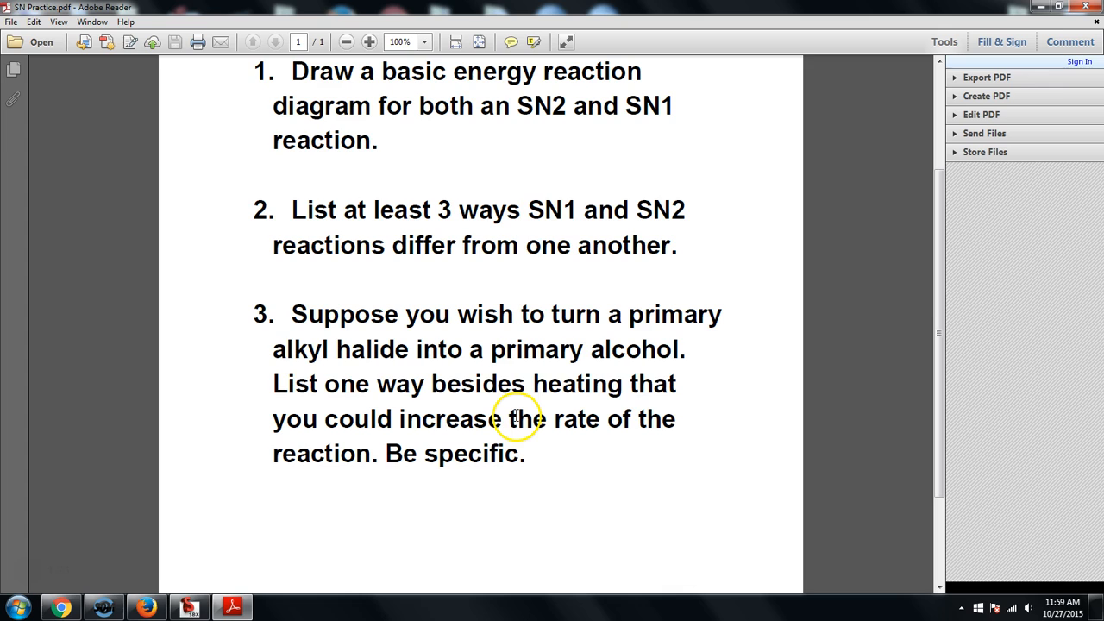
mouse_move(577, 468)
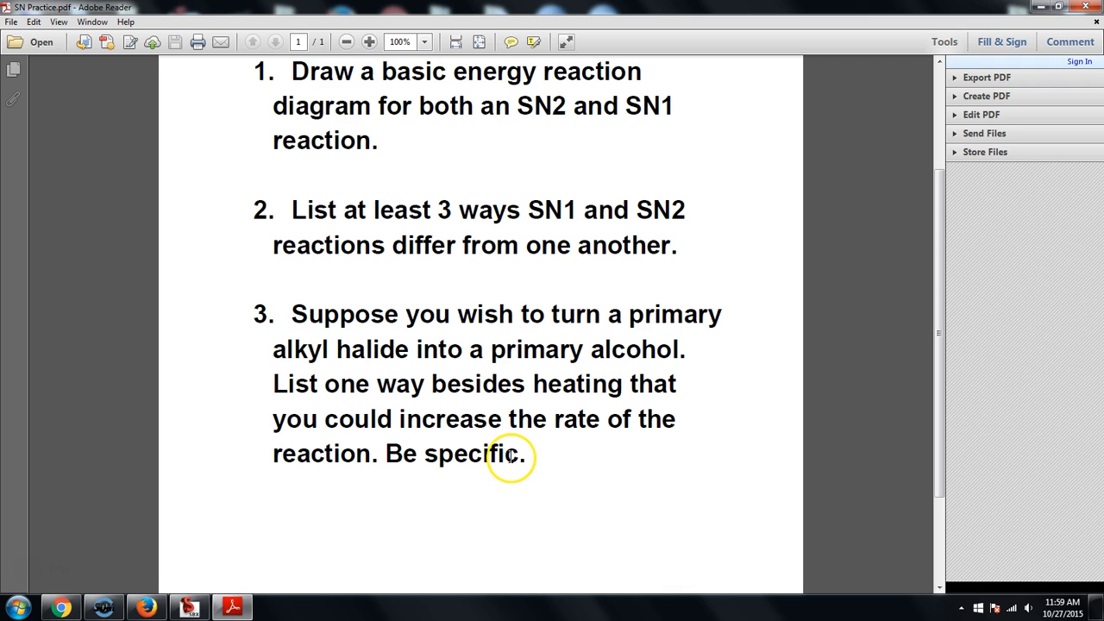
scroll(up, 3)
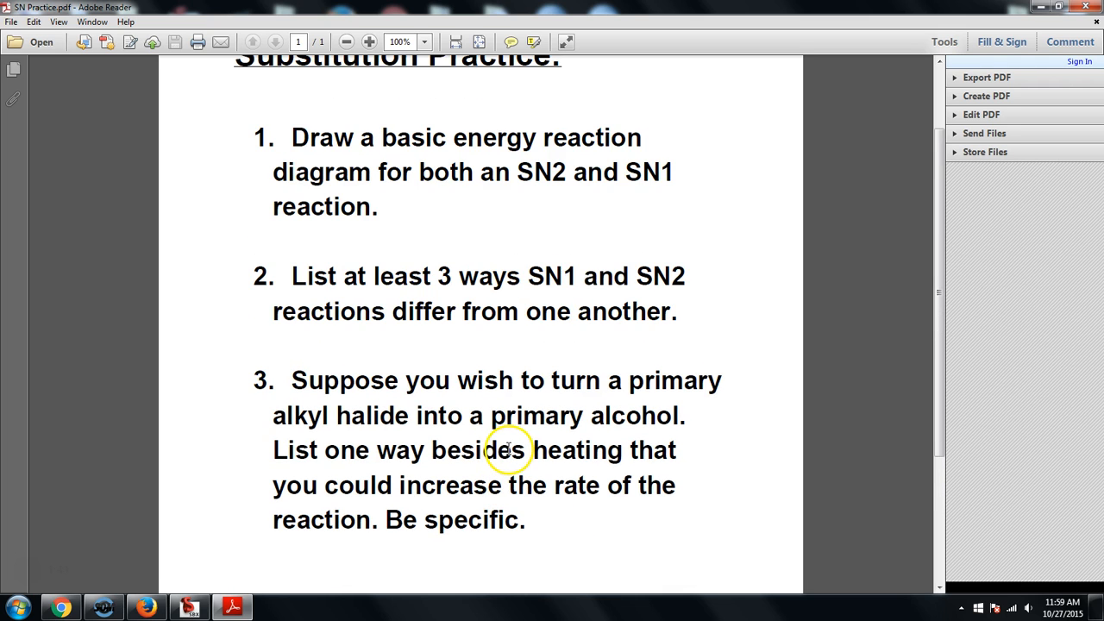
scroll(up, 3)
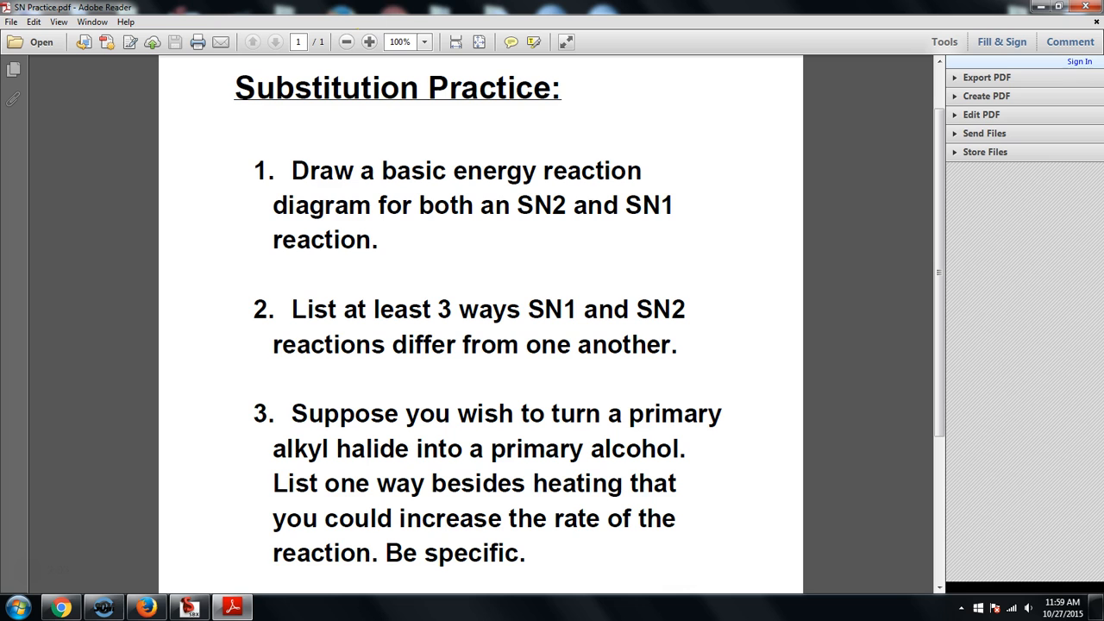
mouse_move(371, 7)
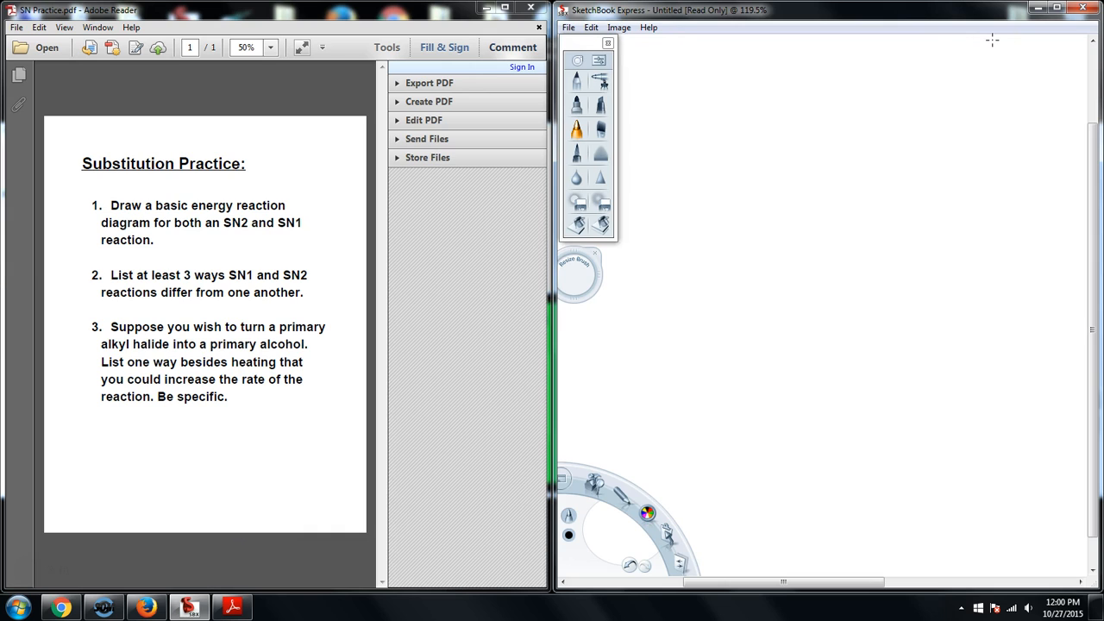
mouse_move(680, 121)
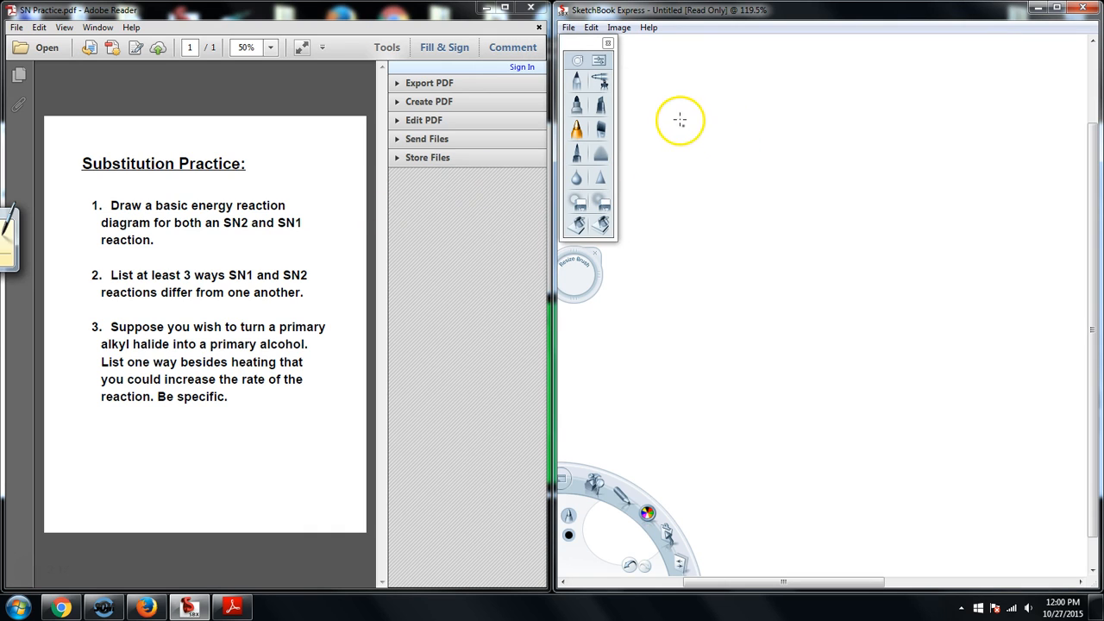
mouse_move(652, 78)
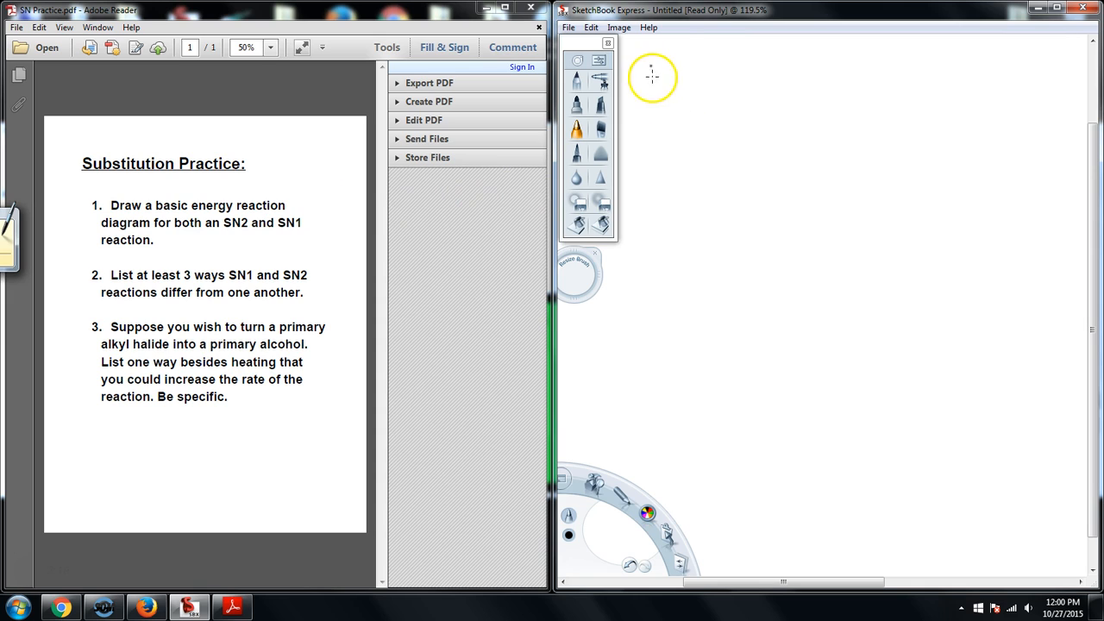
Write the 'SN2:' heading and draw axes labelled E and Rxn Coord.
drag(645, 67, 655, 84)
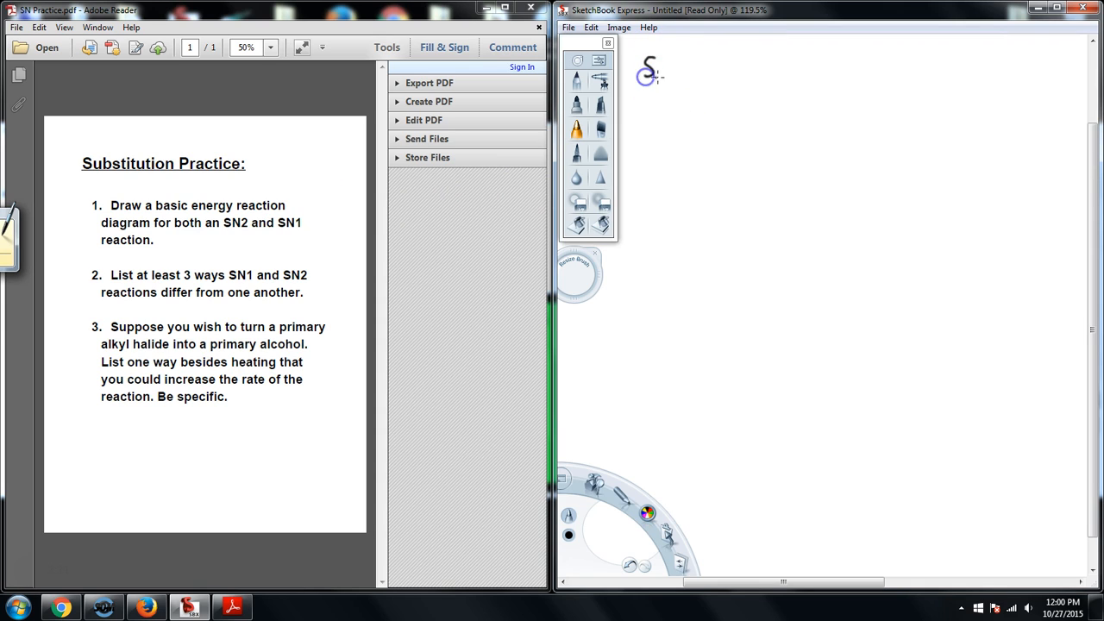
drag(656, 74, 690, 74)
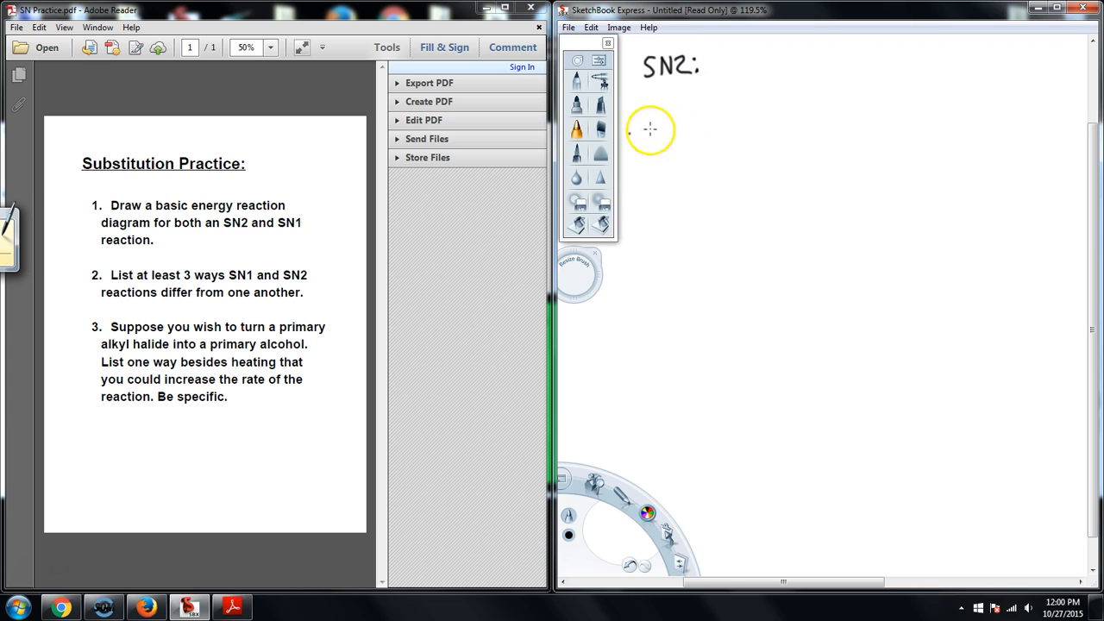
mouse_move(721, 64)
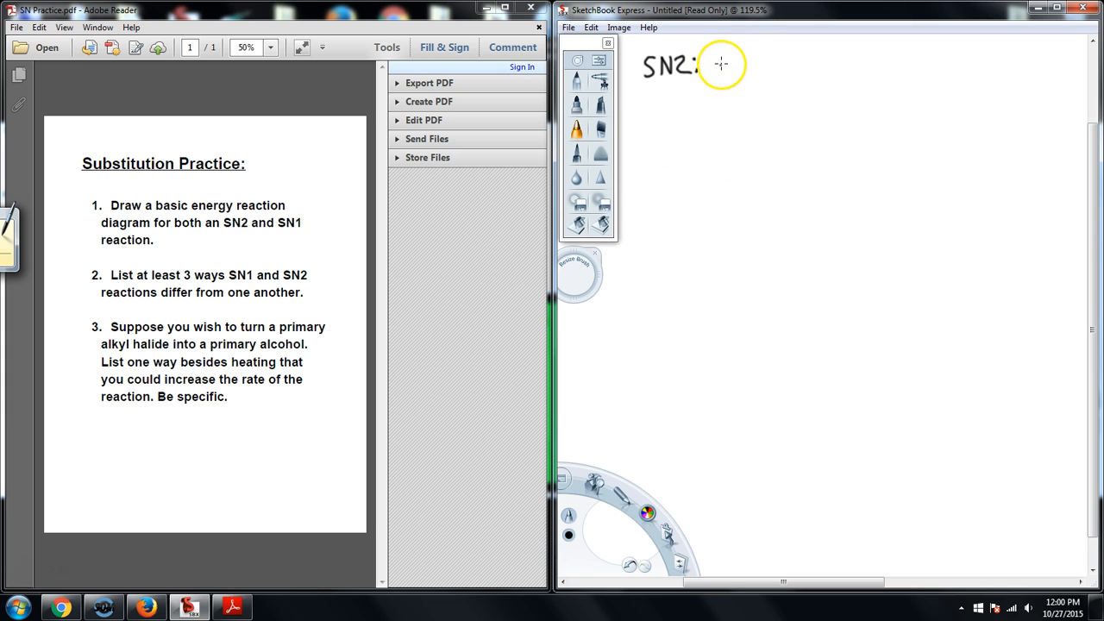
drag(720, 69, 723, 192)
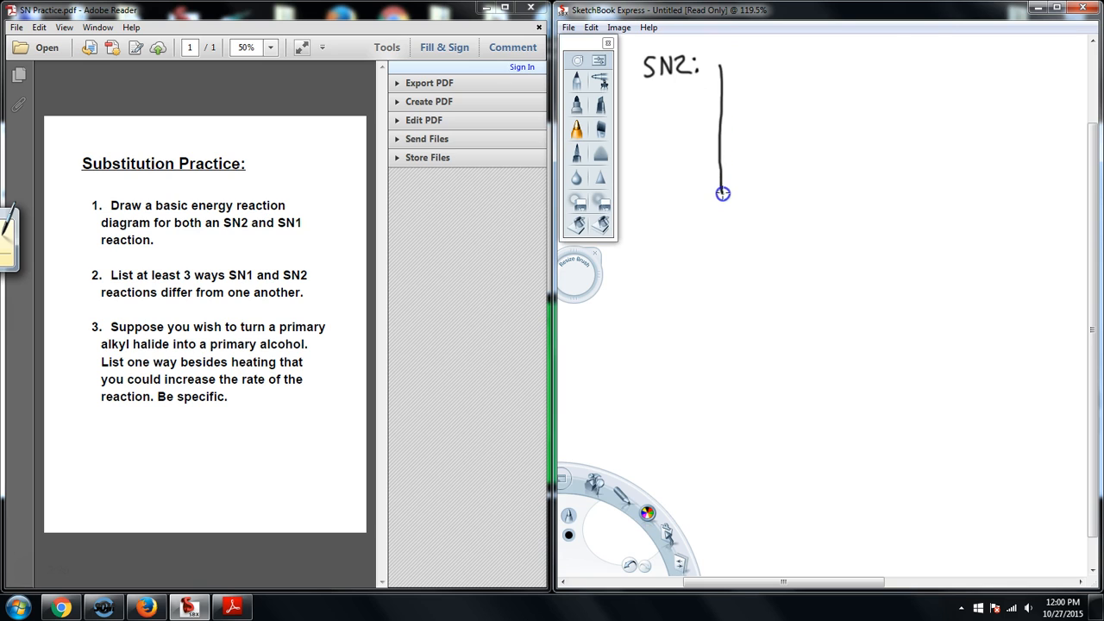
drag(723, 194, 858, 198)
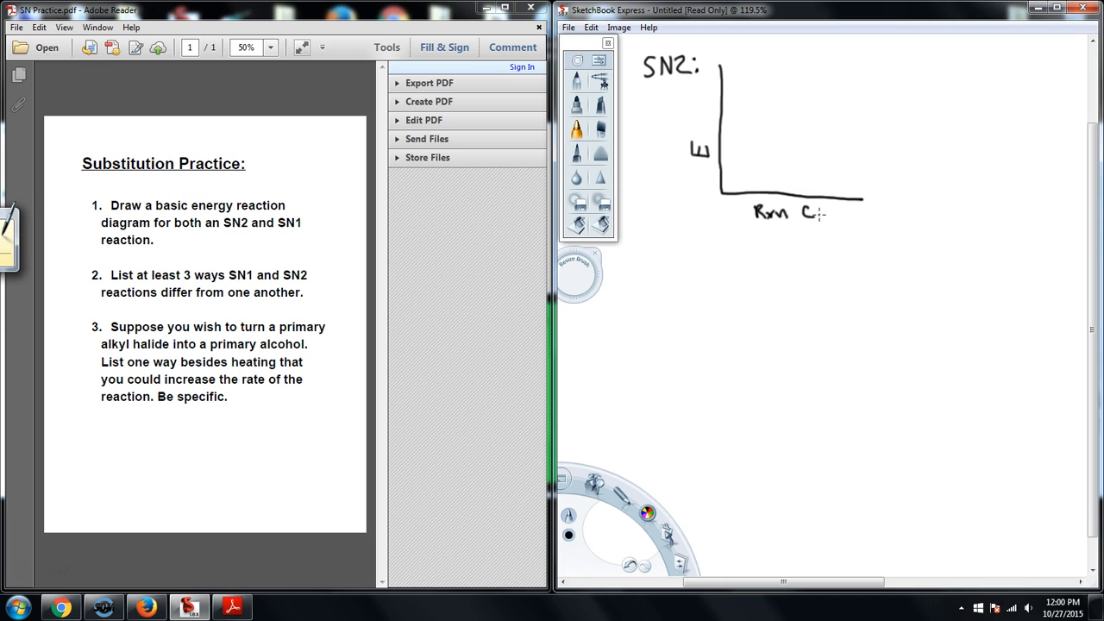
drag(802, 213, 840, 213)
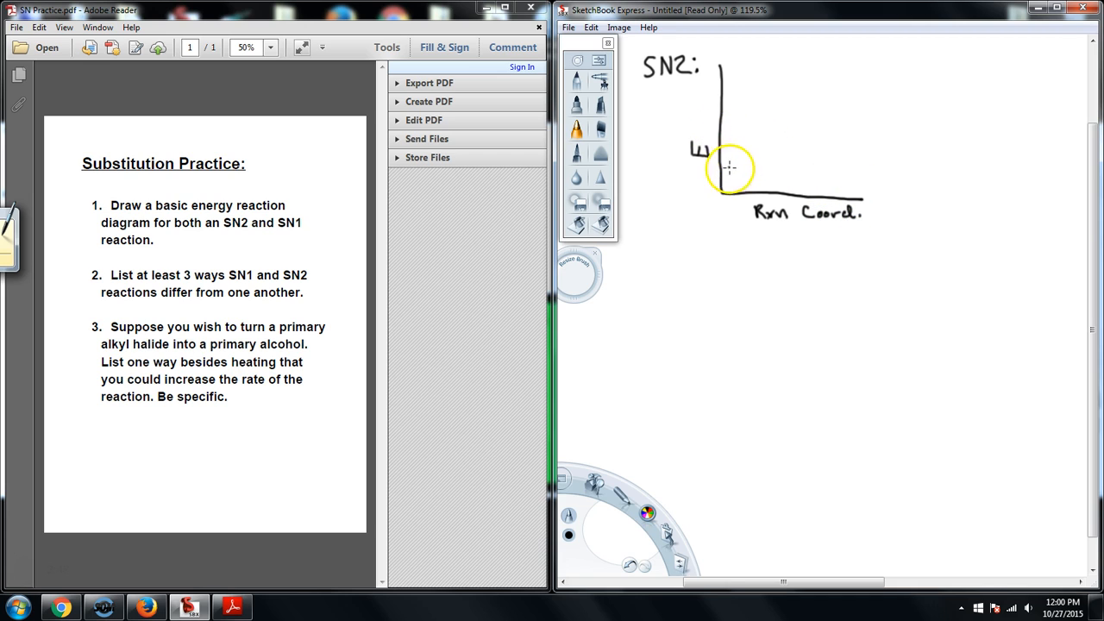
mouse_move(723, 119)
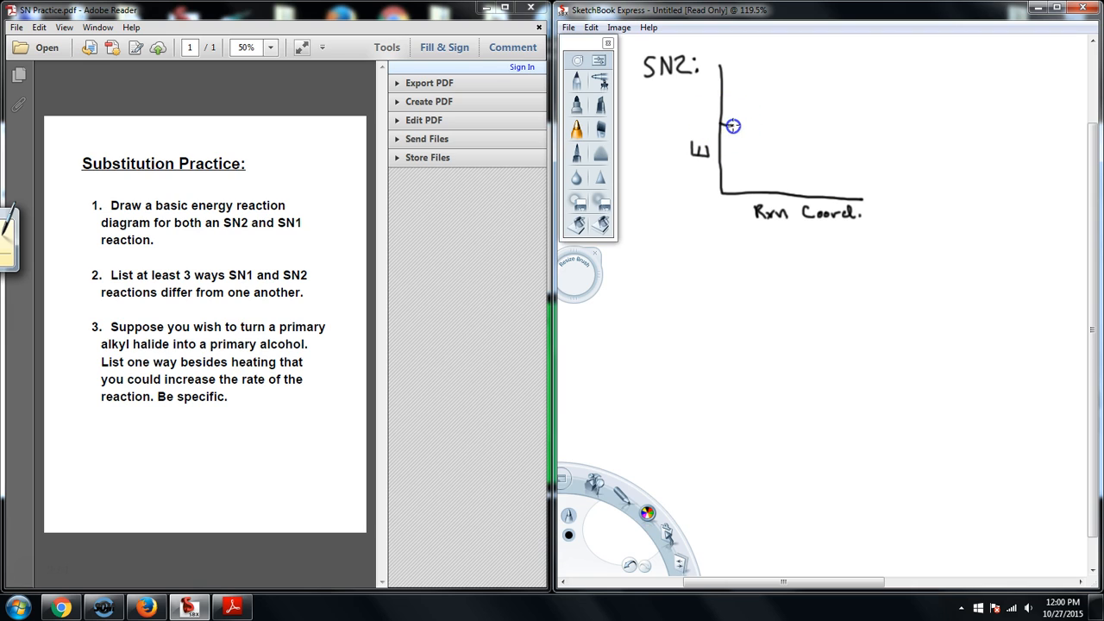
Sketch a single-peak energy curve from reactants down to products.
drag(733, 127, 761, 96)
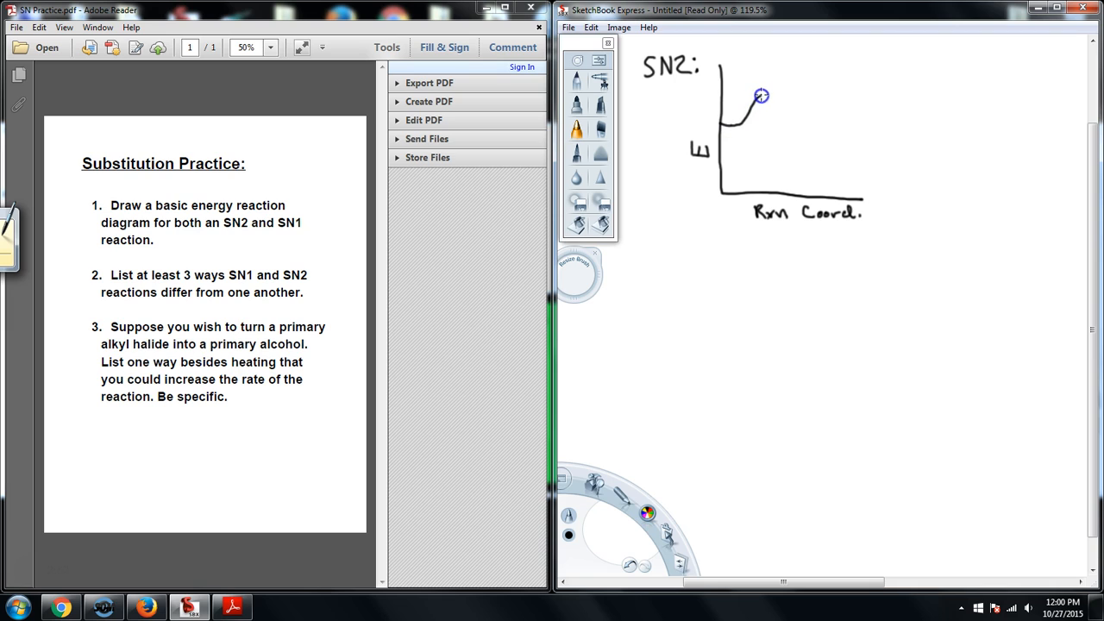
drag(760, 96, 800, 141)
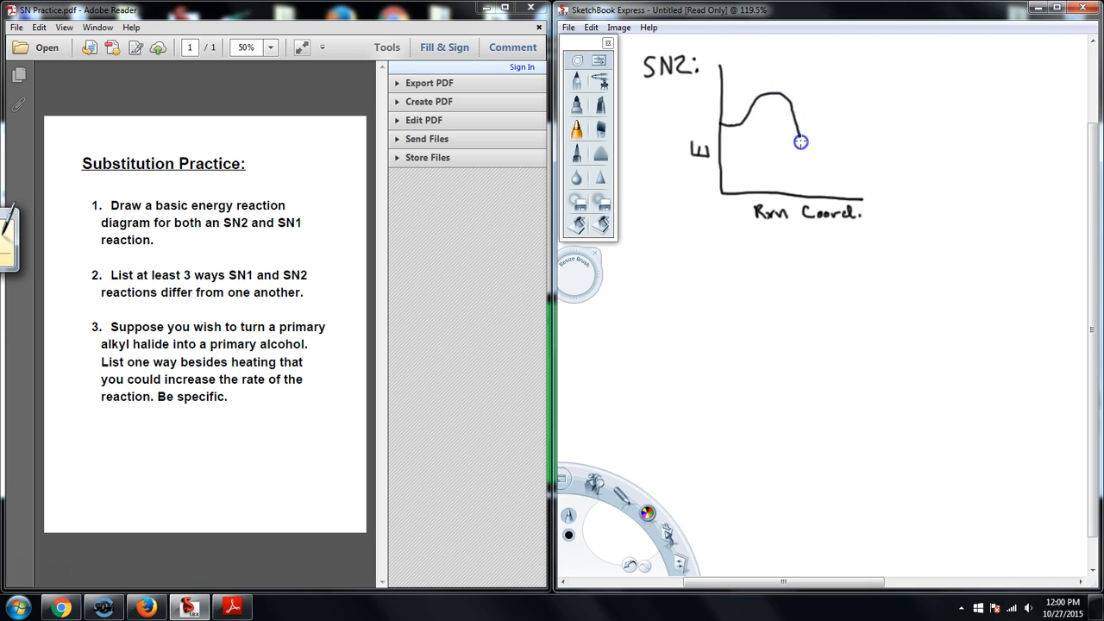
drag(801, 141, 828, 181)
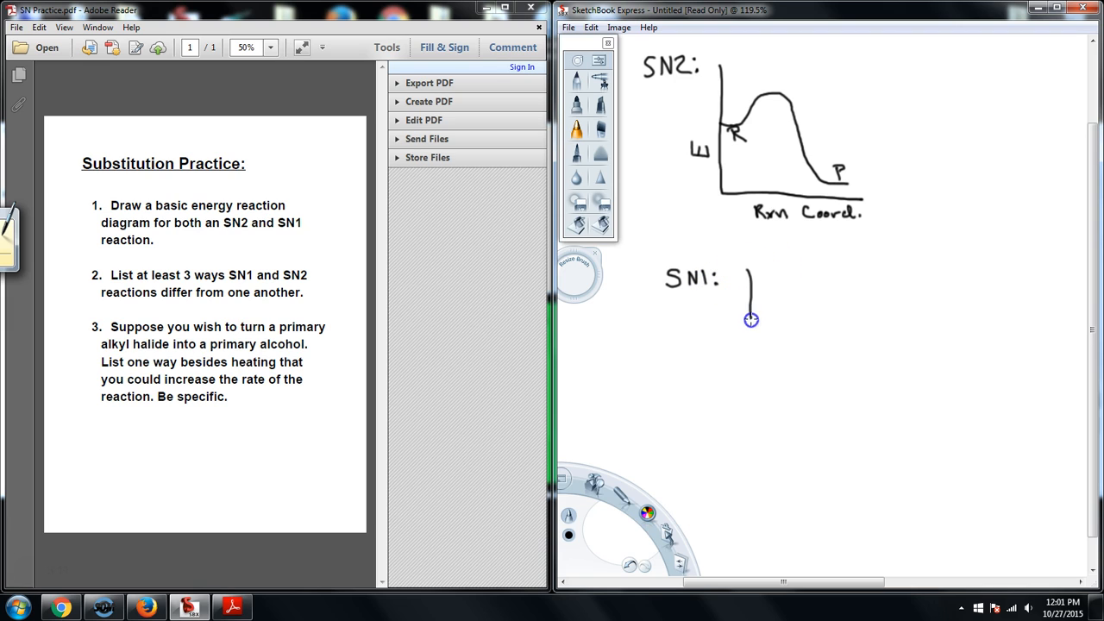
Draw the SN1 axis and a curve with an intermediate dip continuing past it.
drag(751, 320, 850, 381)
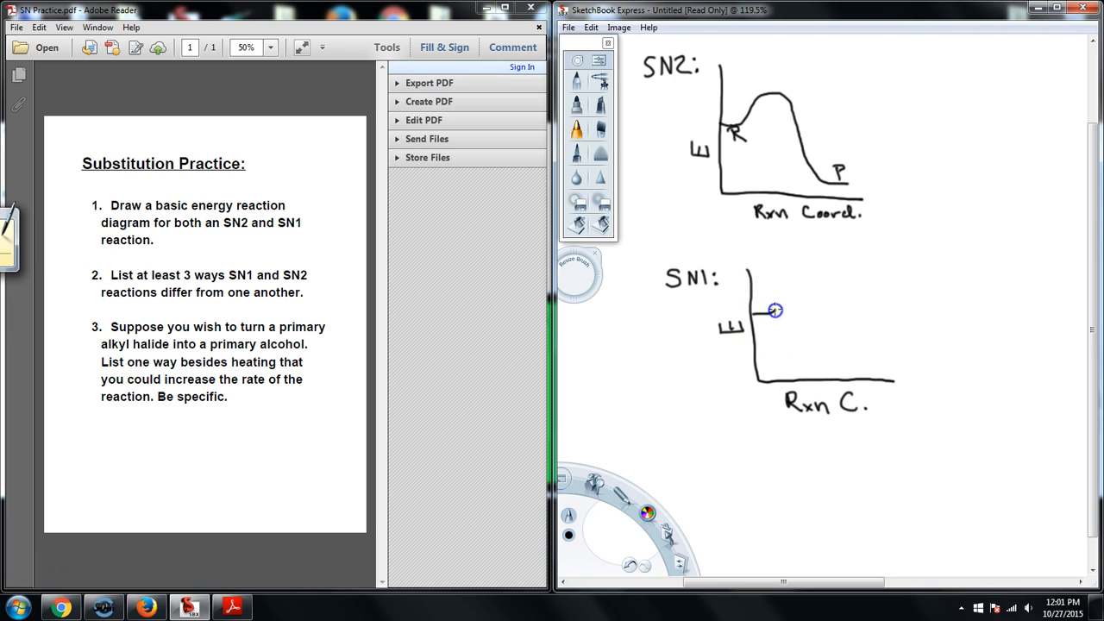
drag(775, 311, 806, 293)
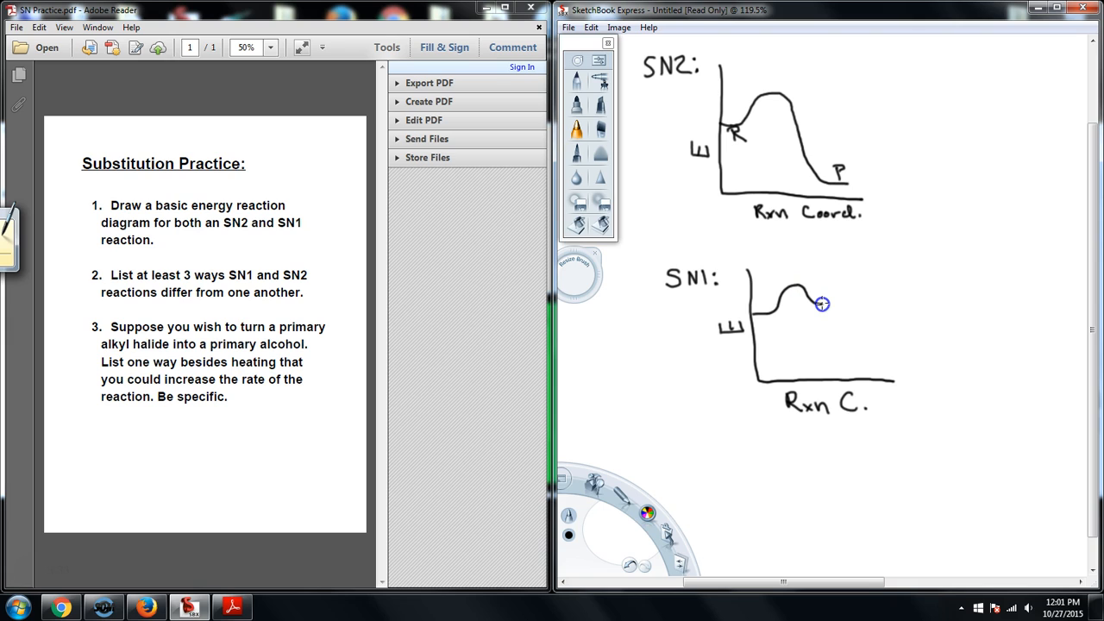
mouse_move(828, 298)
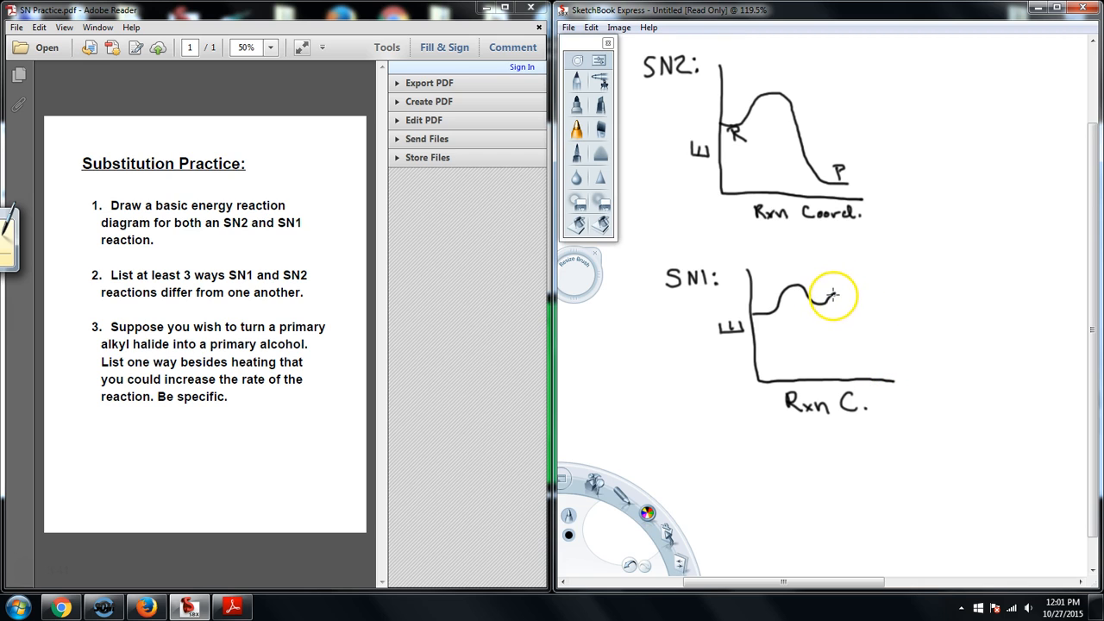
drag(811, 298, 859, 305)
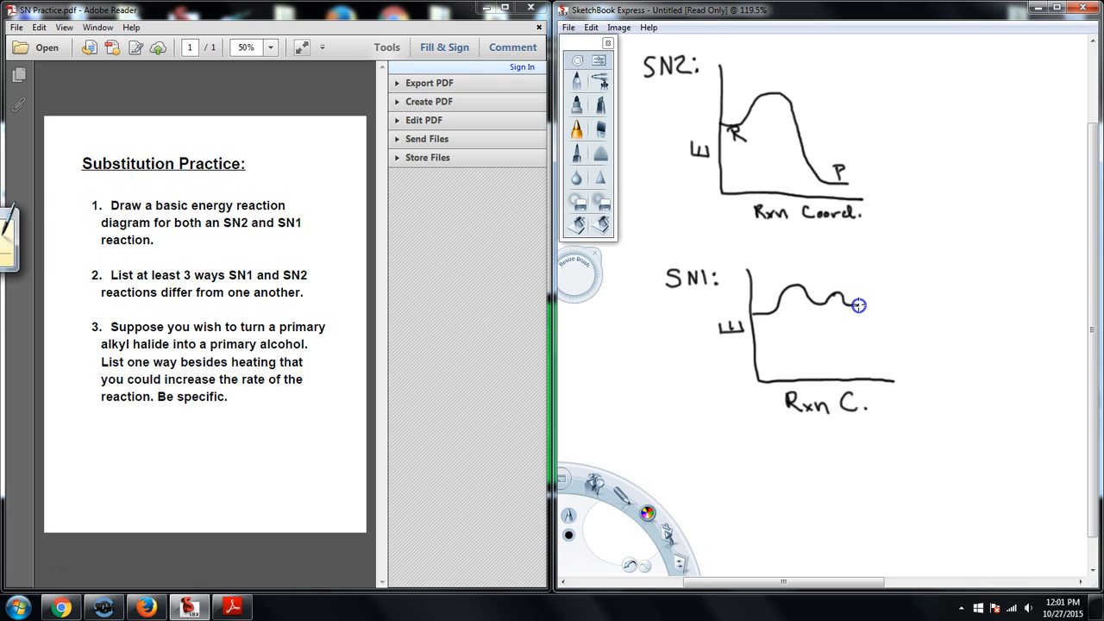
drag(858, 306, 882, 343)
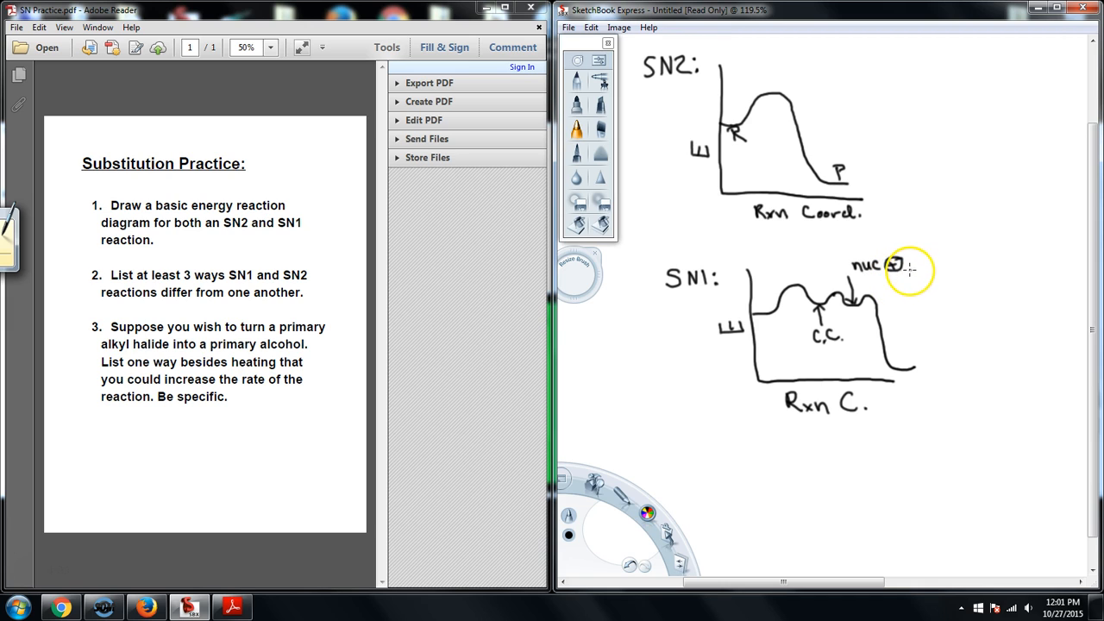
mouse_move(946, 213)
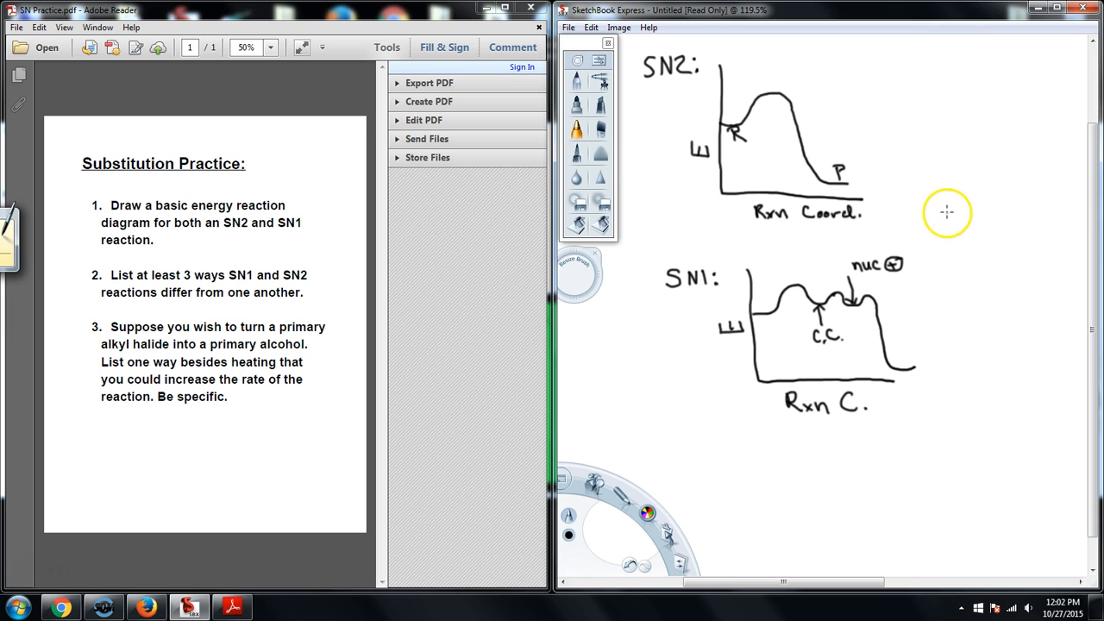
Sketch the carbocation formation mechanism, then clear the entire canvas.
drag(940, 220, 975, 220)
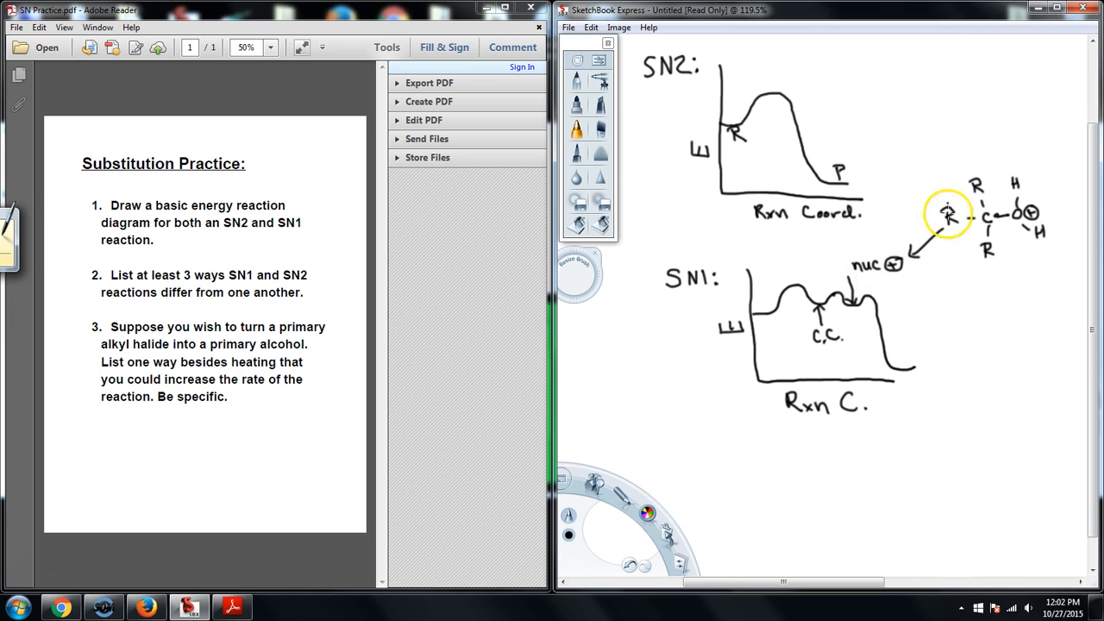
mouse_move(1018, 130)
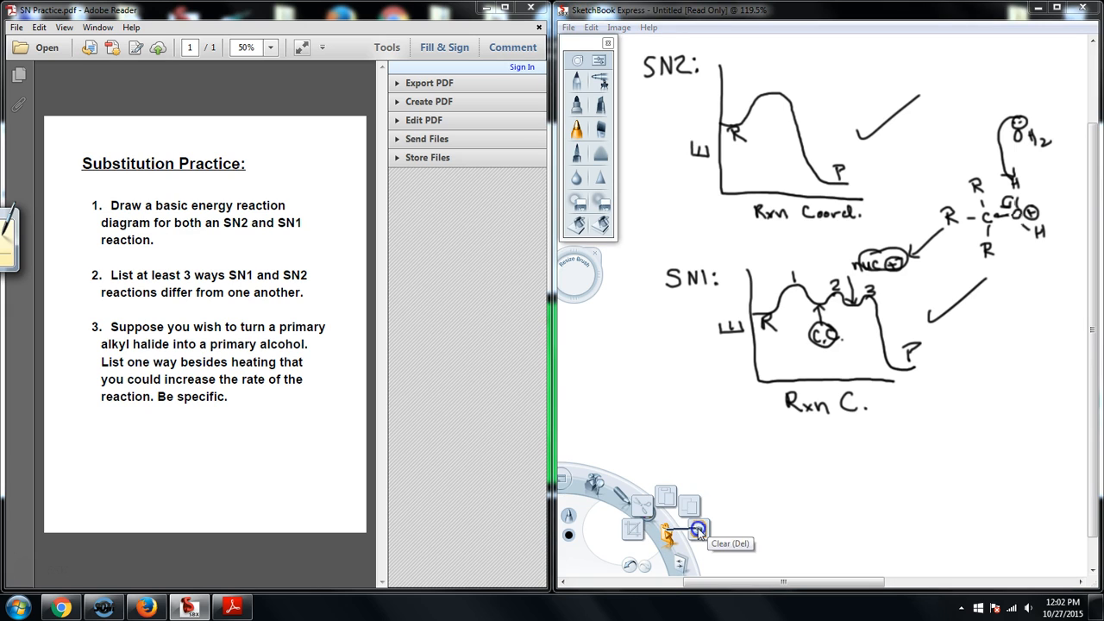
click(699, 529)
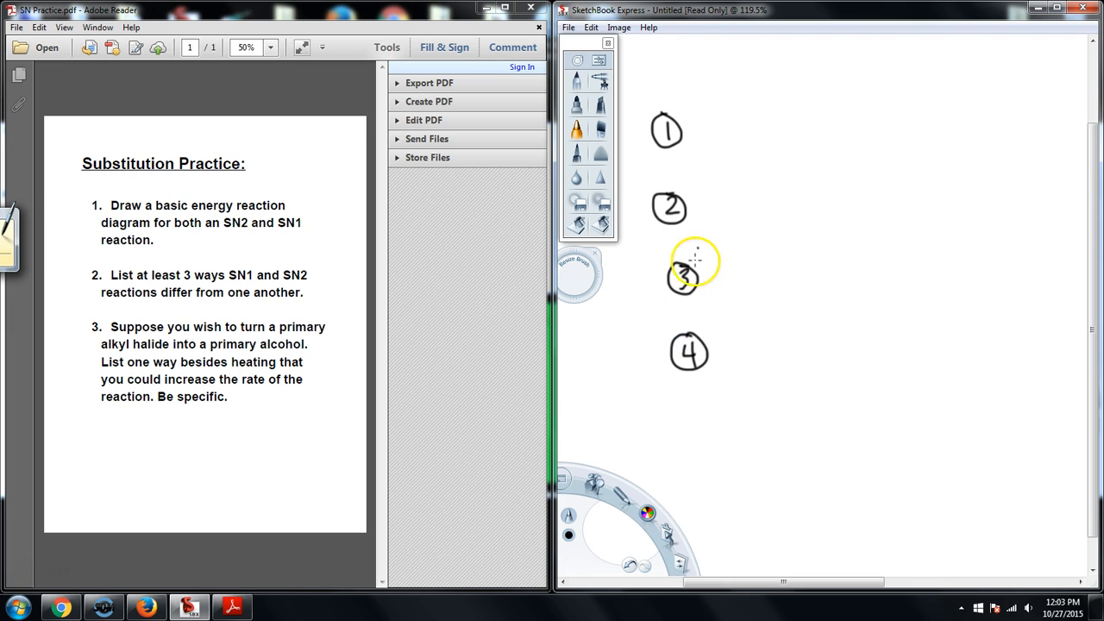
mouse_move(746, 128)
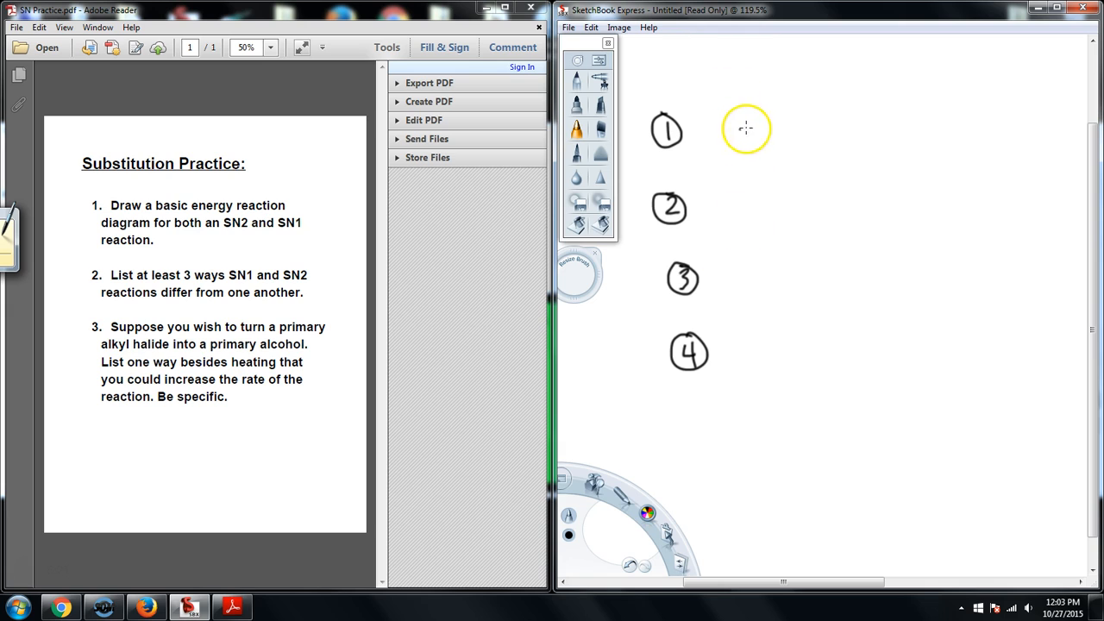
mouse_move(697, 130)
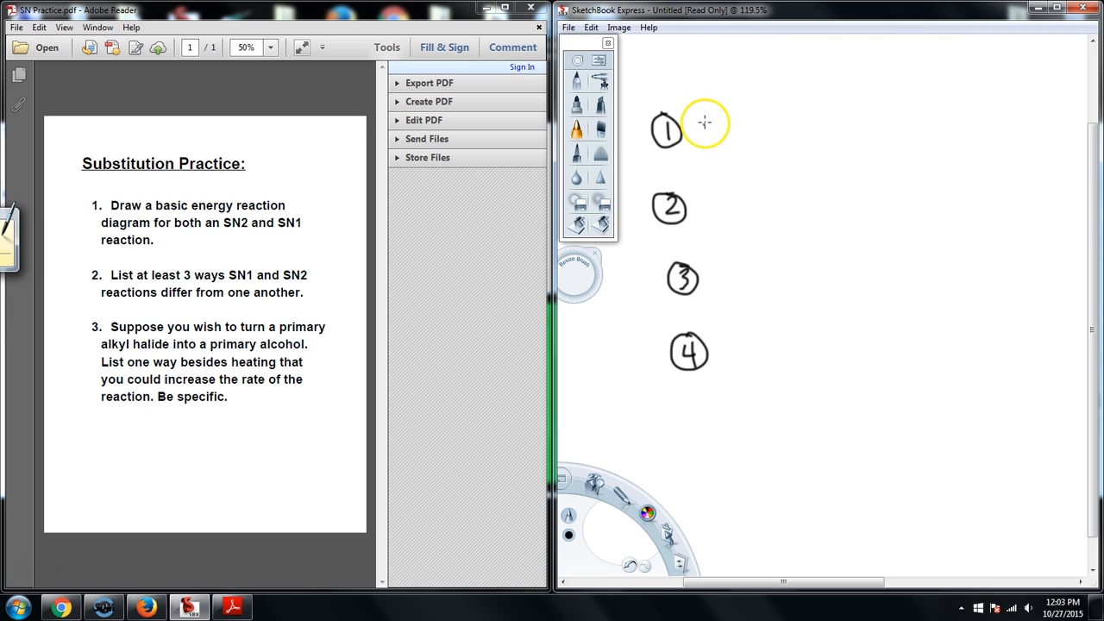
mouse_move(695, 118)
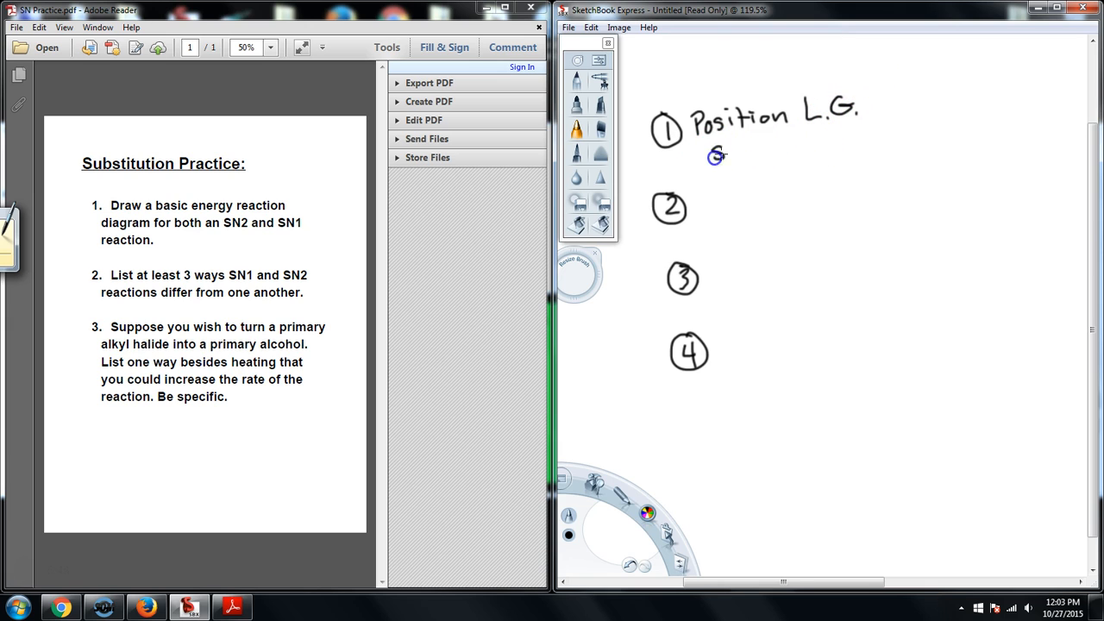
Write SN2 and SN1 substrate orders with steric and electronic notes, and check item 1.
drag(714, 157, 766, 143)
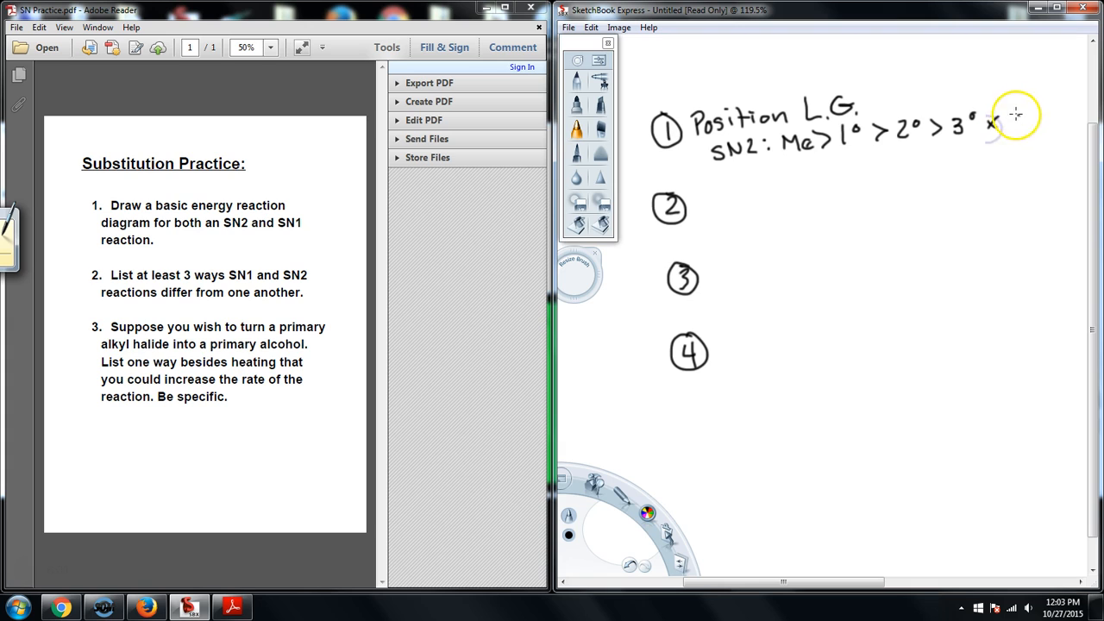
drag(1000, 117, 1061, 116)
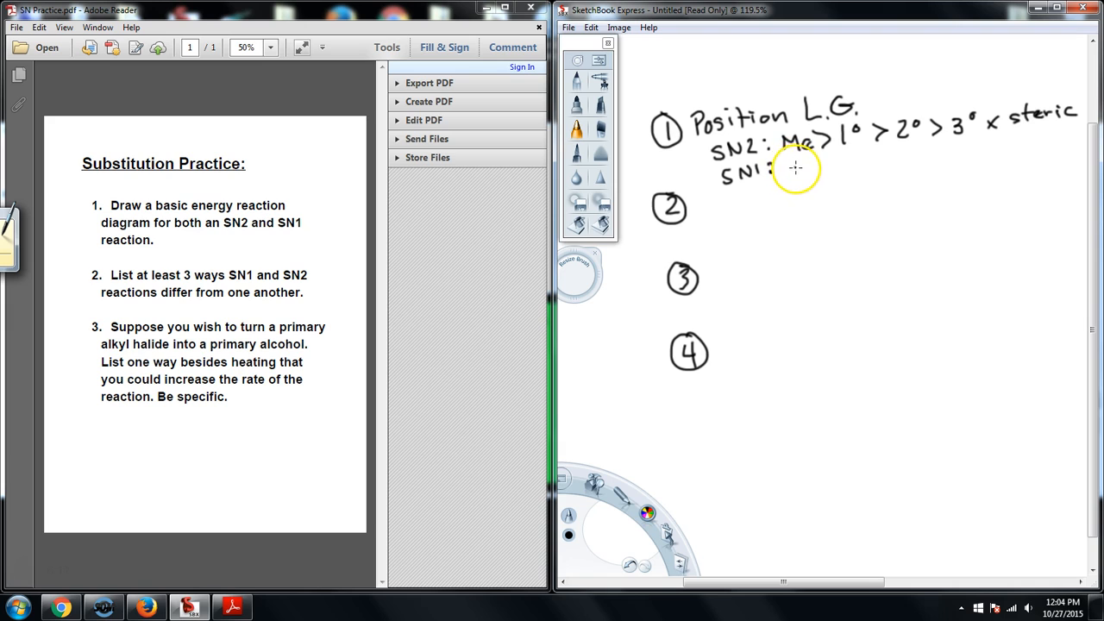
drag(790, 168, 806, 172)
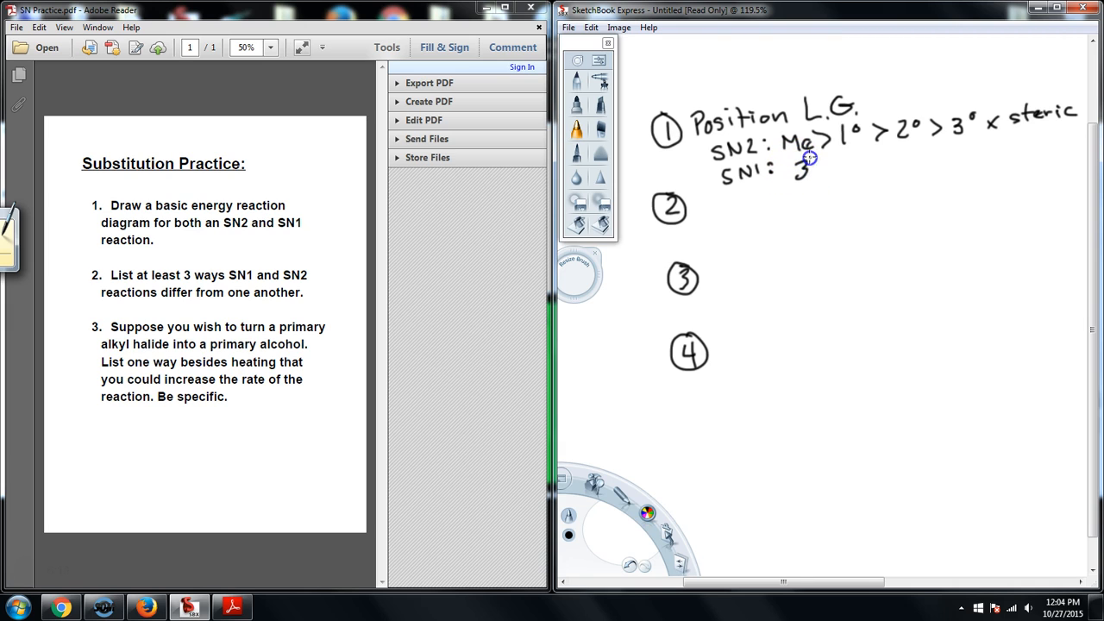
drag(807, 159, 858, 160)
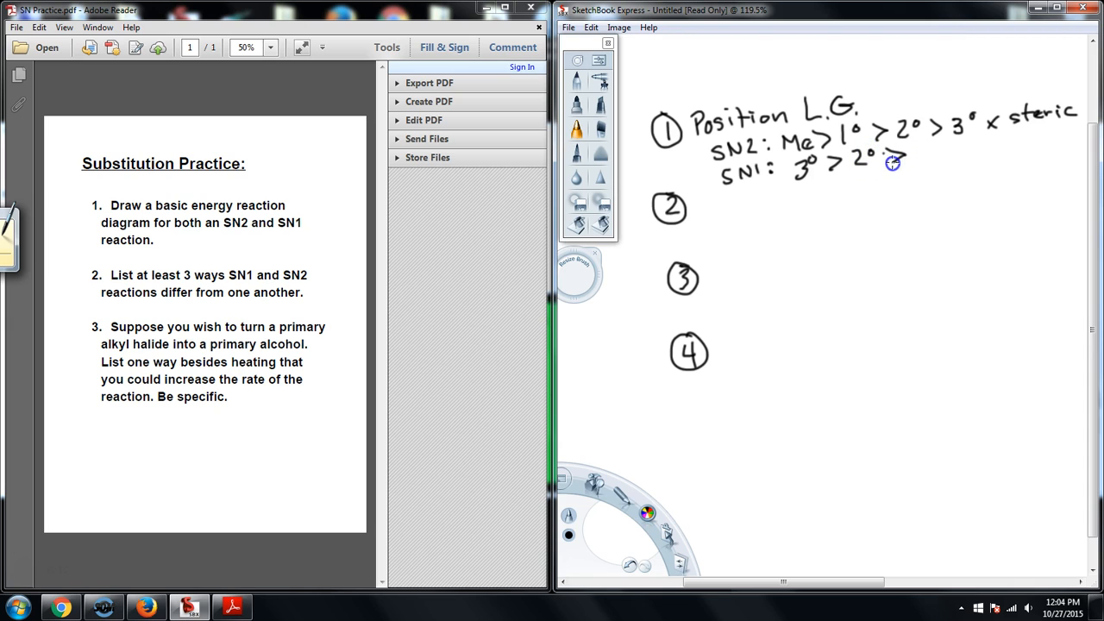
drag(893, 163, 953, 159)
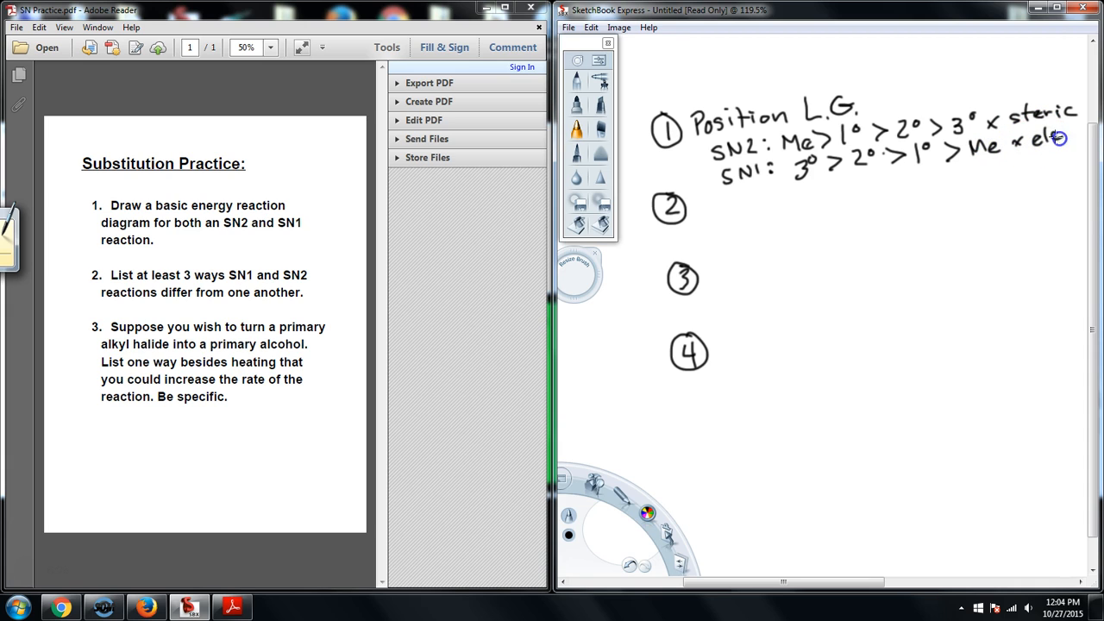
mouse_move(794, 277)
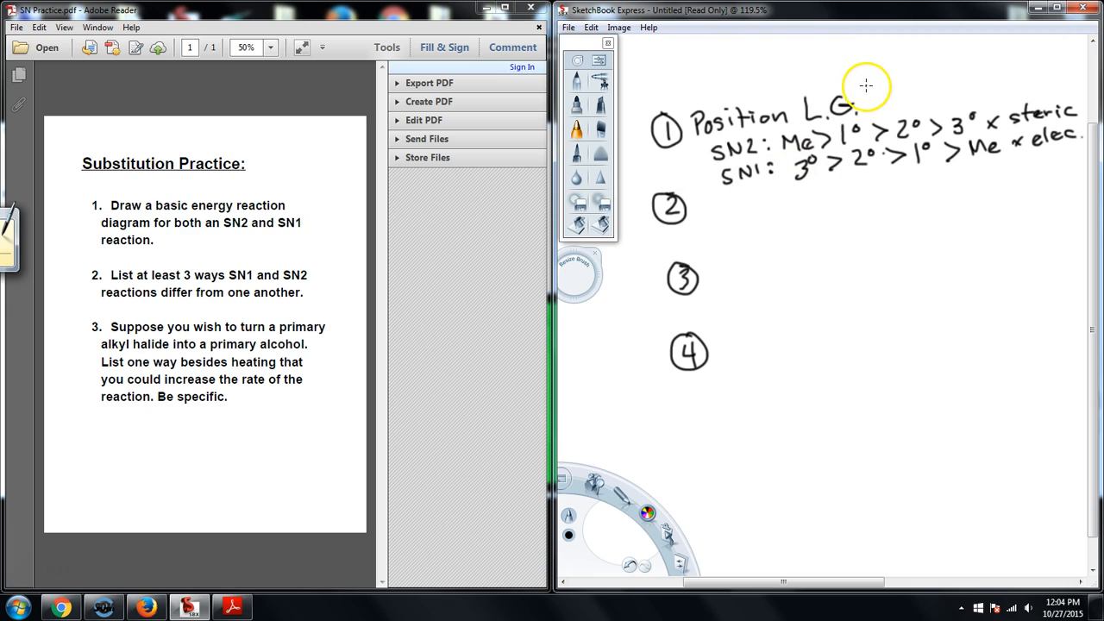
drag(862, 103, 901, 65)
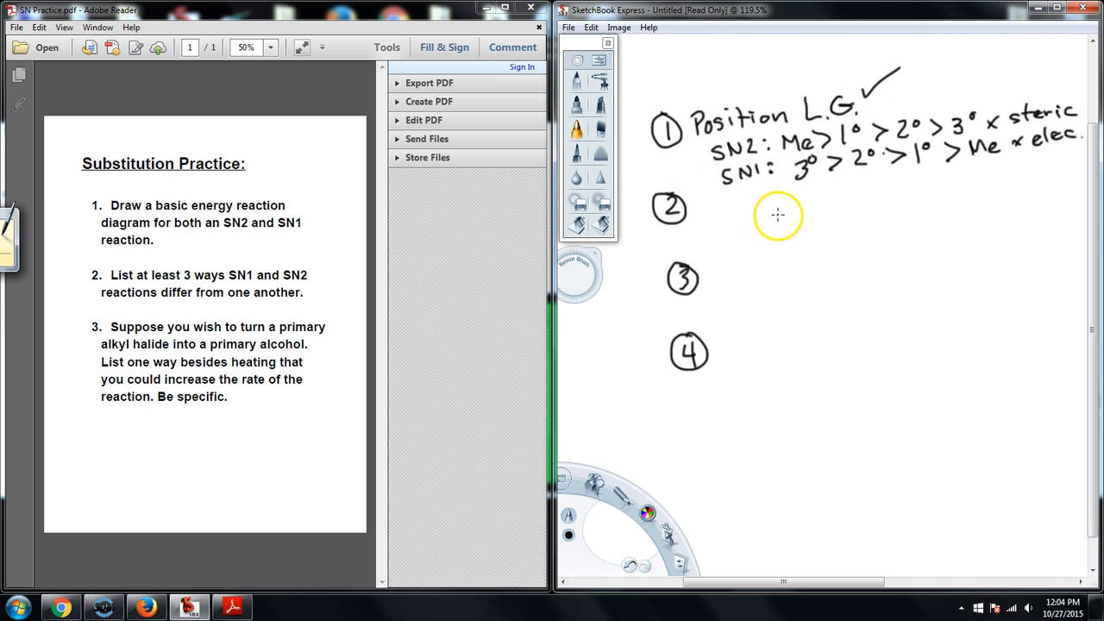
mouse_move(723, 207)
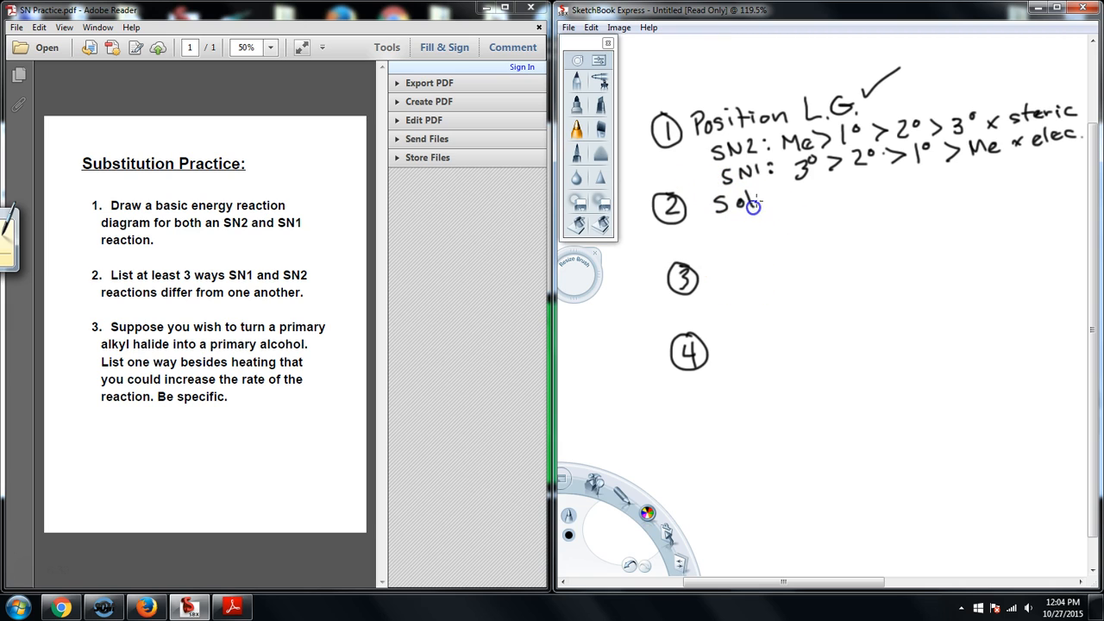
Label item 2 Solvent: polar aprotic for SN2, polar protic for SN1.
drag(755, 202, 811, 194)
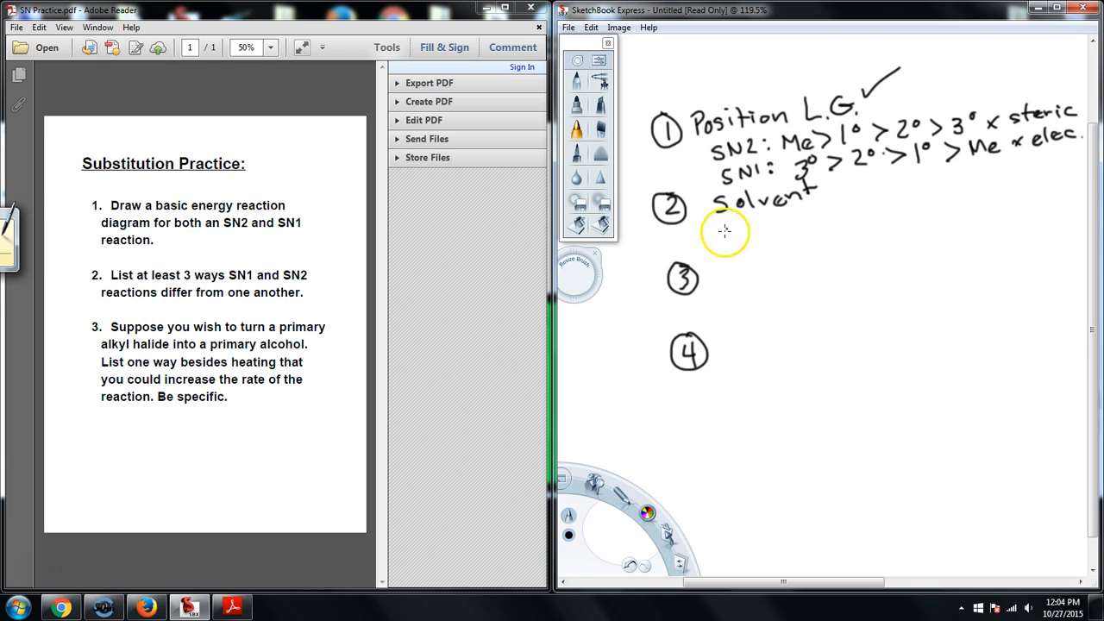
drag(716, 225, 755, 225)
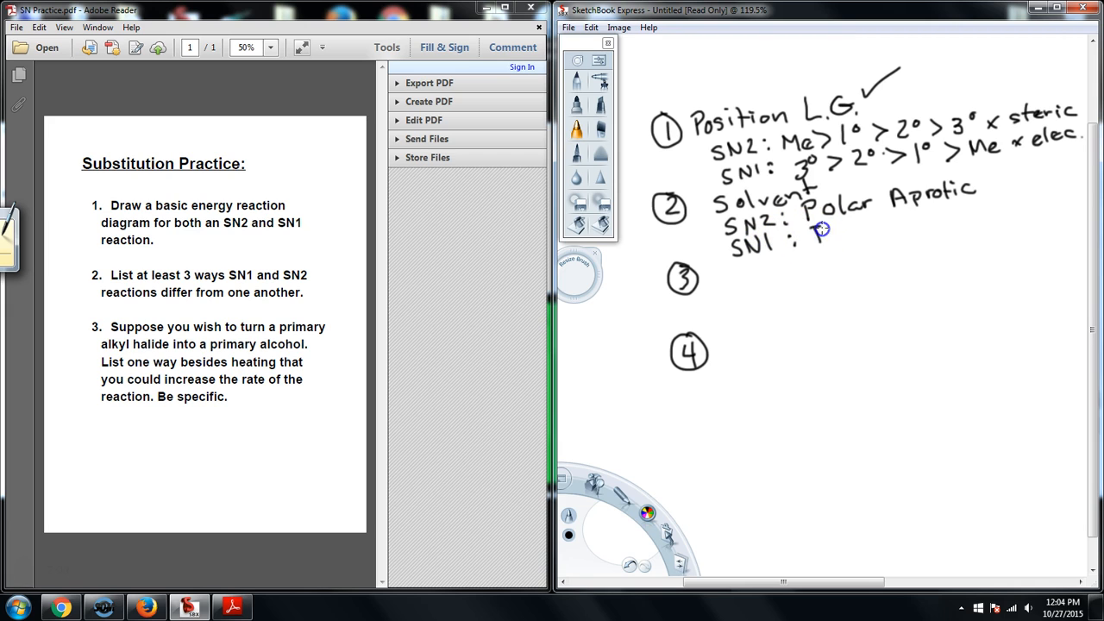
drag(819, 230, 850, 240)
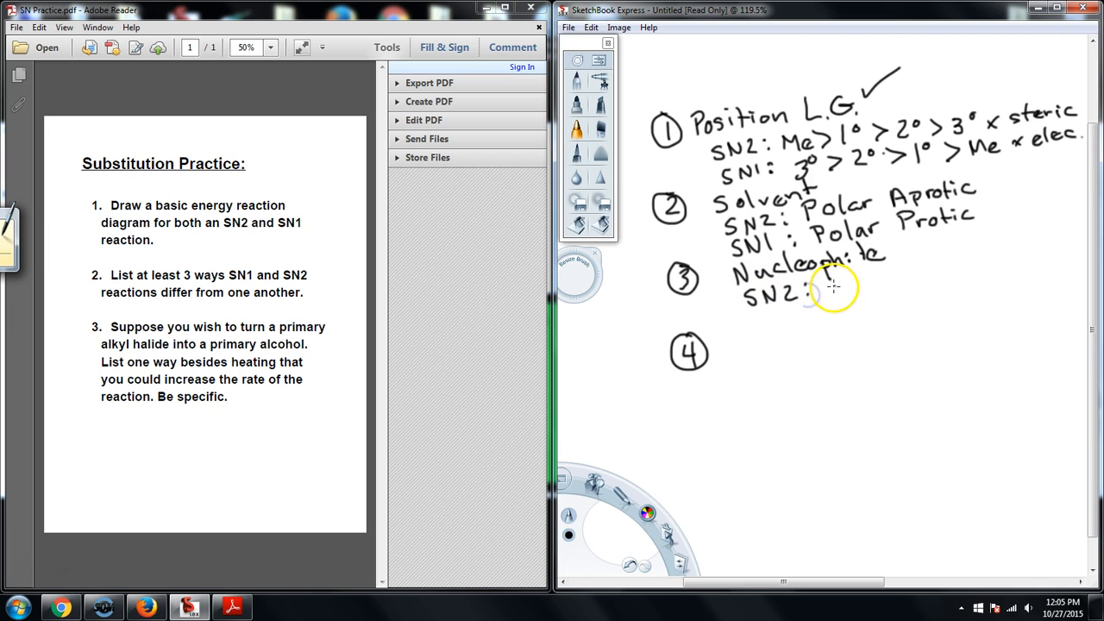
Note SN2 needs a strong, negative nucleophile and SN1 a mild, neutral one.
drag(815, 289, 880, 276)
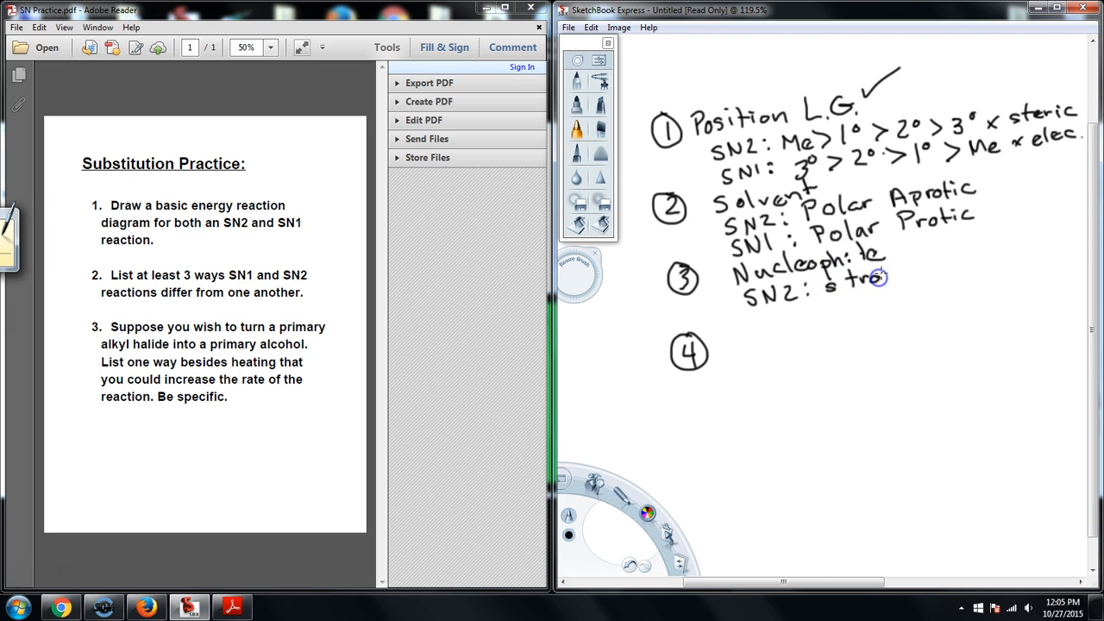
drag(878, 278, 906, 288)
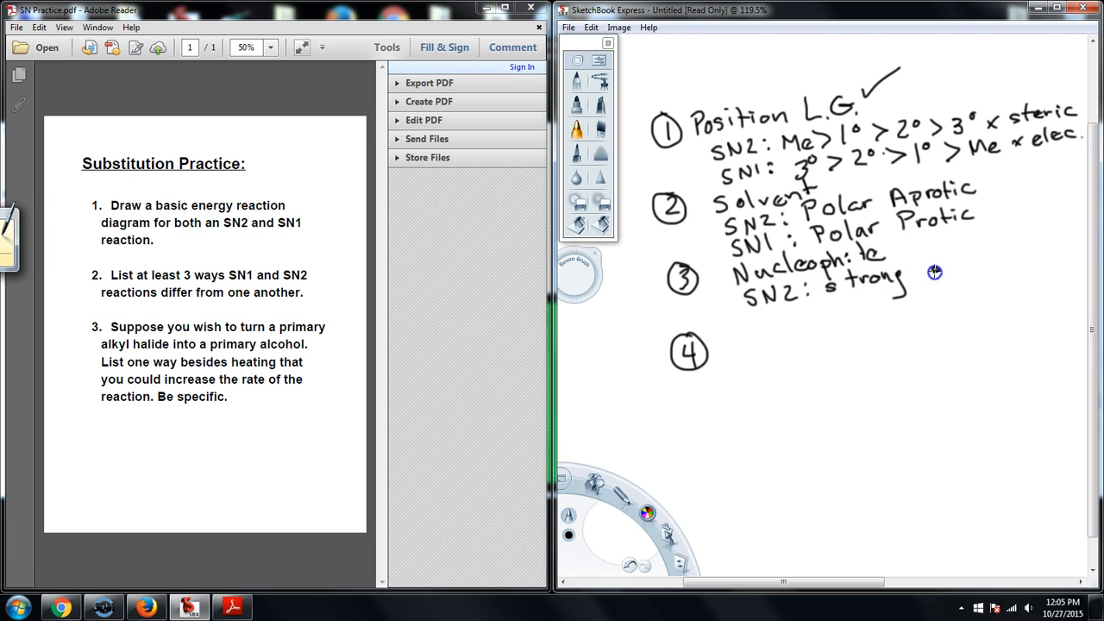
drag(927, 272, 988, 263)
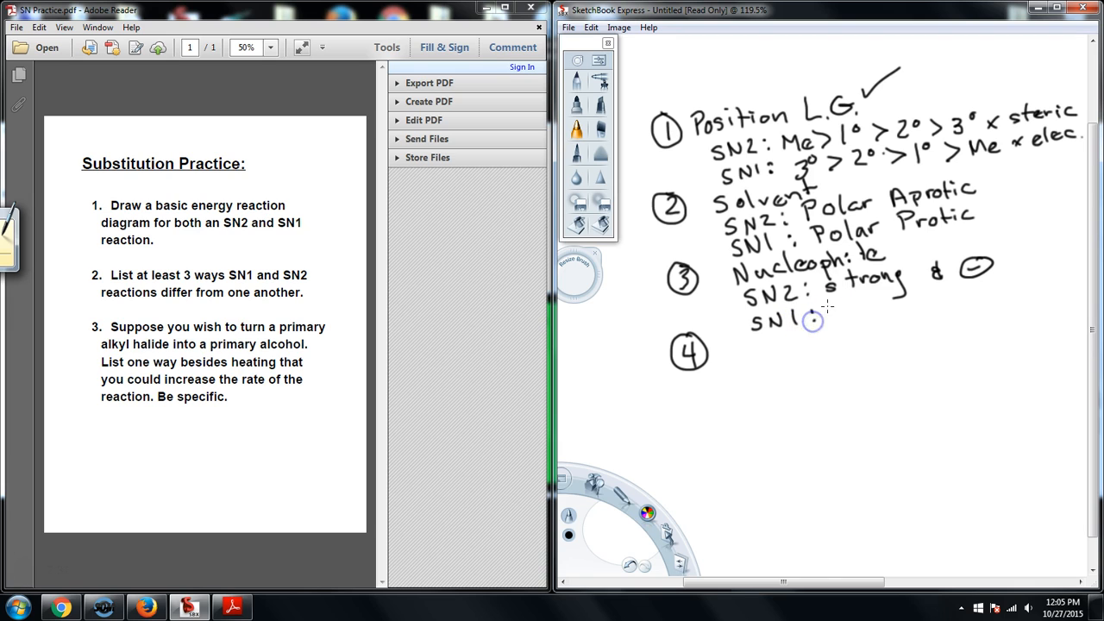
drag(824, 309, 861, 309)
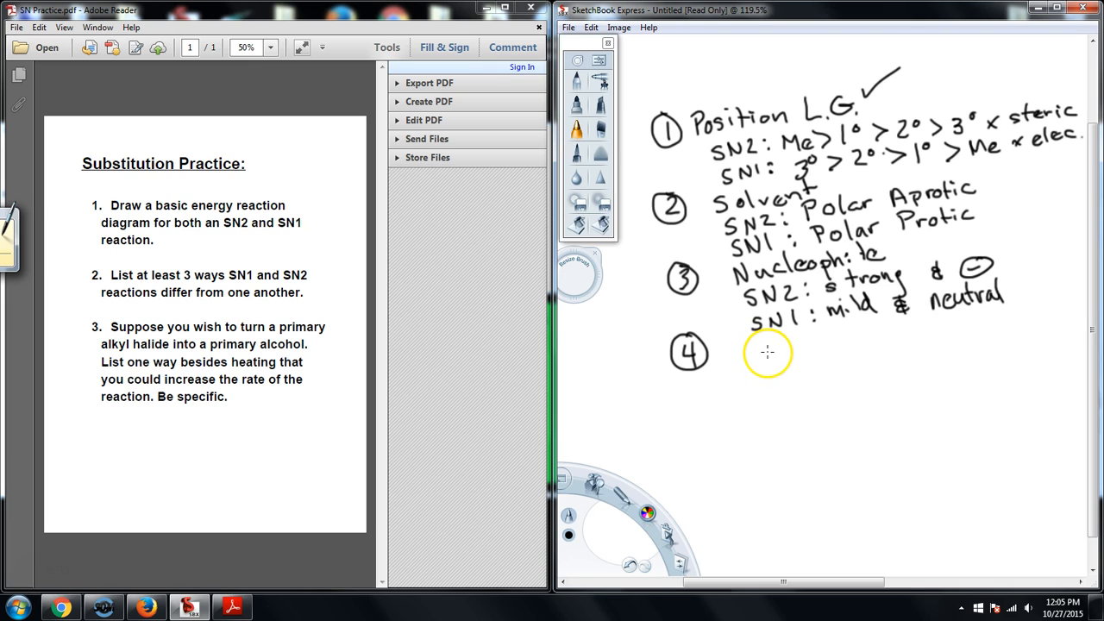
mouse_move(759, 349)
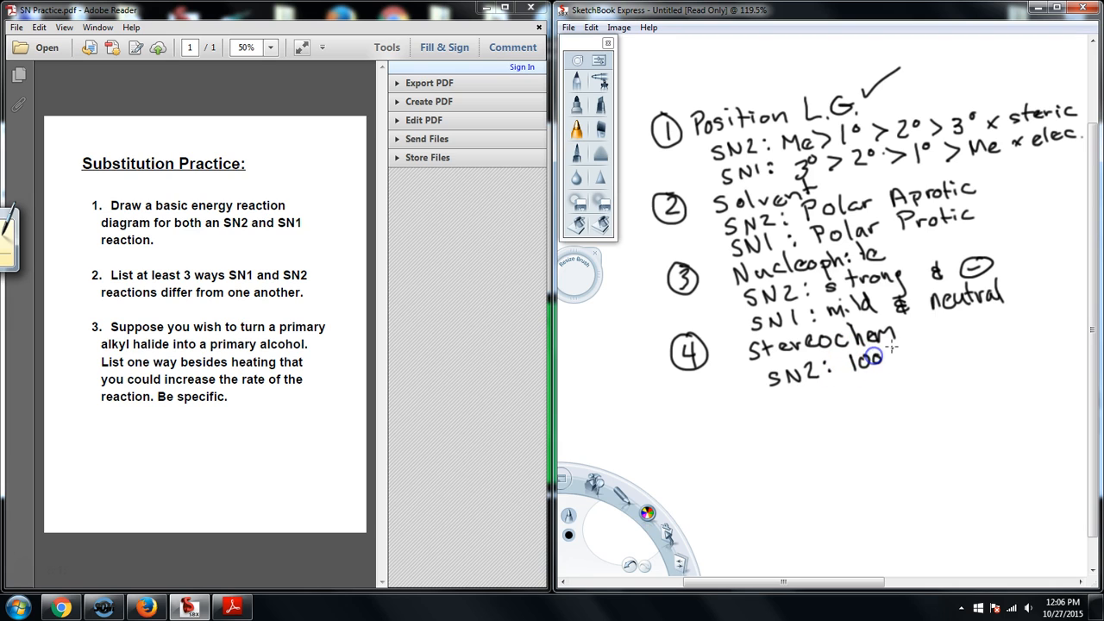
Write stereochemistry entries: SN2 100% inversion, SN1 50% inv. and 50% ret.
drag(880, 362, 906, 354)
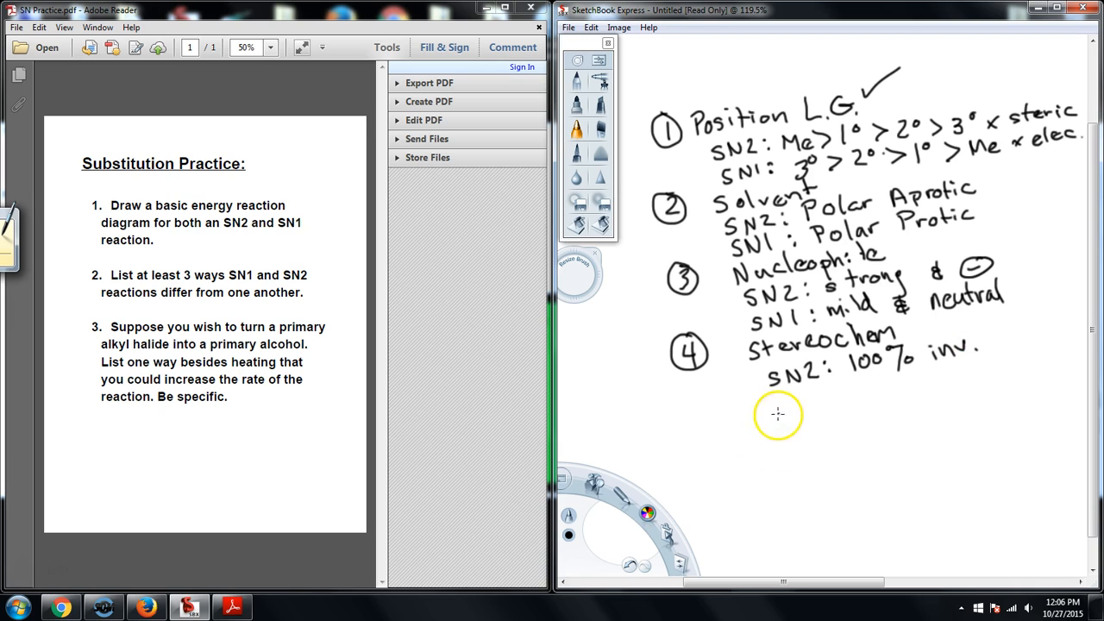
drag(780, 410, 828, 405)
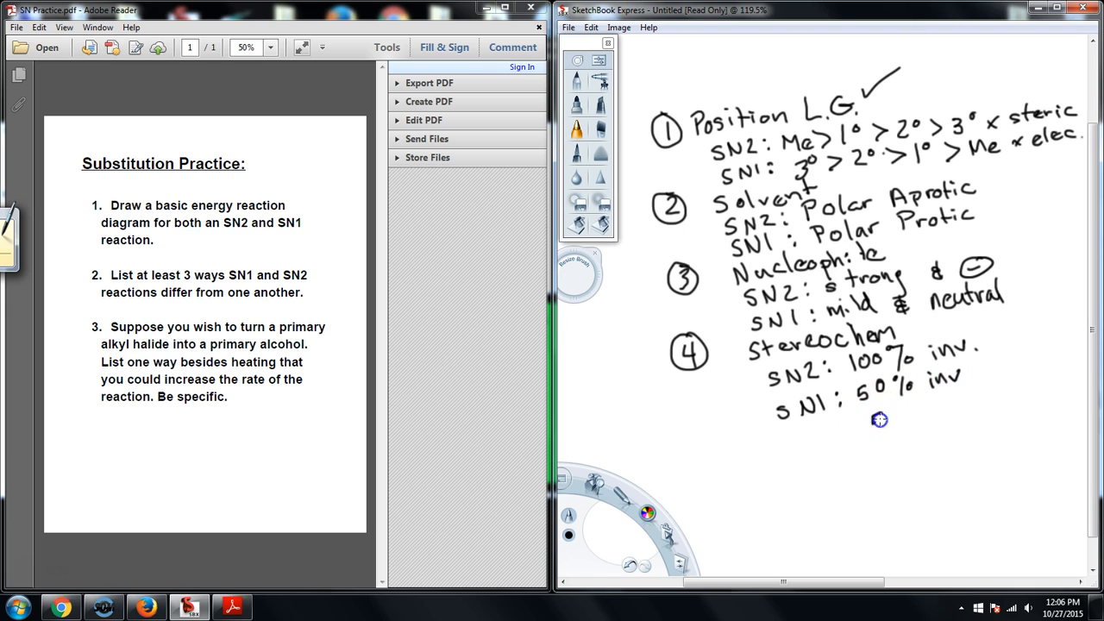
drag(871, 414, 927, 414)
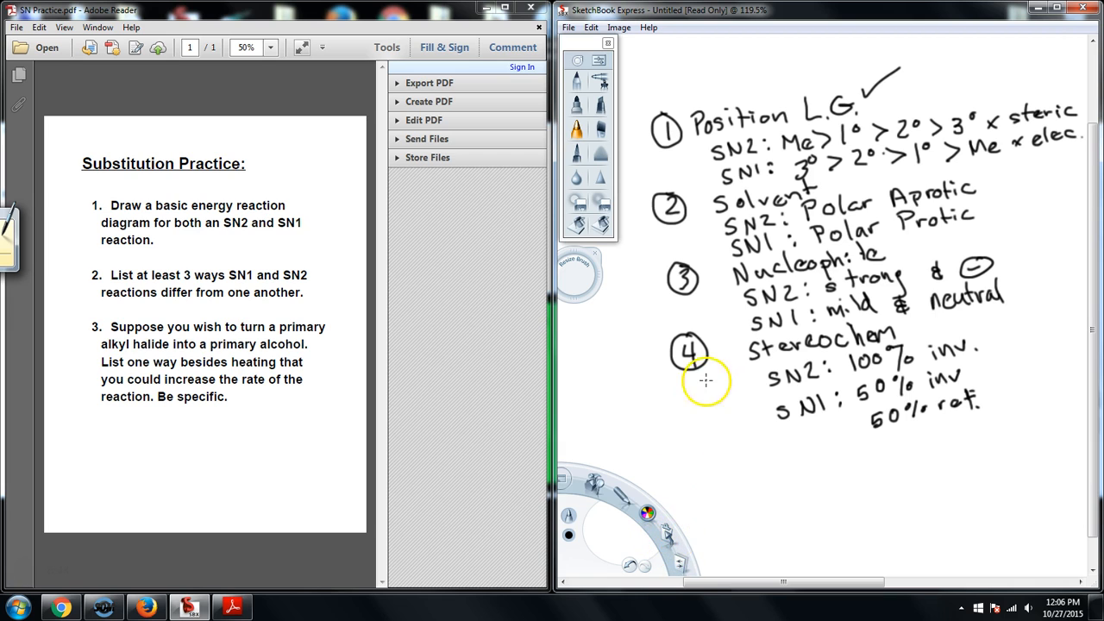
mouse_move(748, 192)
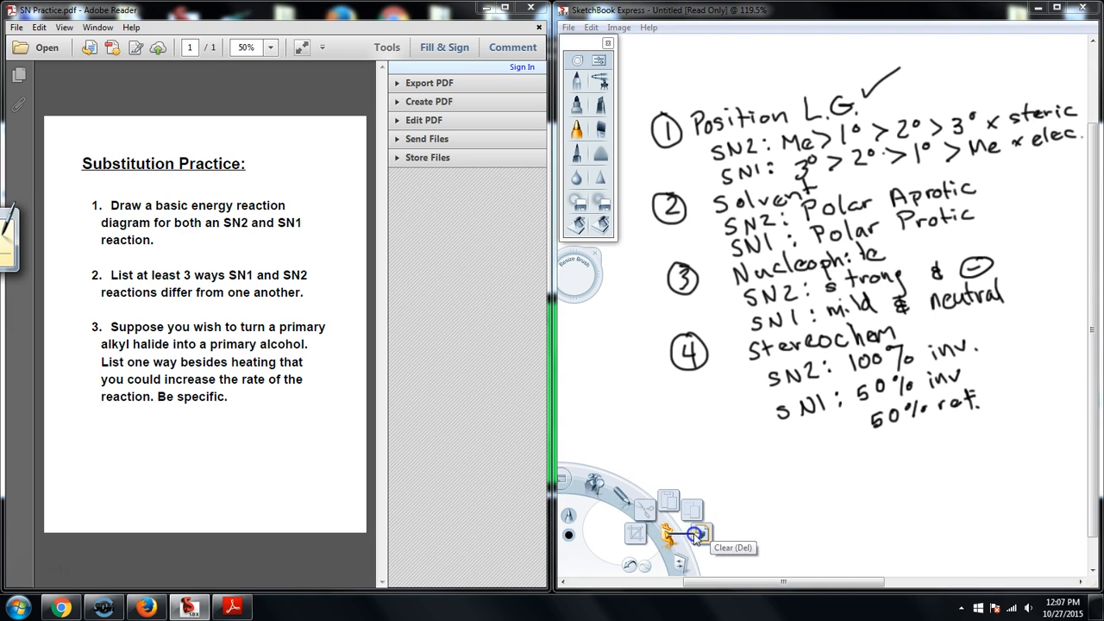
Clear the canvas, write CH3CH2-I with a reaction arrow, and label SN1 vs SN2.
click(695, 533)
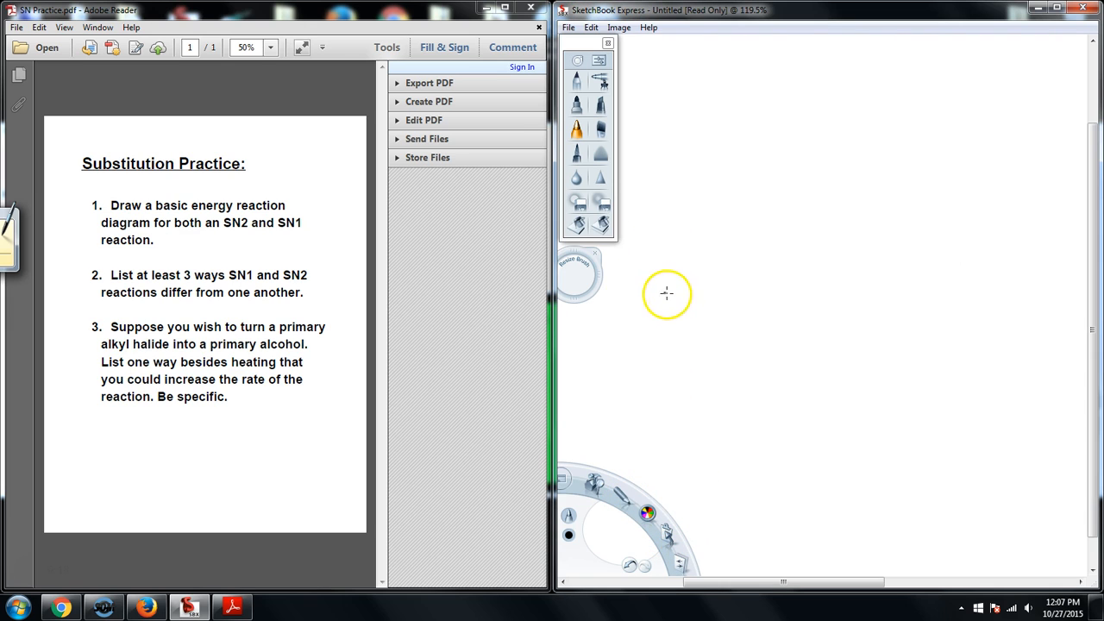
mouse_move(736, 205)
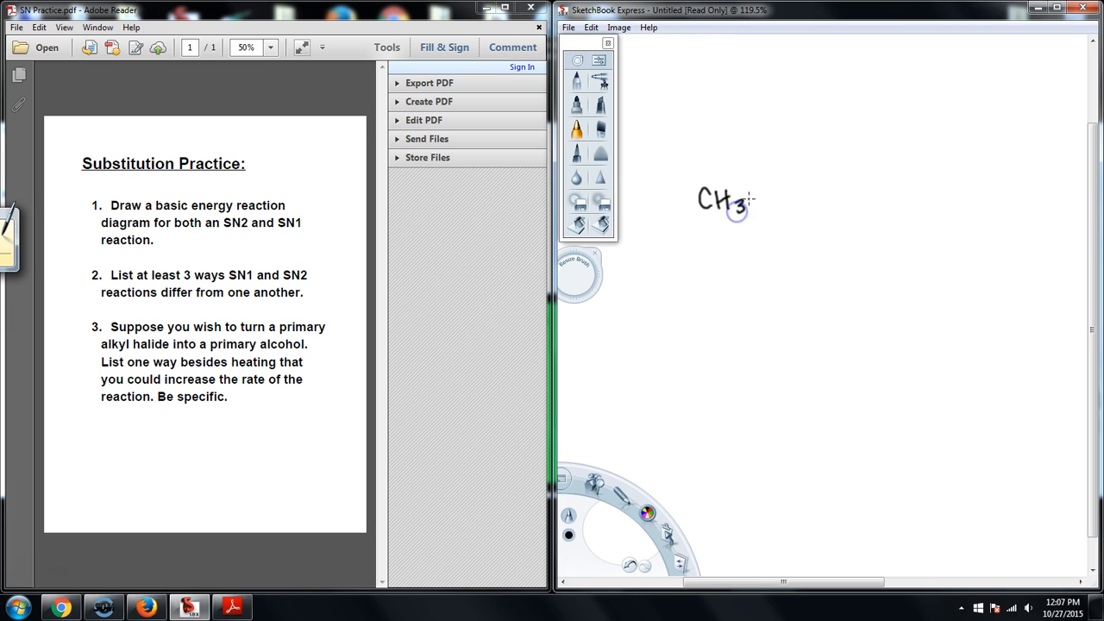
drag(738, 211, 776, 203)
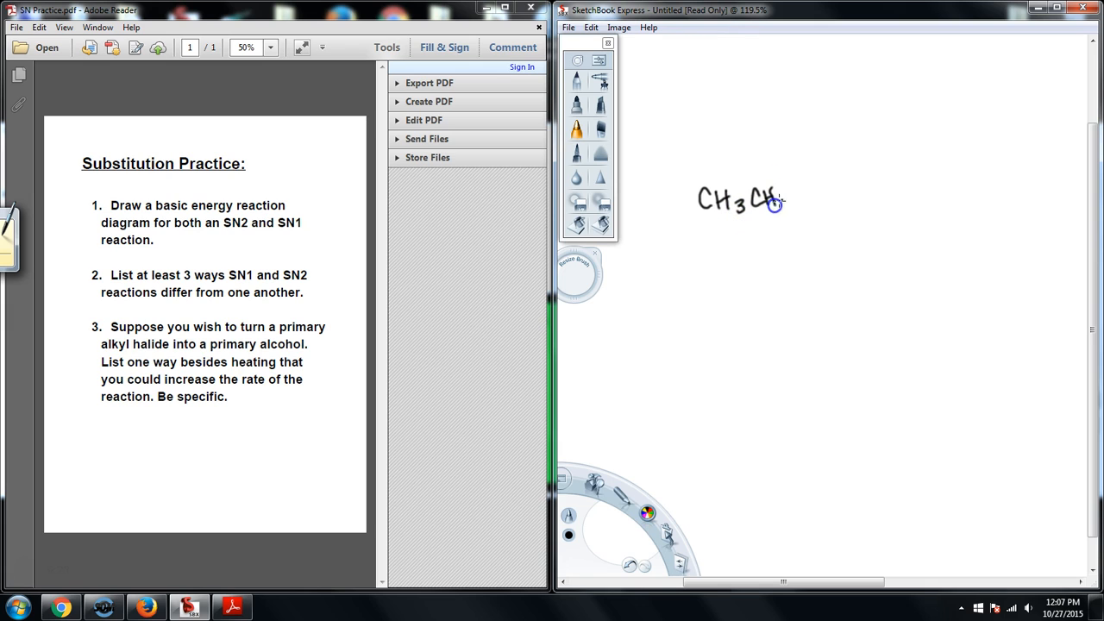
drag(777, 203, 828, 197)
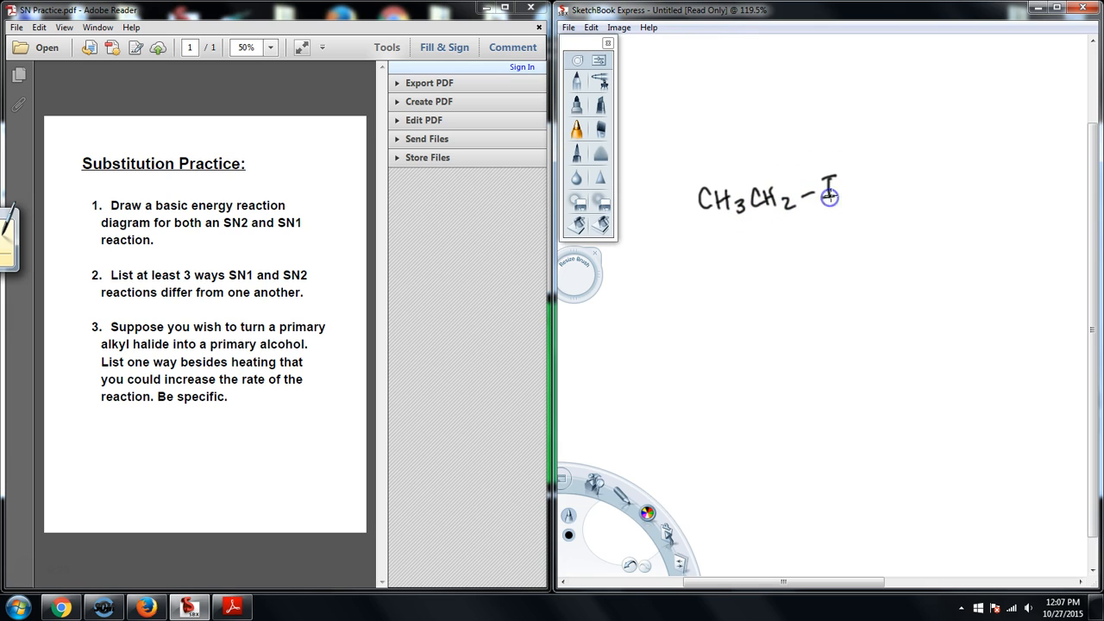
mouse_move(822, 247)
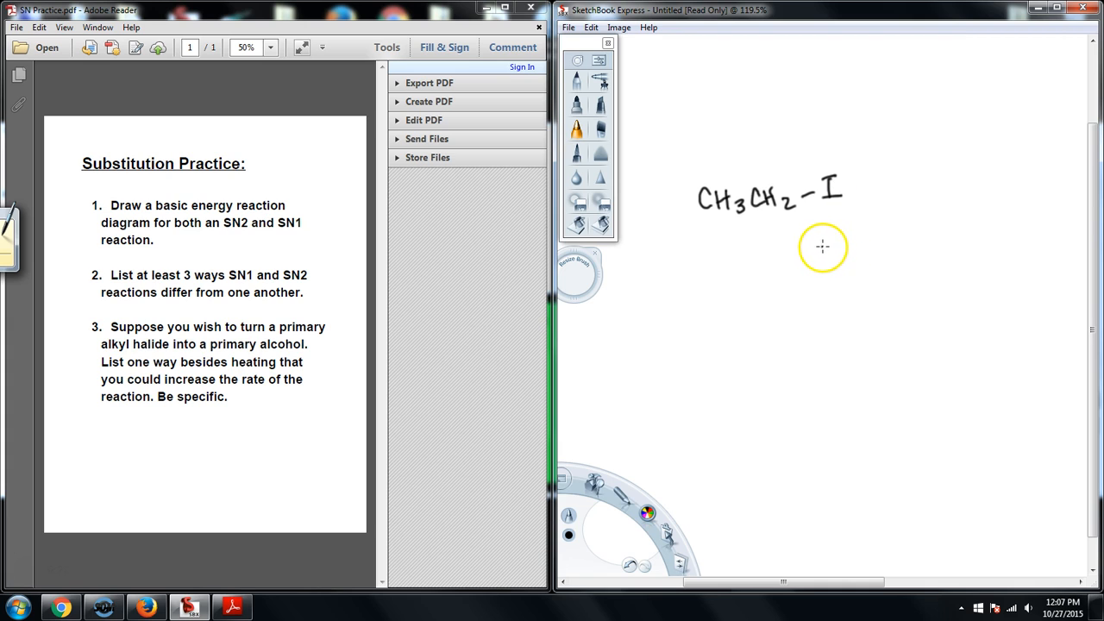
drag(849, 190, 934, 183)
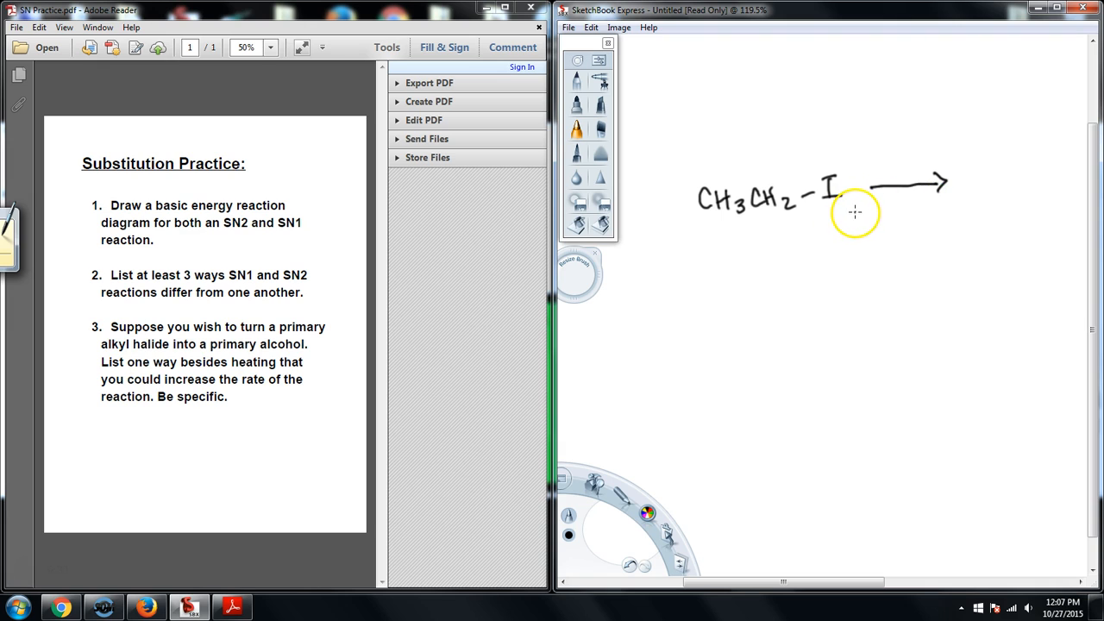
mouse_move(822, 192)
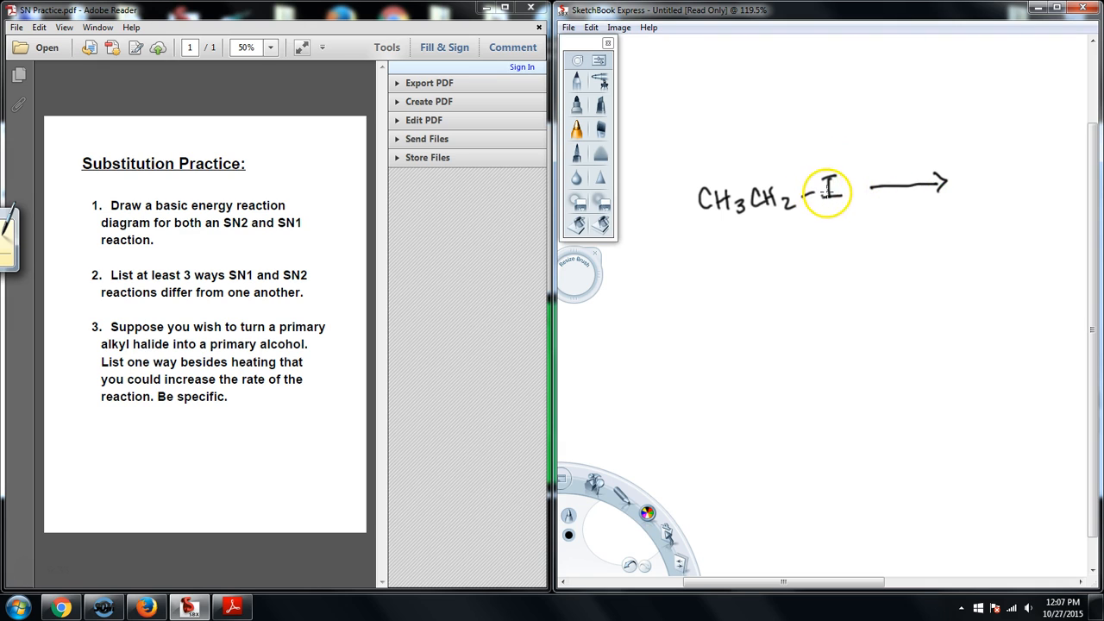
mouse_move(808, 63)
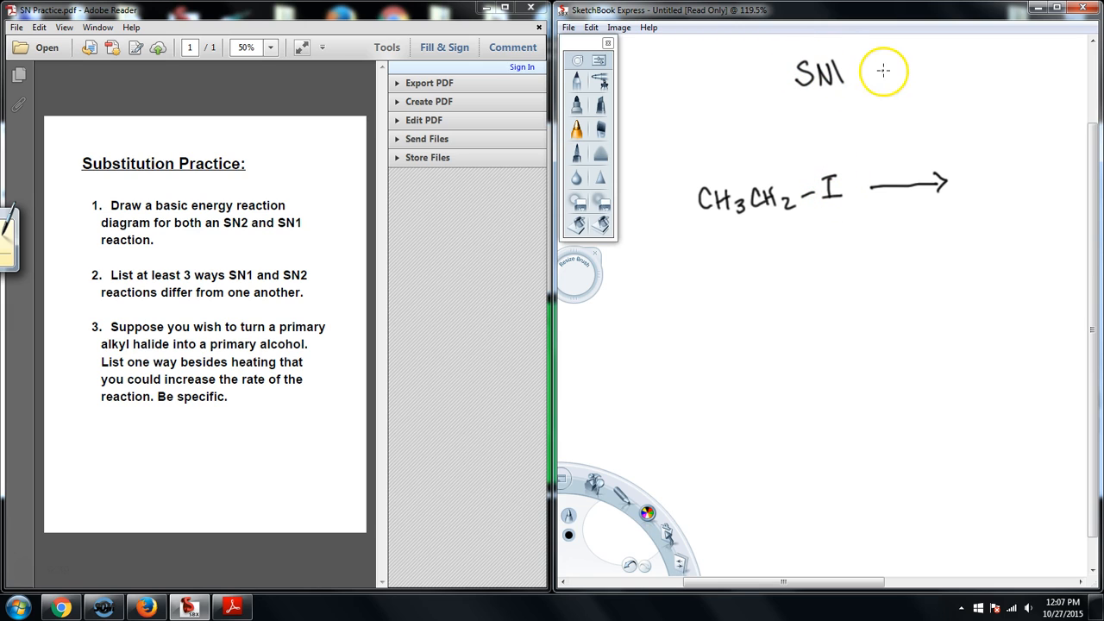
drag(875, 73, 957, 64)
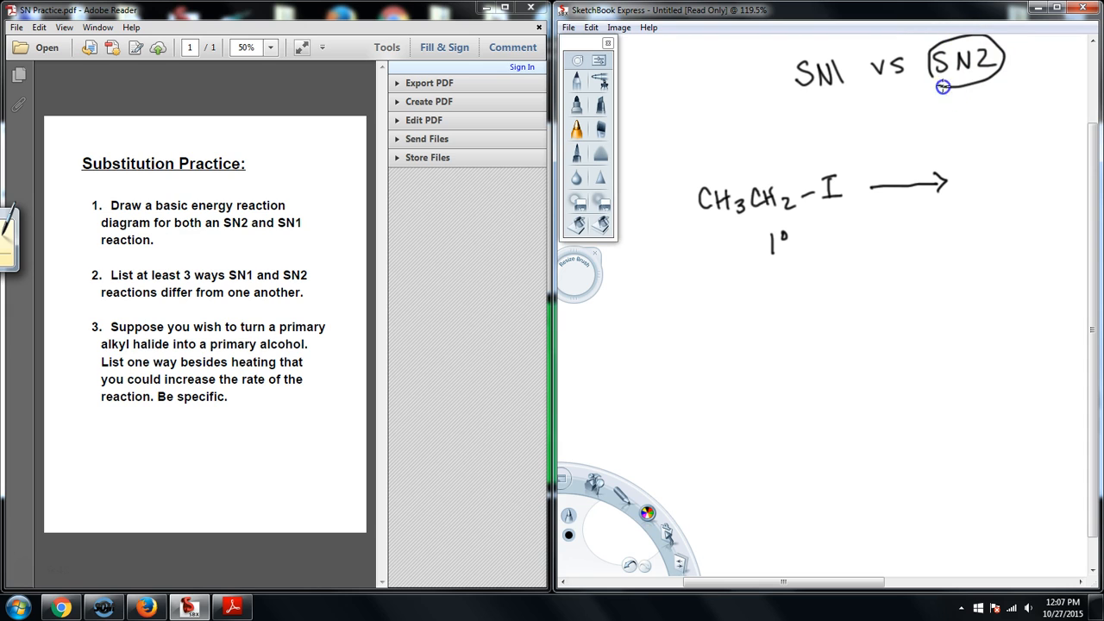
mouse_move(812, 151)
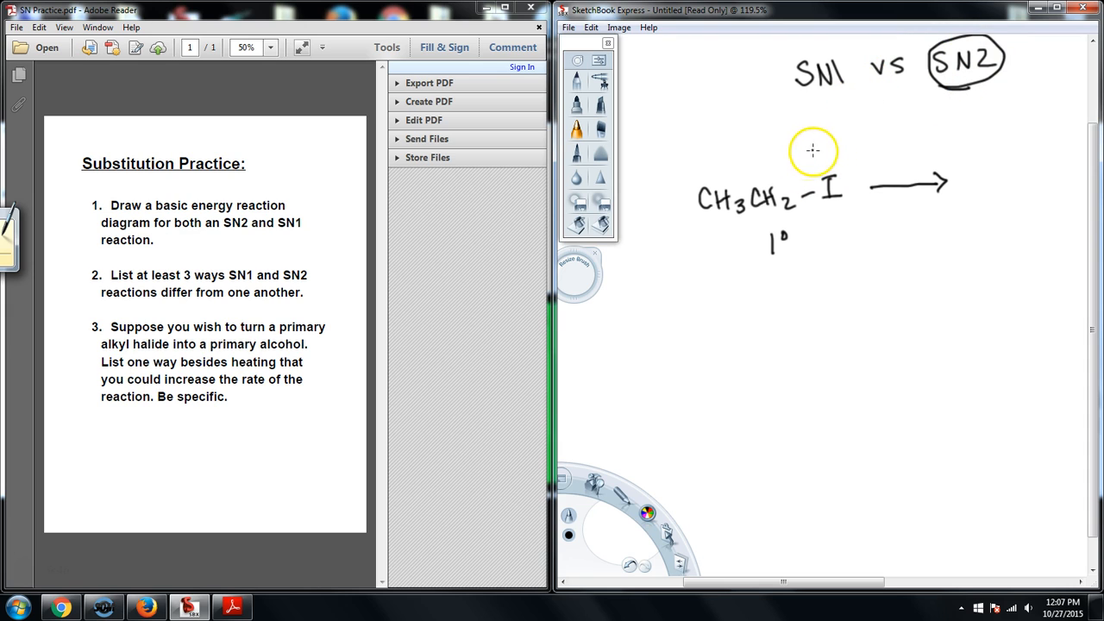
mouse_move(828, 91)
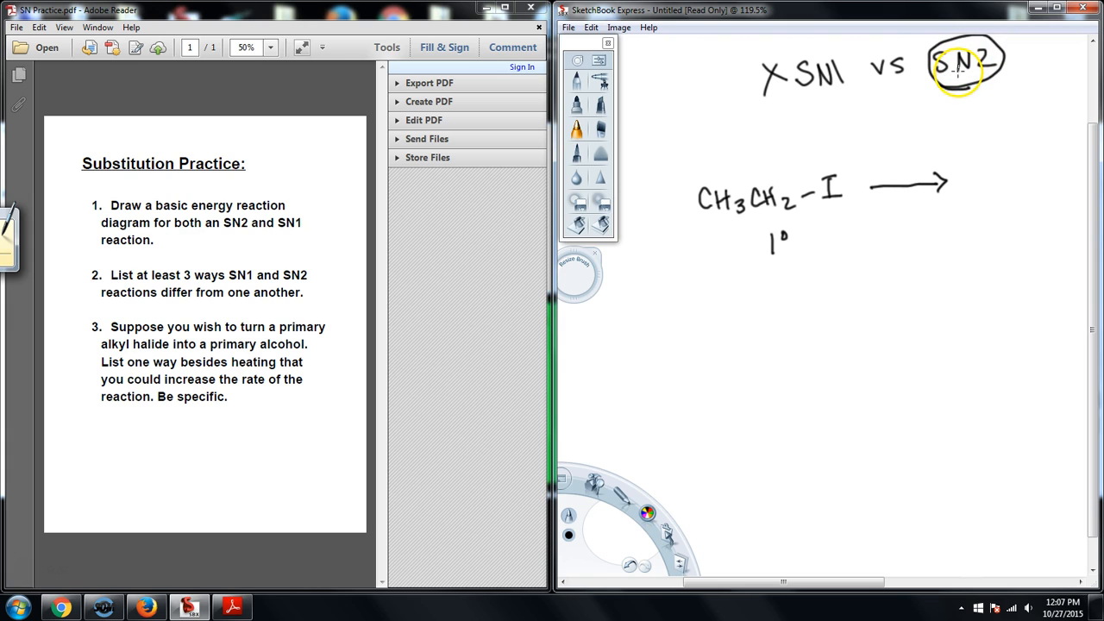
mouse_move(874, 164)
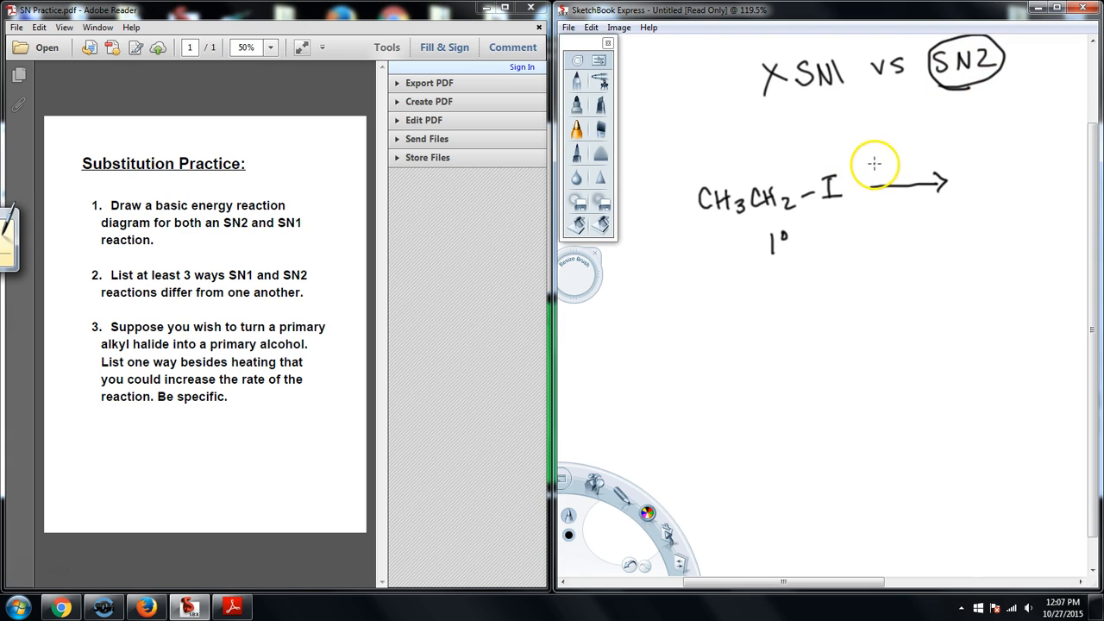
Add NaOH/-OH and DMF (aprotic) at the arrow and the CH3CH2OH product.
drag(876, 168, 897, 168)
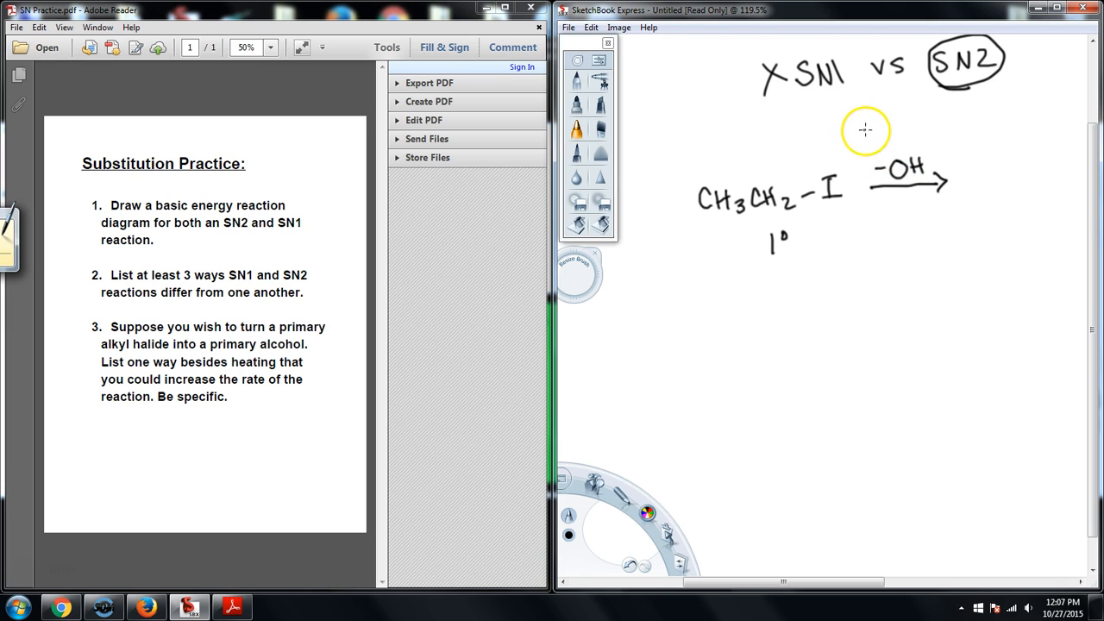
drag(858, 146, 884, 134)
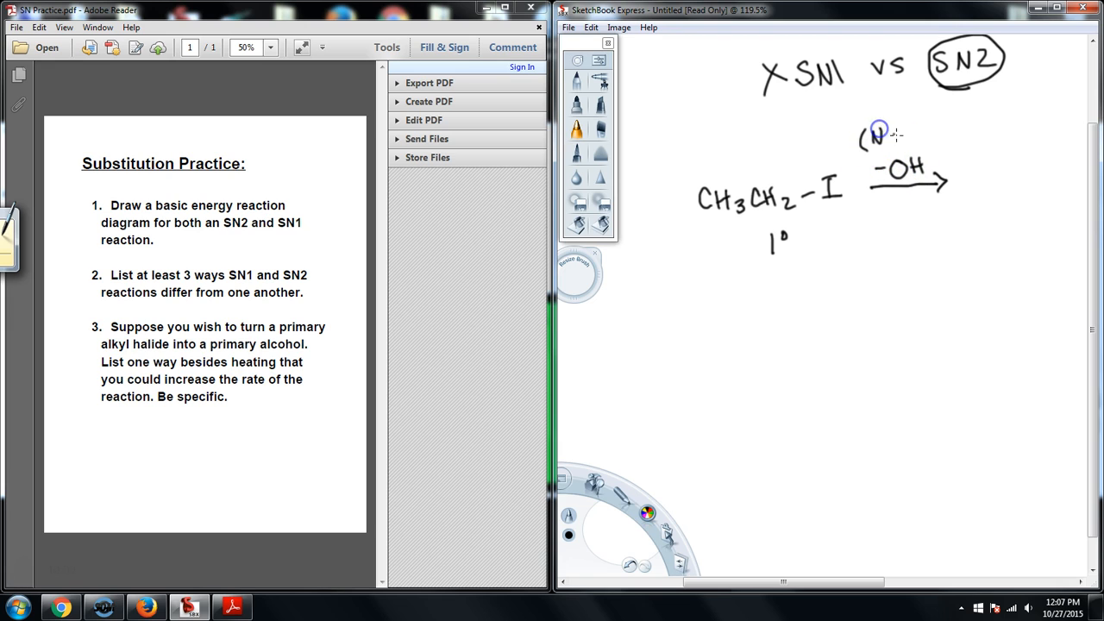
drag(888, 138, 928, 142)
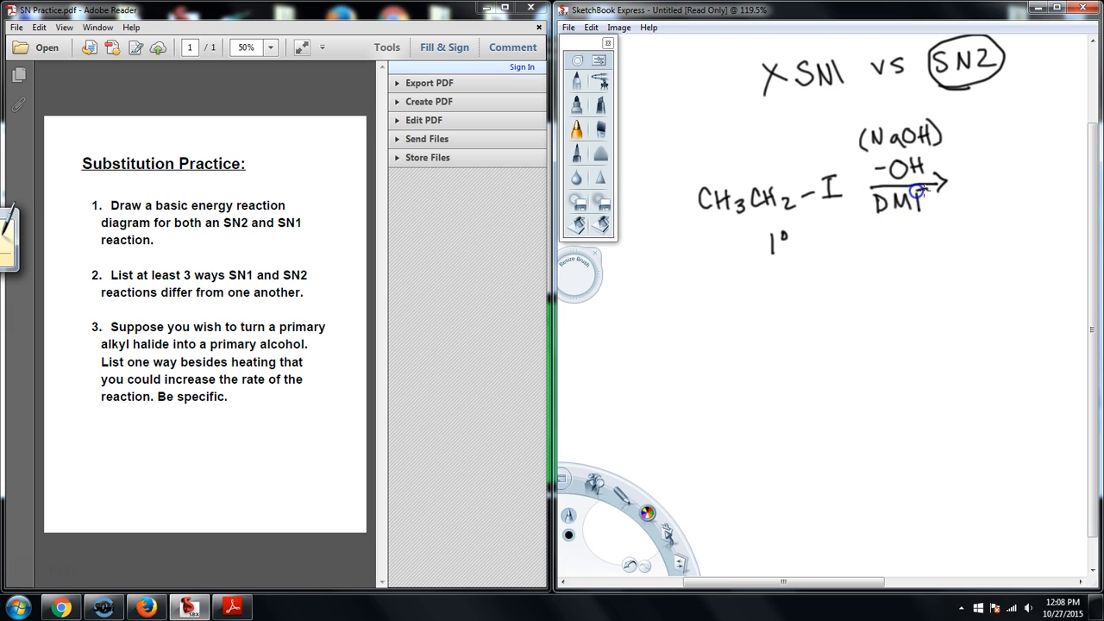
drag(871, 233, 910, 237)
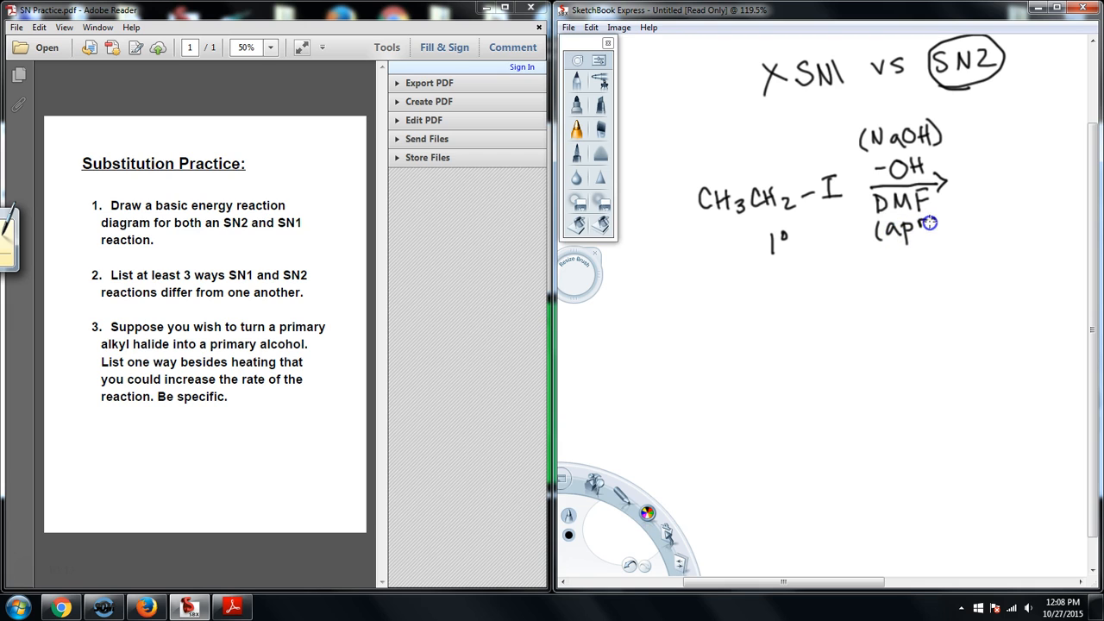
drag(927, 222, 979, 223)
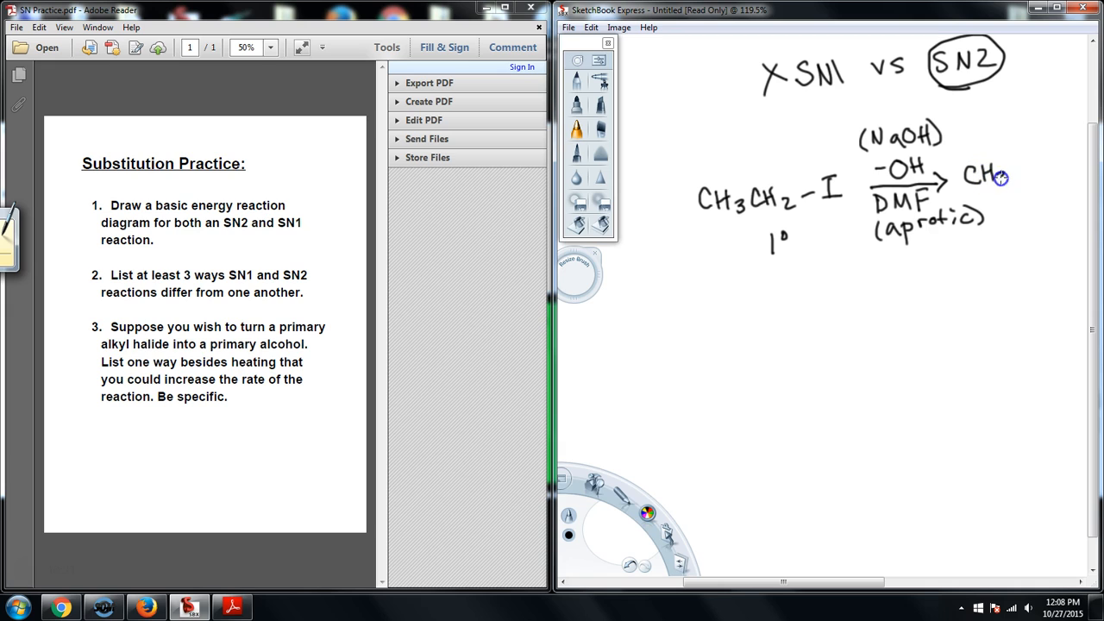
drag(988, 177, 1048, 181)
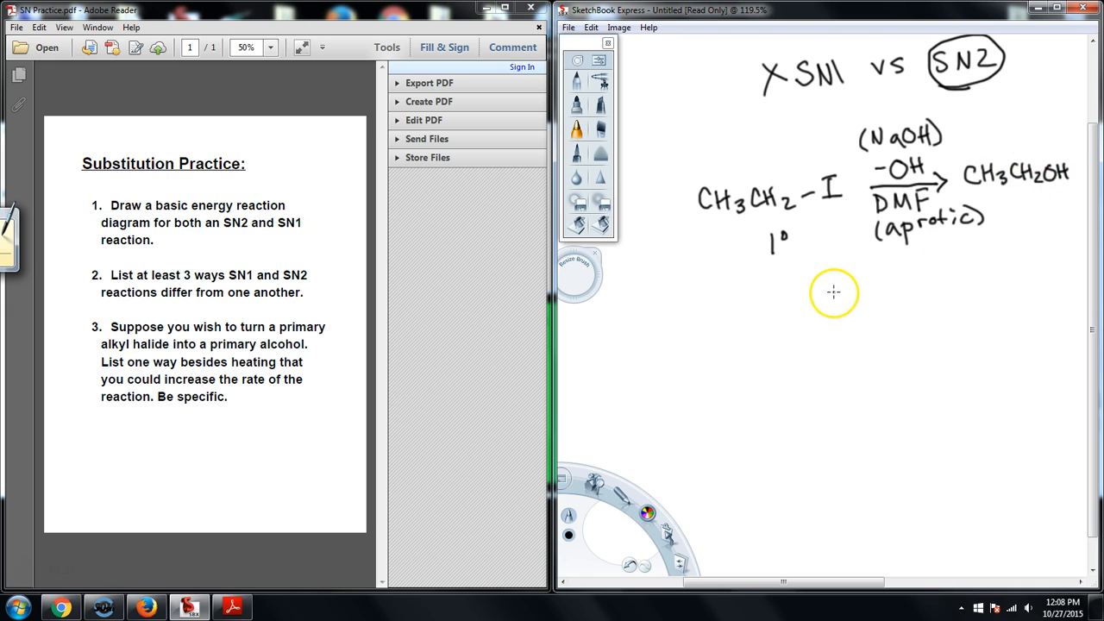
mouse_move(829, 286)
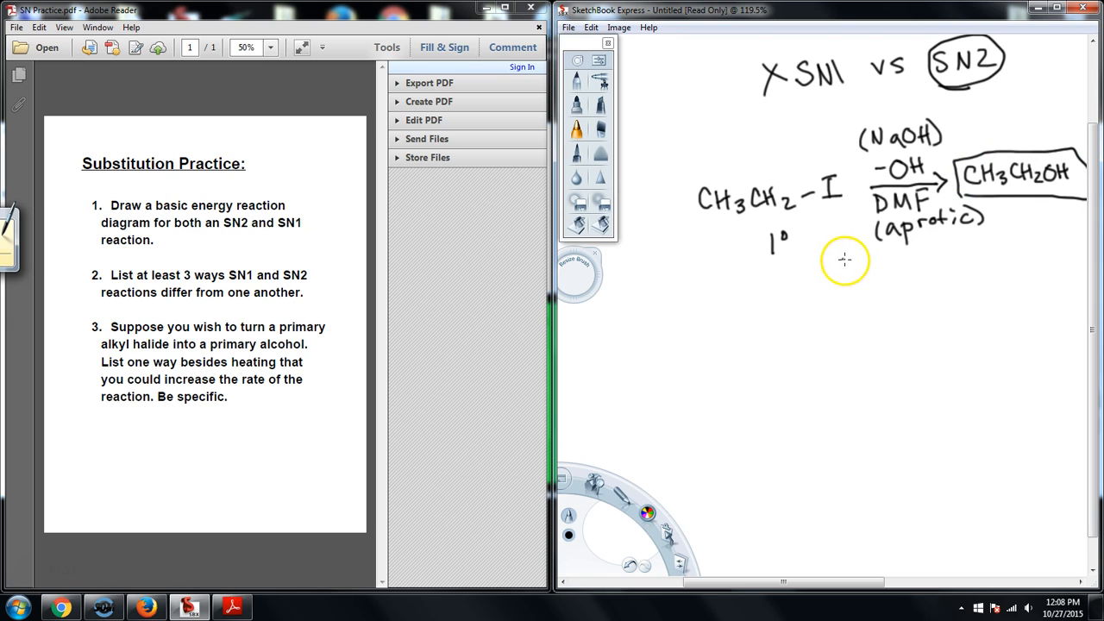
mouse_move(862, 282)
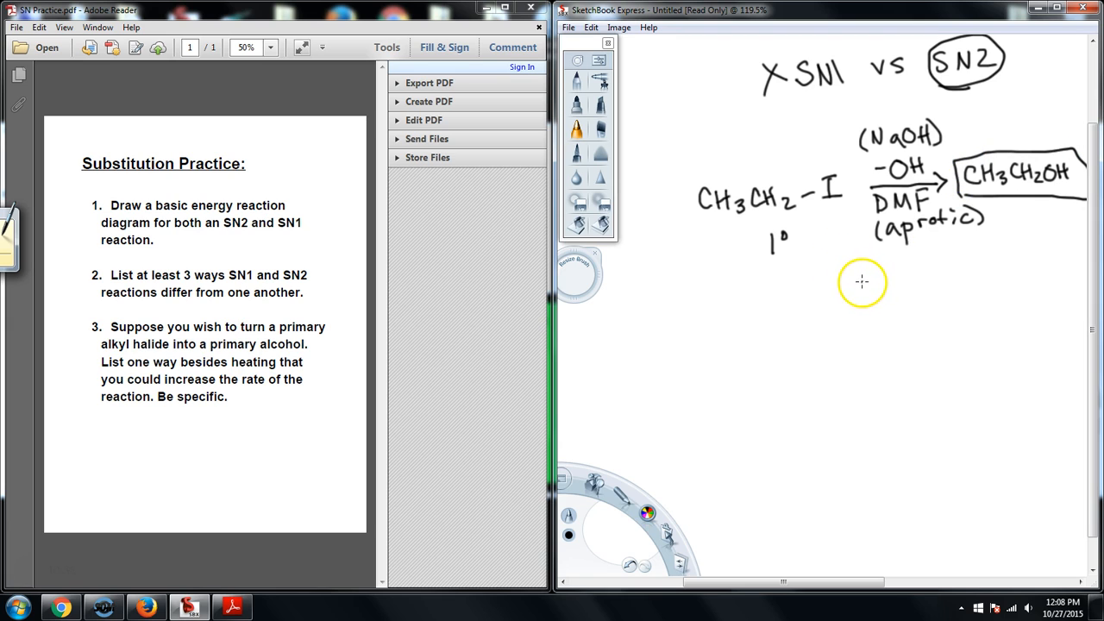
mouse_move(836, 291)
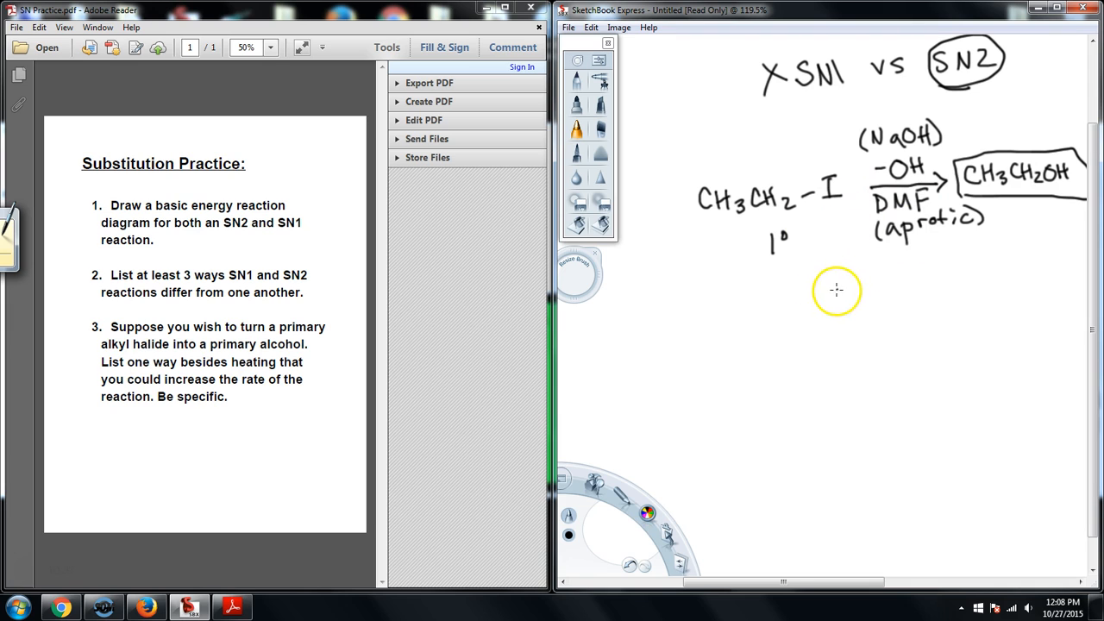
mouse_move(853, 161)
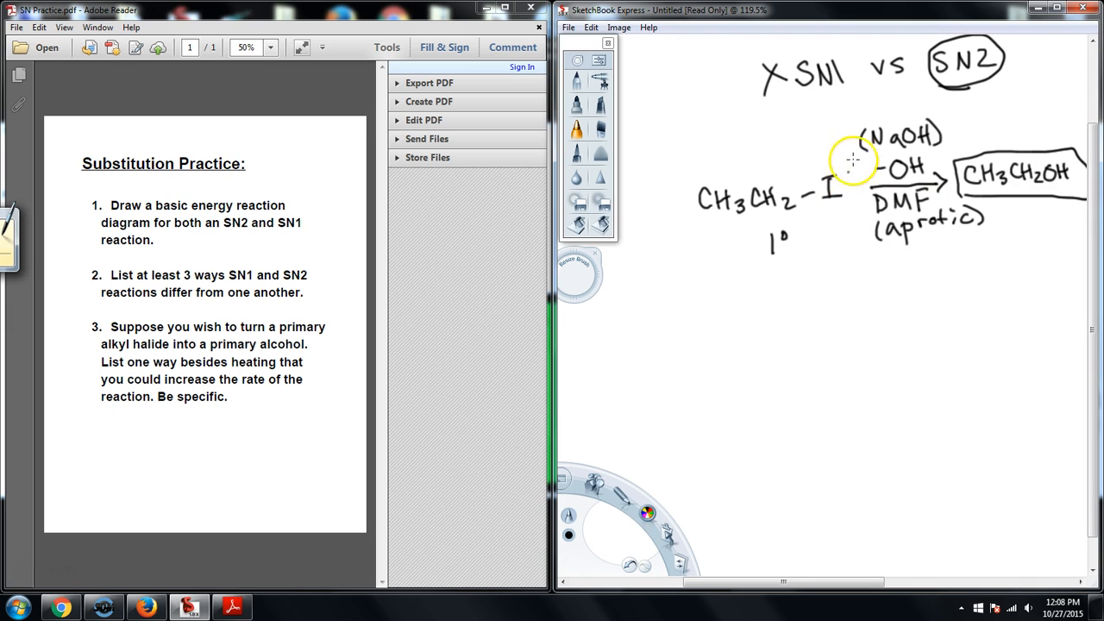
mouse_move(837, 204)
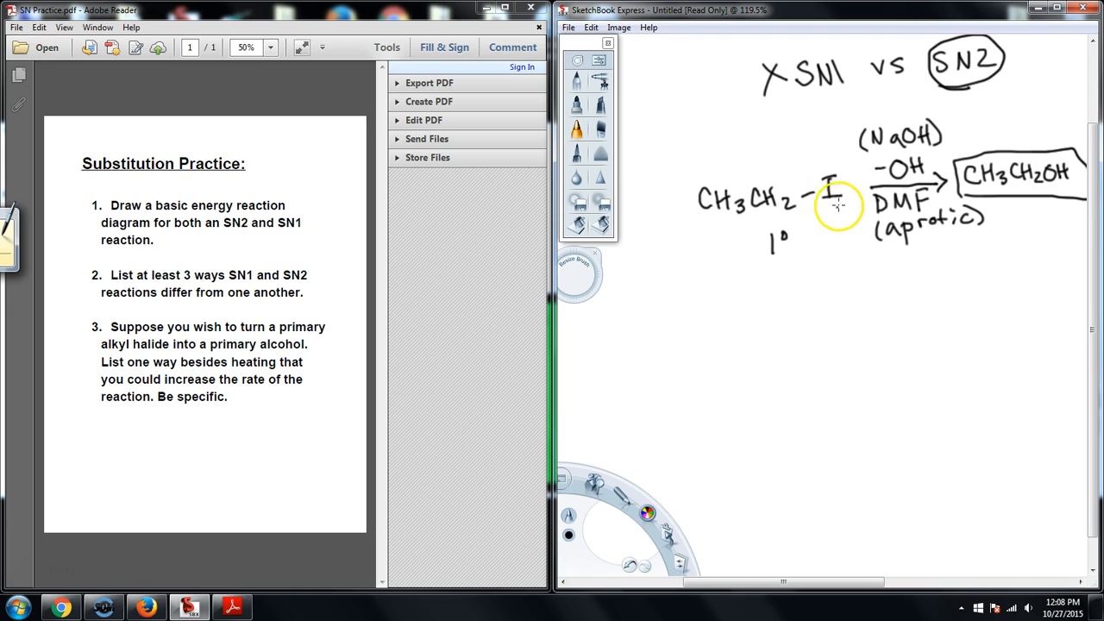
mouse_move(828, 168)
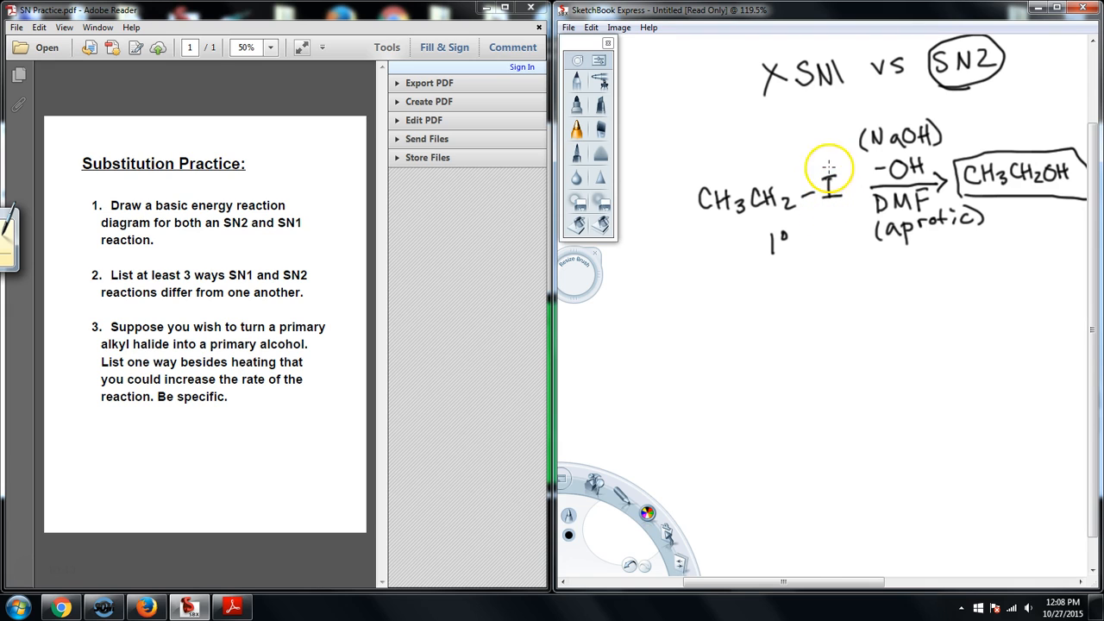
mouse_move(846, 181)
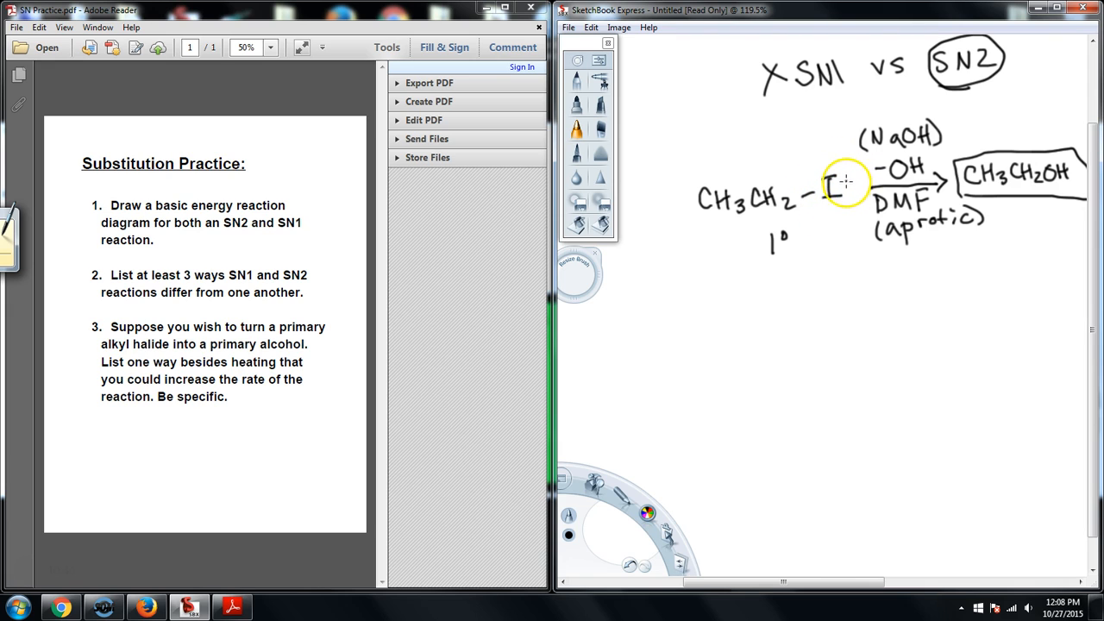
mouse_move(713, 343)
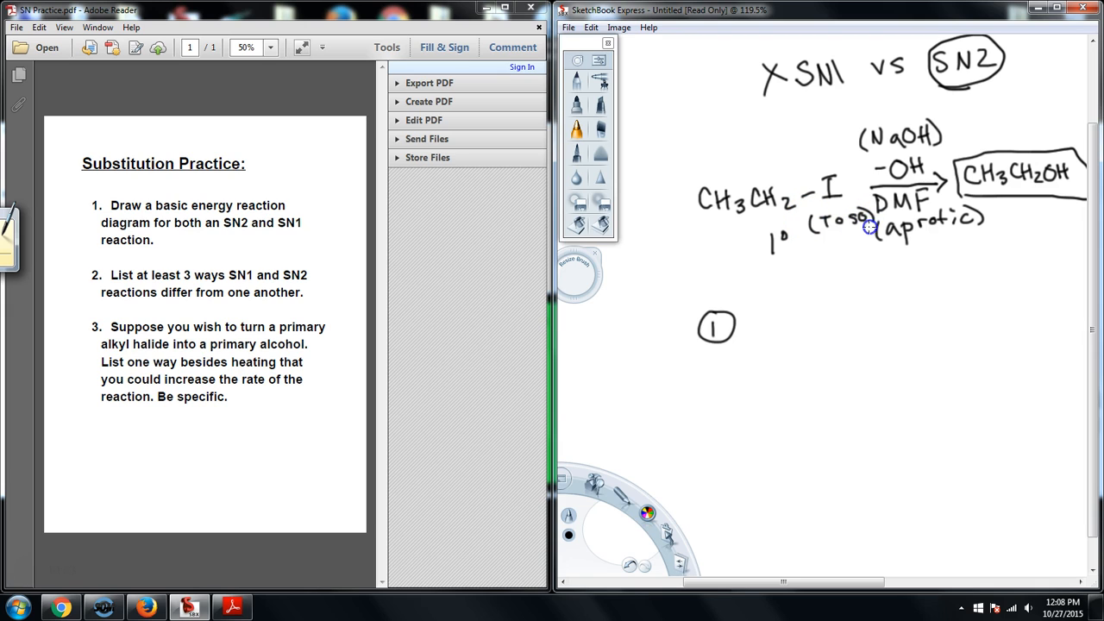
mouse_move(773, 307)
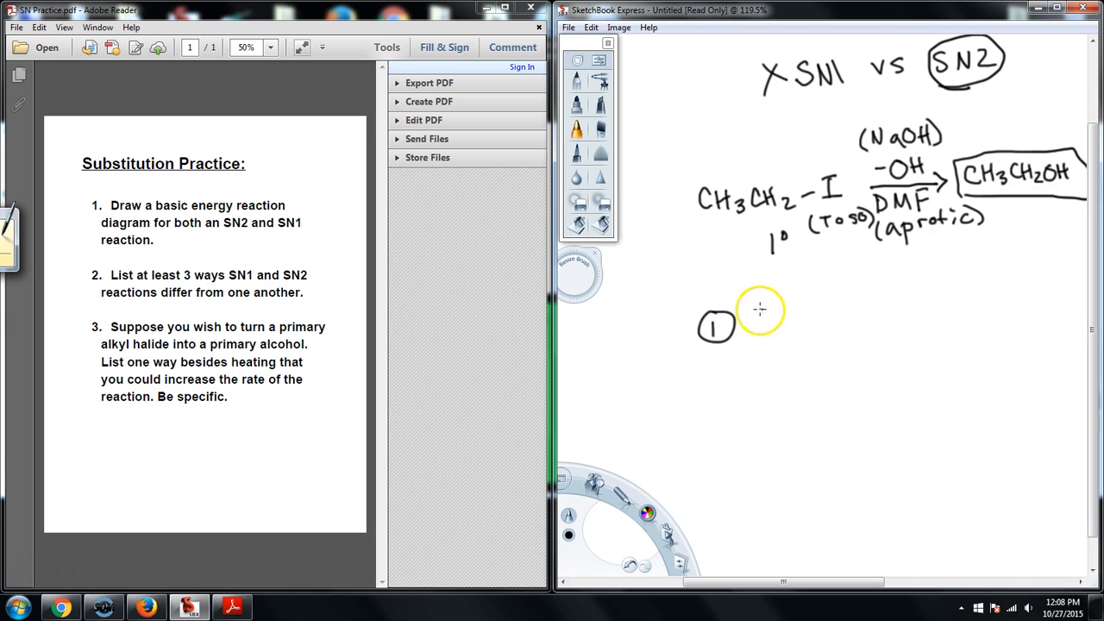
Handwrite '1 Change (upgrade) your L.G.' and '2 Pick a better aprotic solvent'.
drag(759, 324, 780, 332)
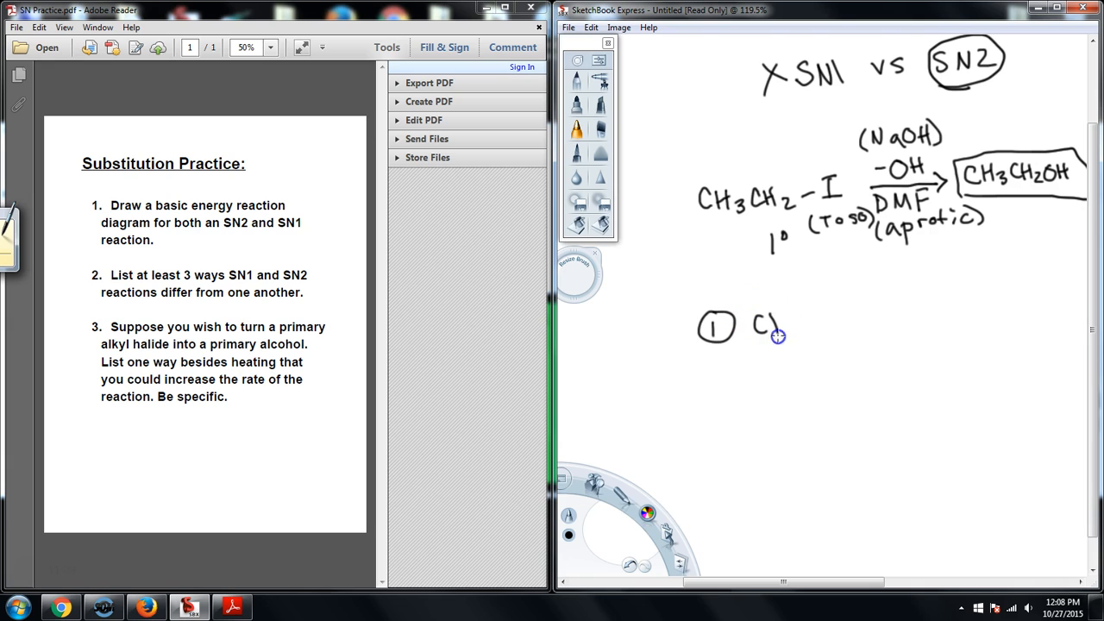
drag(781, 326, 833, 336)
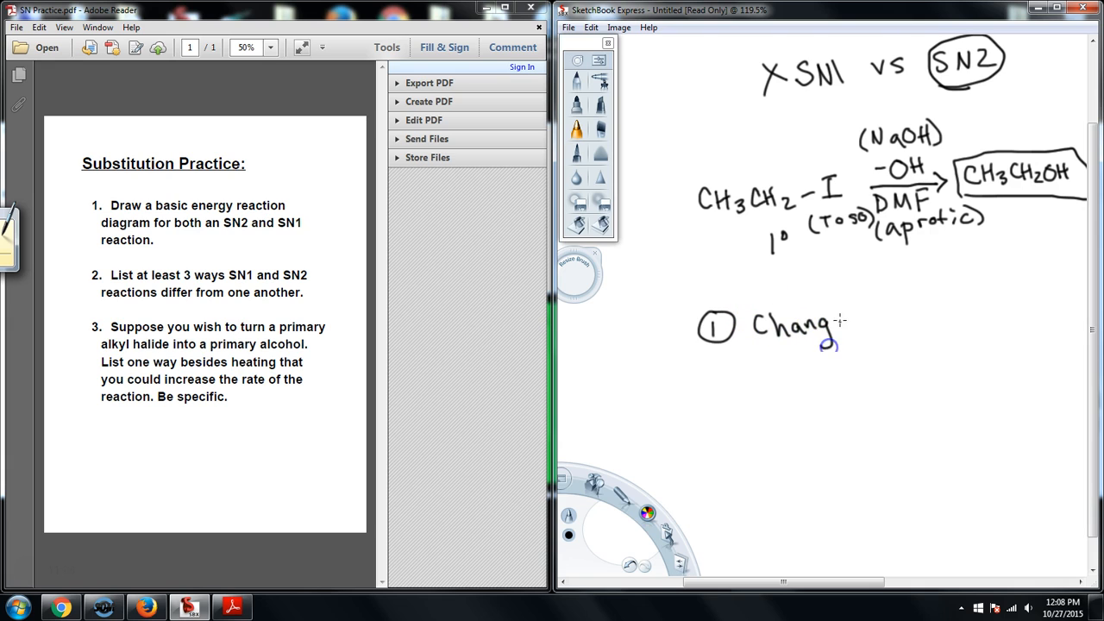
drag(841, 341, 884, 323)
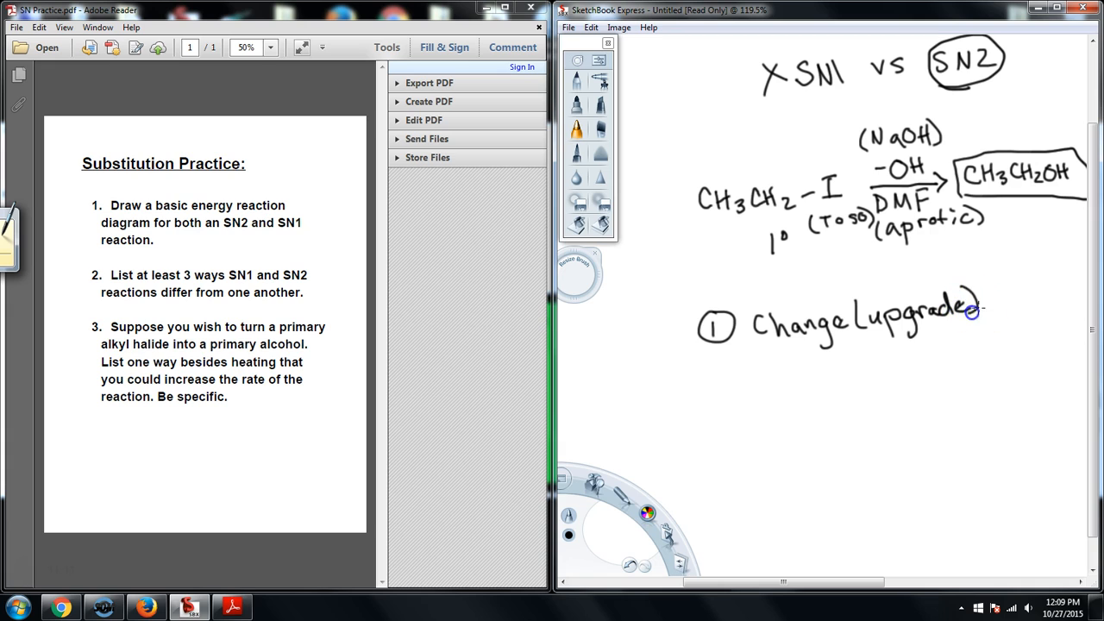
drag(975, 311, 1040, 302)
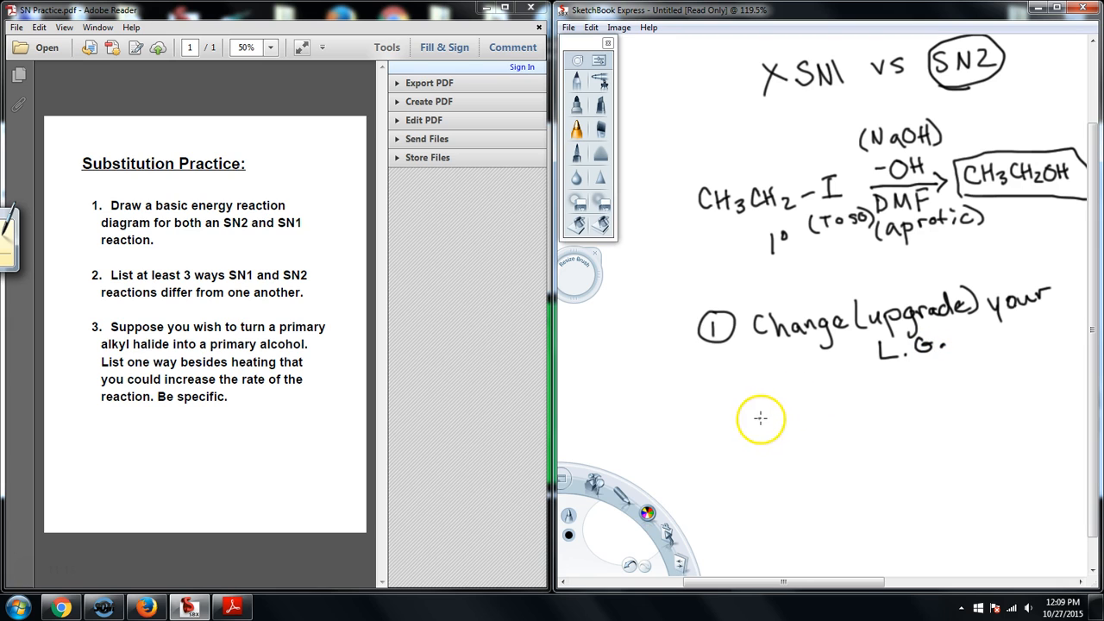
mouse_move(791, 406)
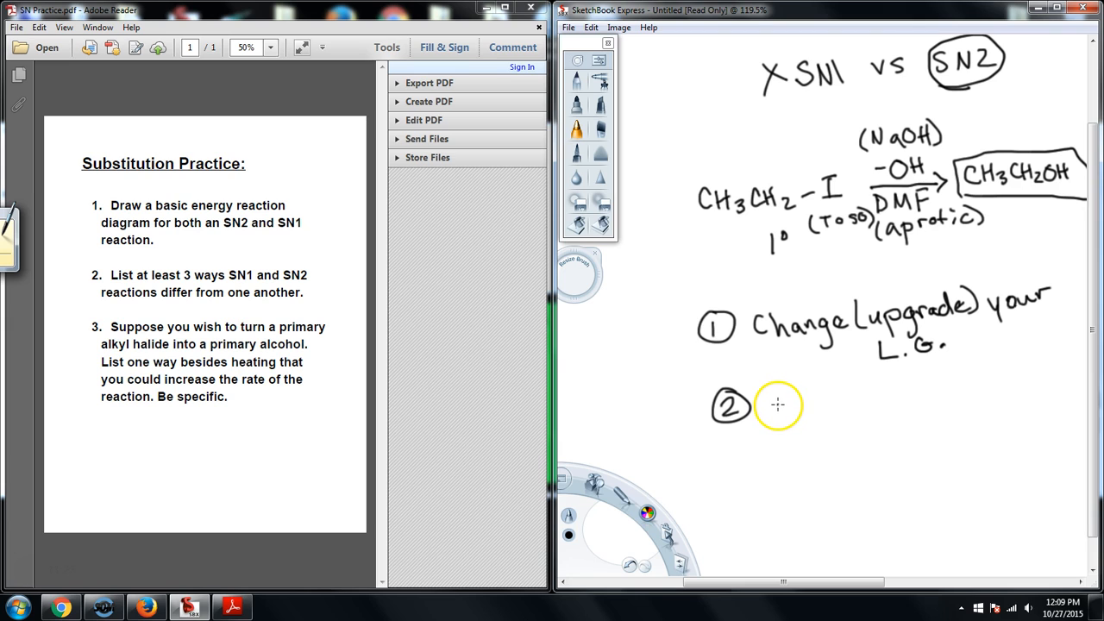
mouse_move(799, 365)
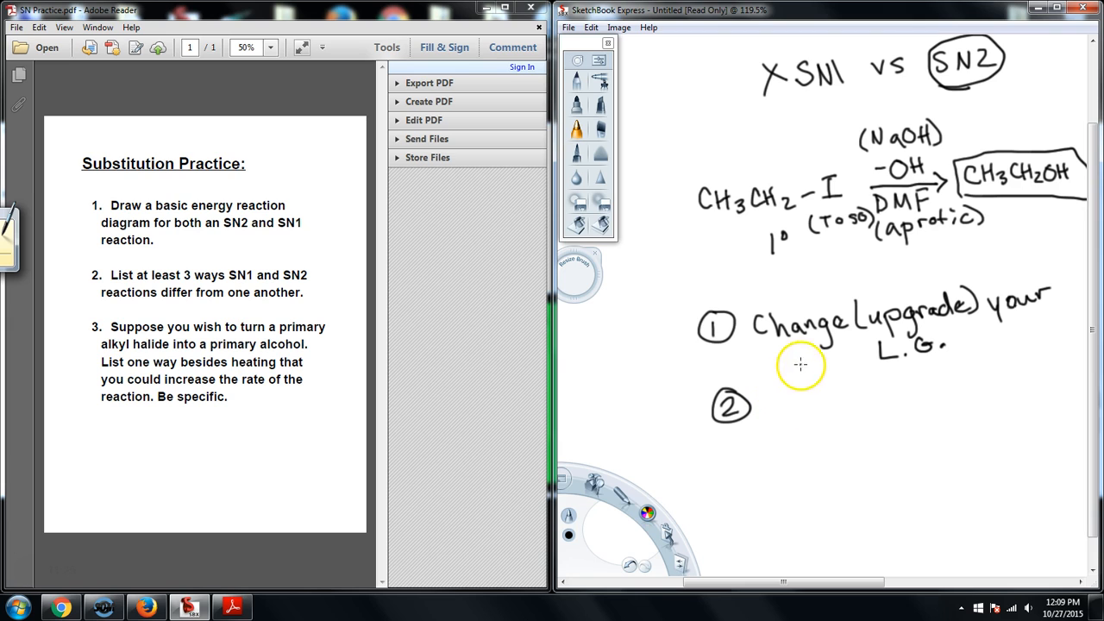
mouse_move(794, 383)
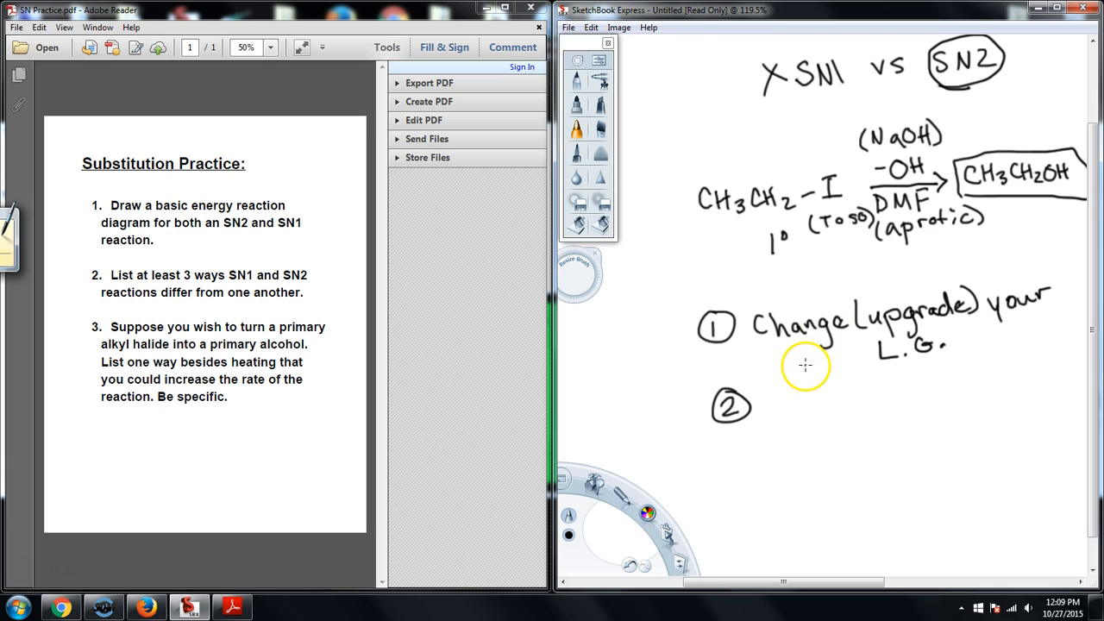
mouse_move(782, 393)
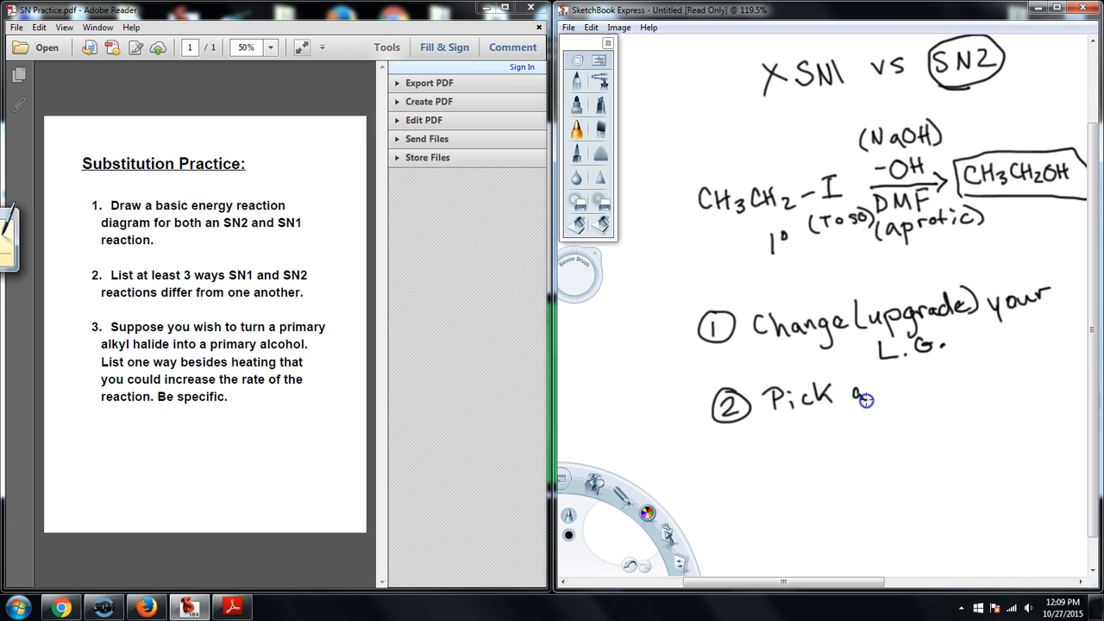
drag(863, 397, 927, 388)
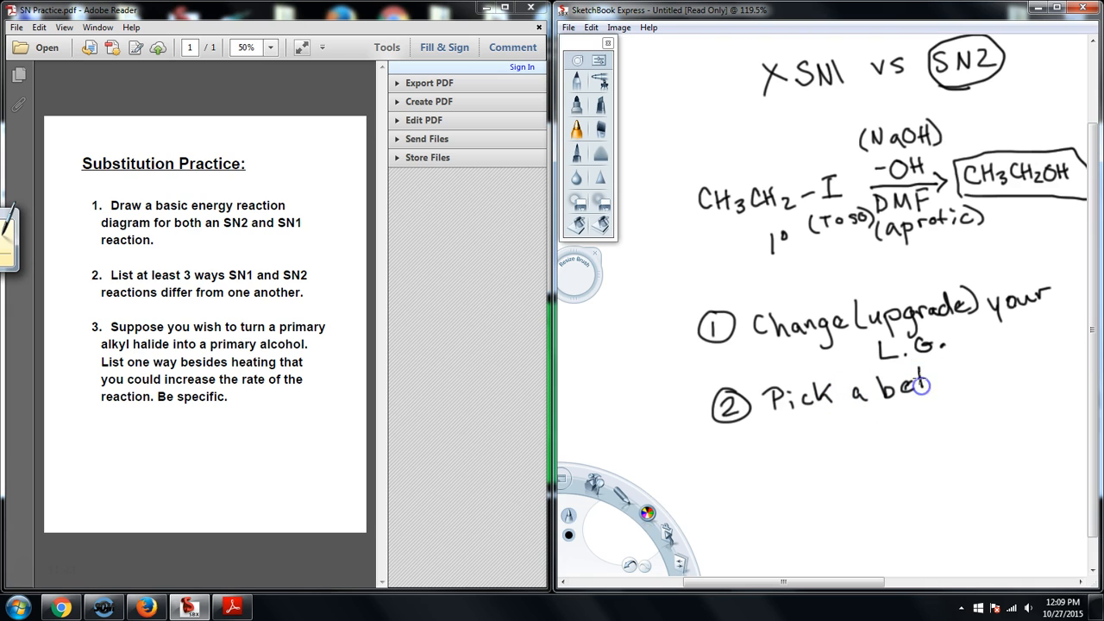
mouse_move(880, 425)
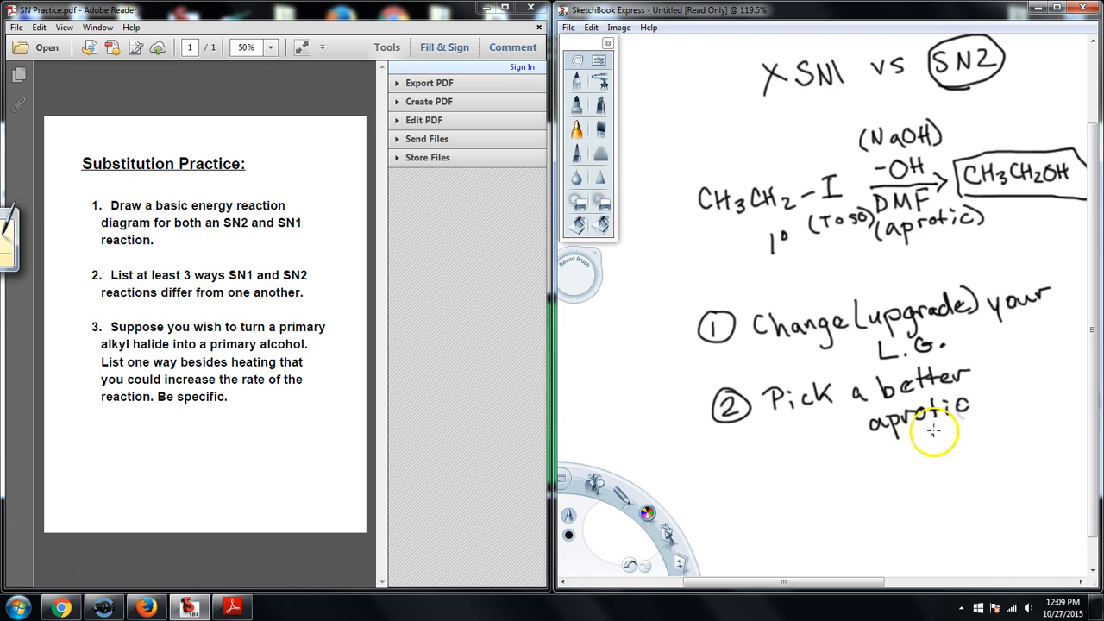
drag(914, 427, 992, 427)
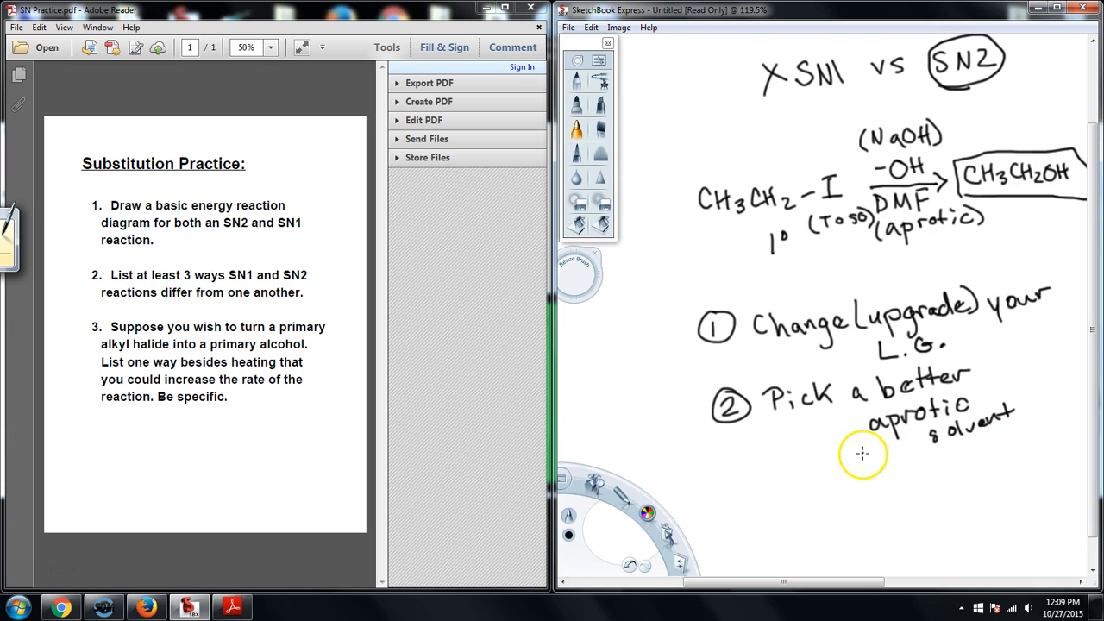
mouse_move(904, 220)
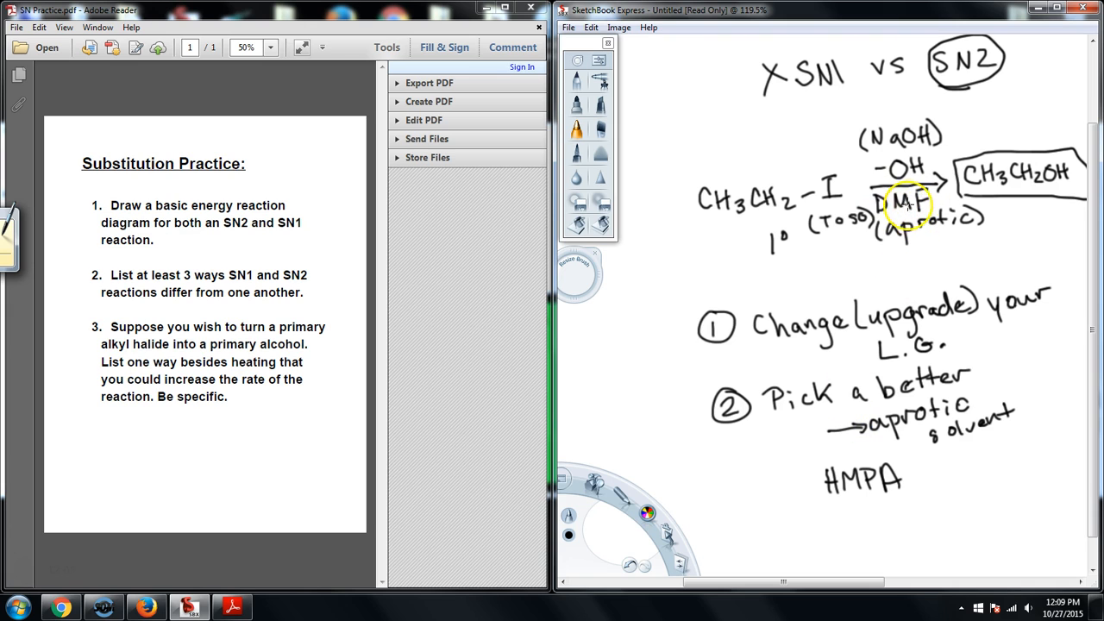
mouse_move(919, 245)
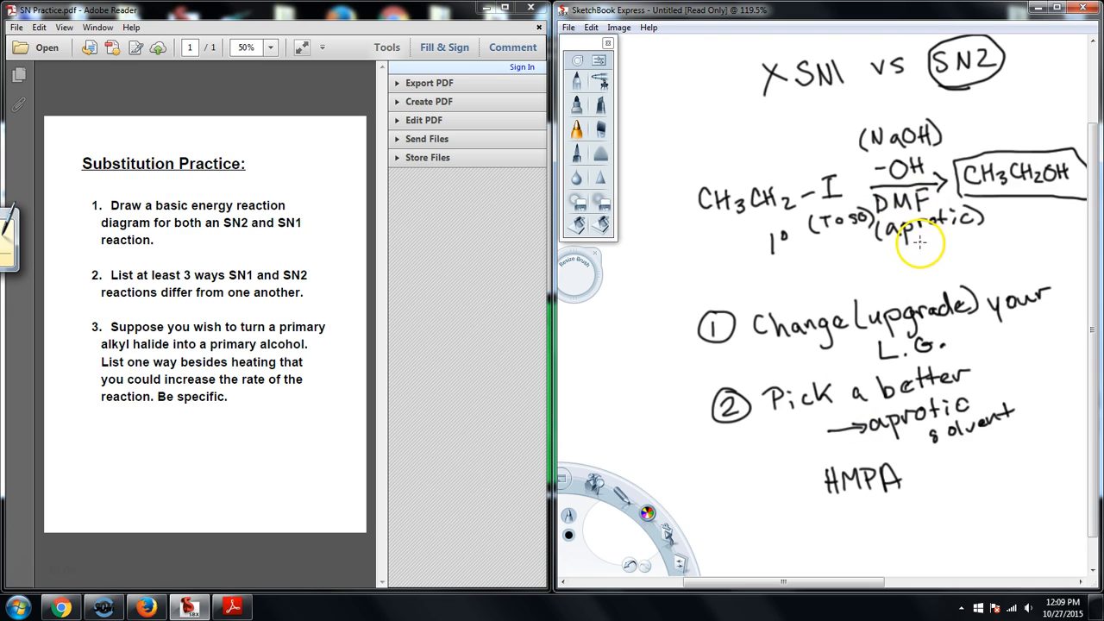
mouse_move(913, 421)
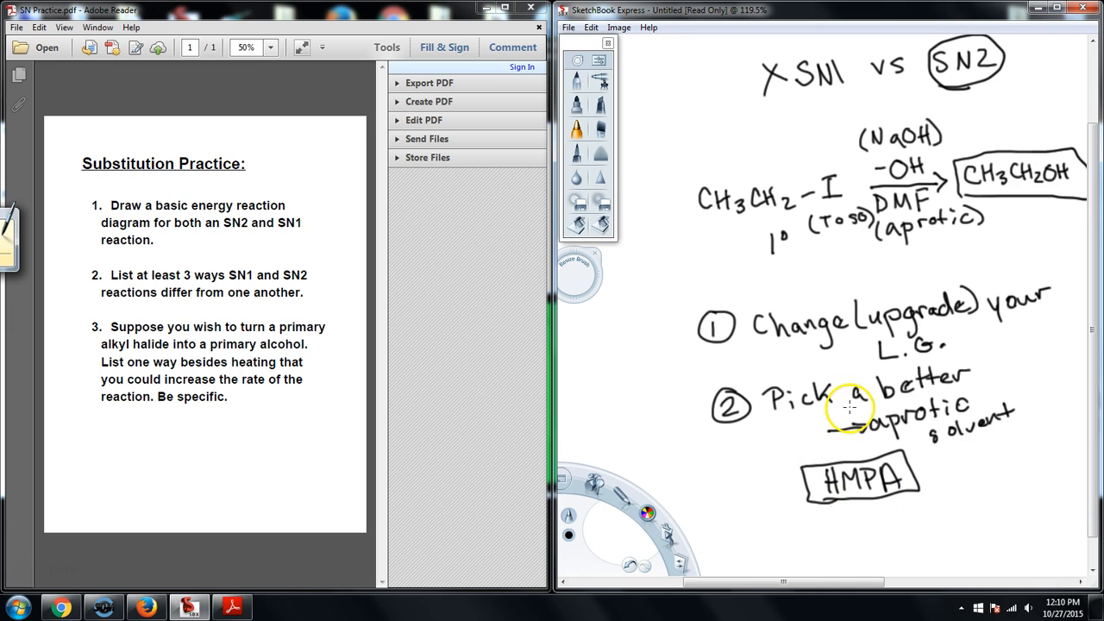
mouse_move(819, 410)
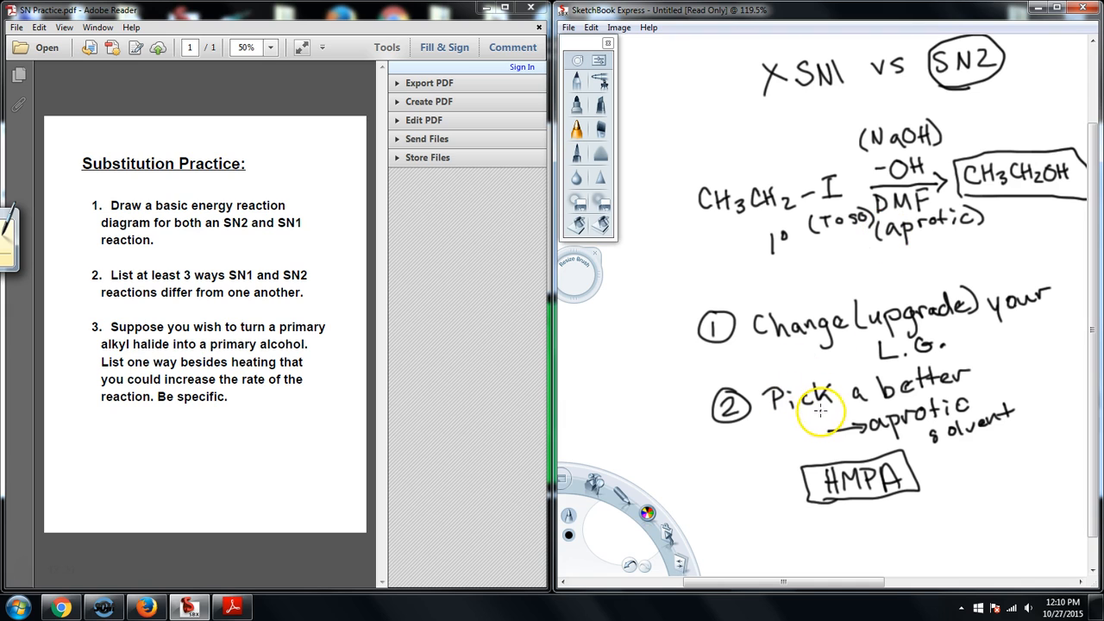
mouse_move(800, 310)
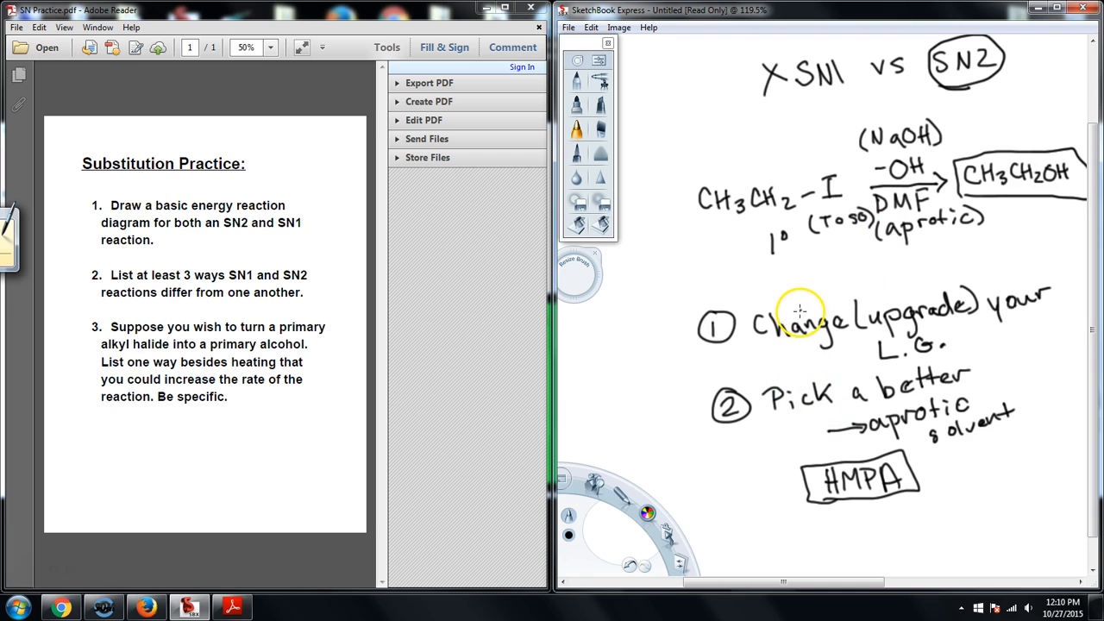
mouse_move(752, 306)
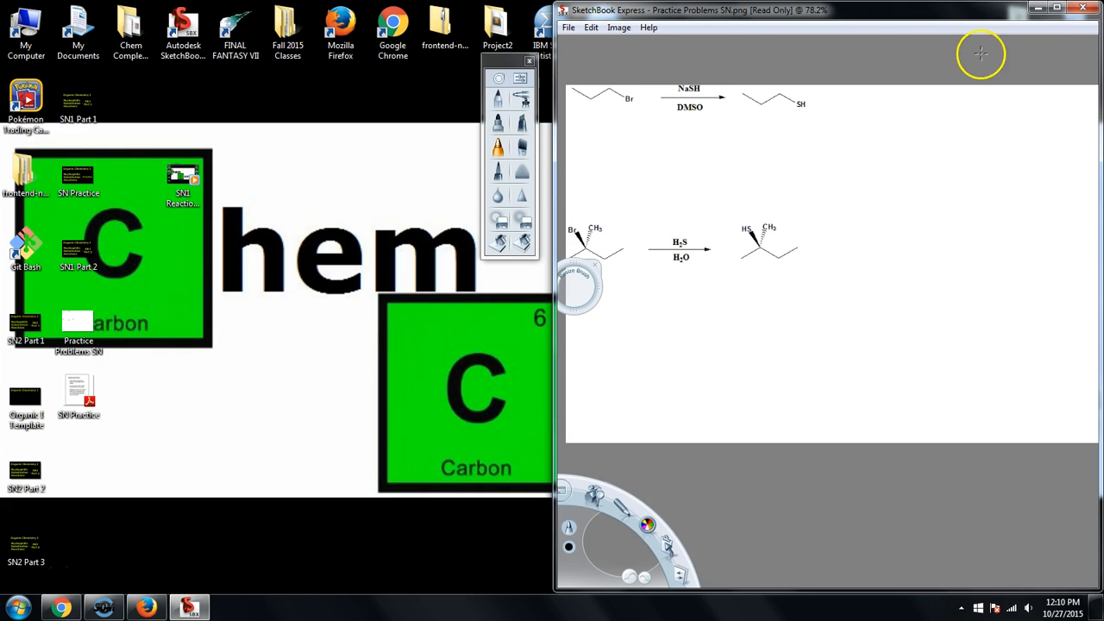
Maximize the Practice Problems SN image and drag the brush palette off the problems.
click(1056, 10)
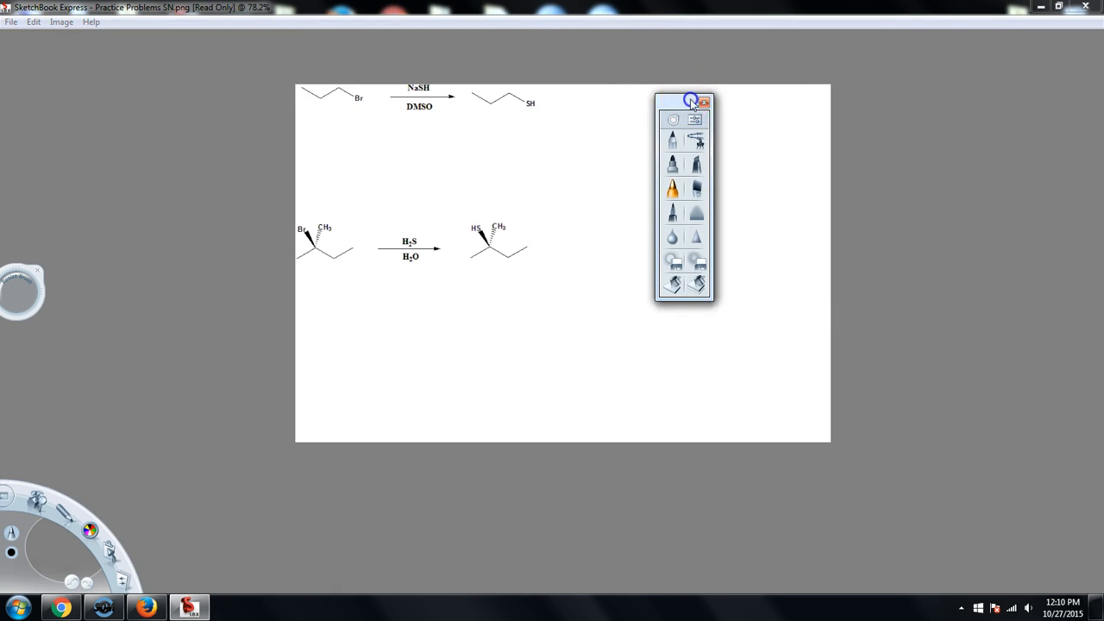
drag(684, 102, 157, 82)
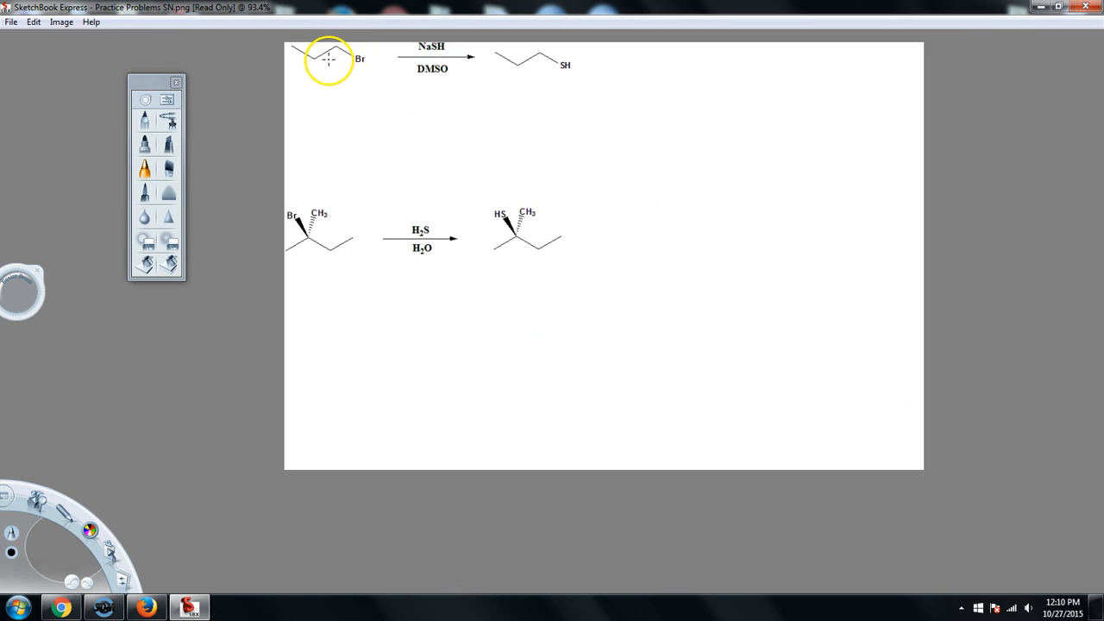
mouse_move(374, 66)
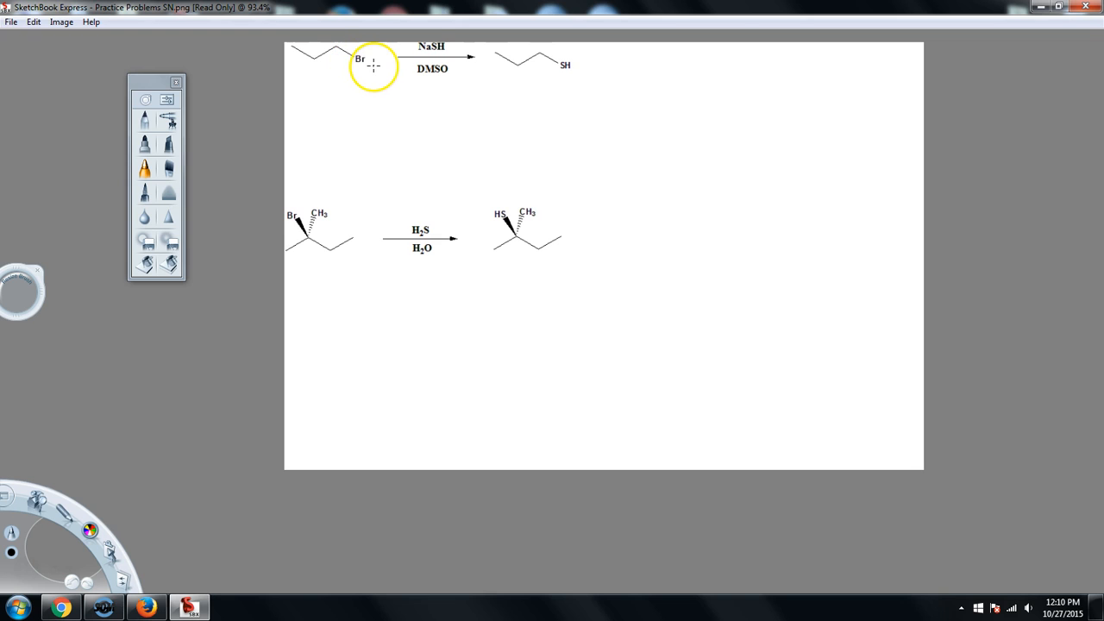
mouse_move(442, 54)
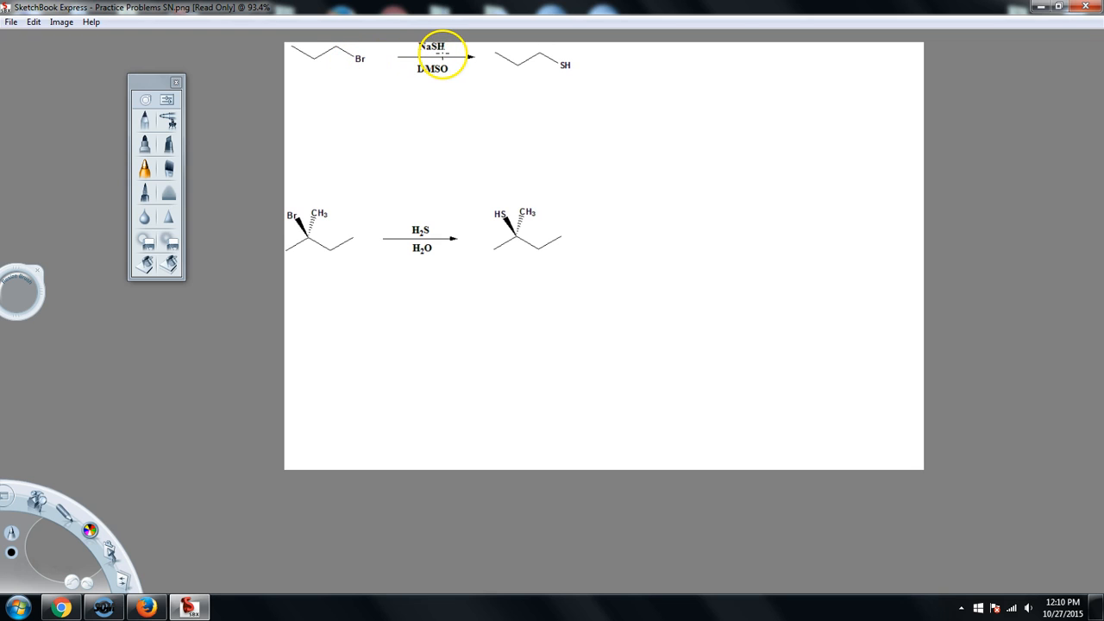
mouse_move(436, 92)
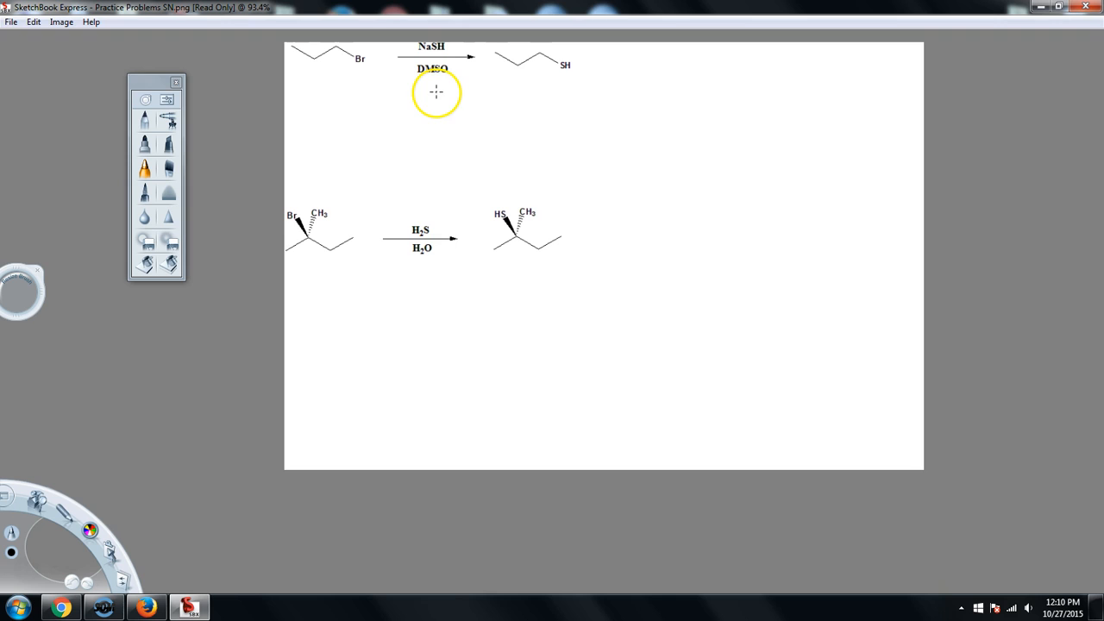
mouse_move(565, 73)
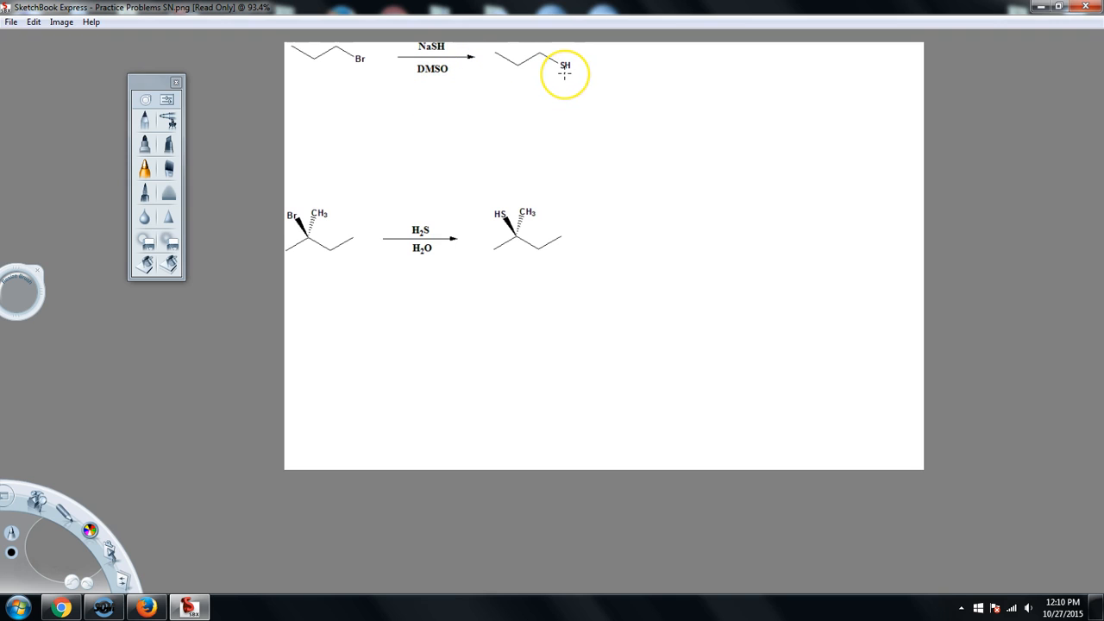
click(564, 73)
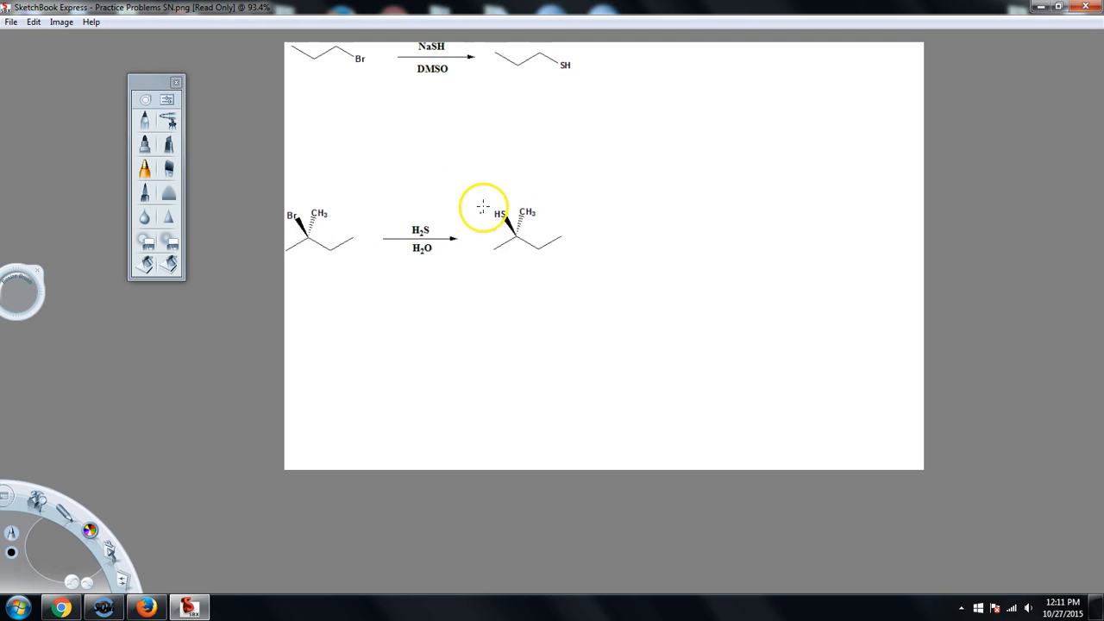
mouse_move(464, 340)
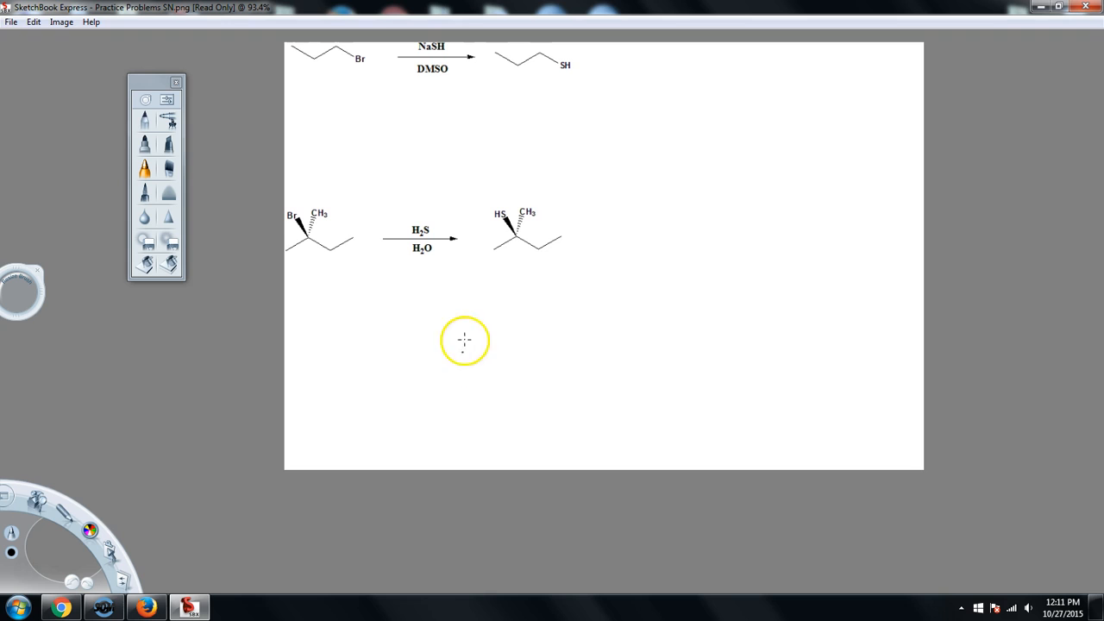
mouse_move(401, 139)
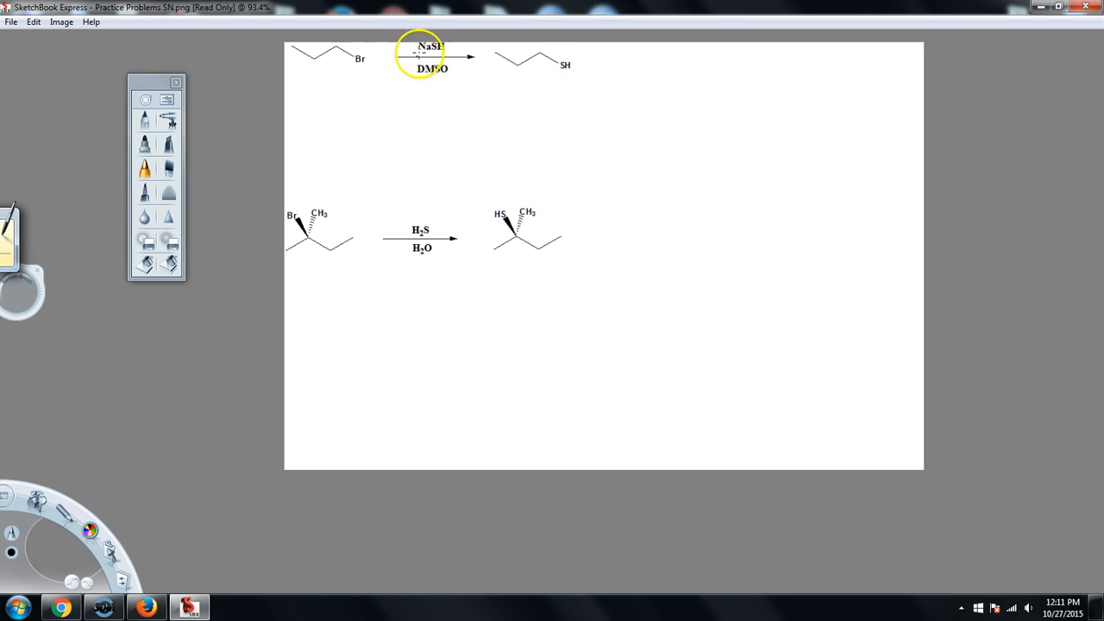
mouse_move(410, 74)
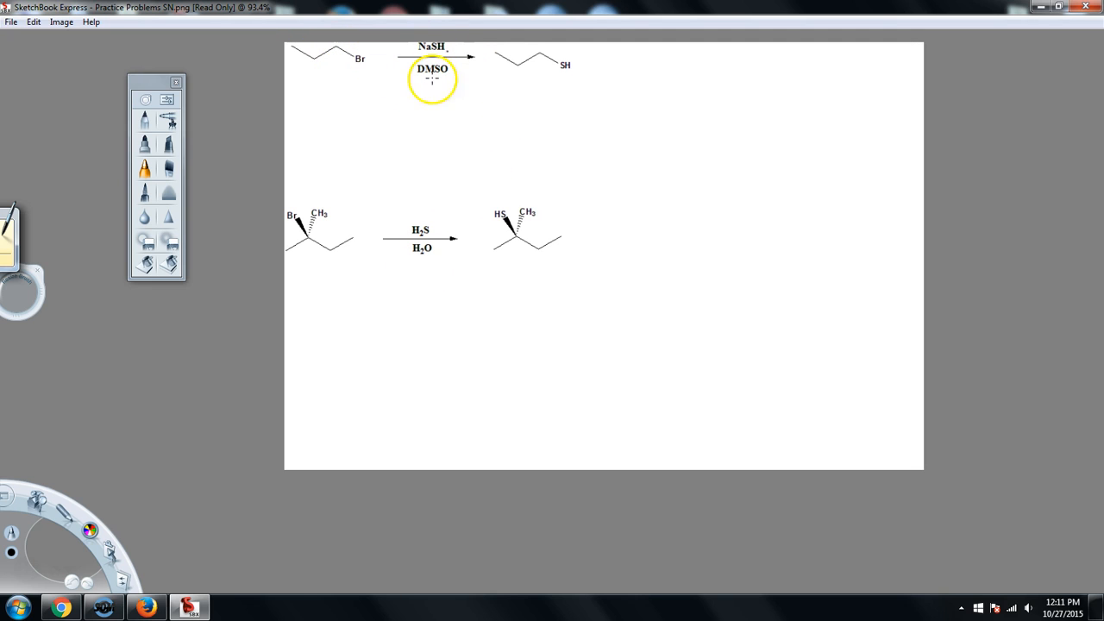
mouse_move(497, 101)
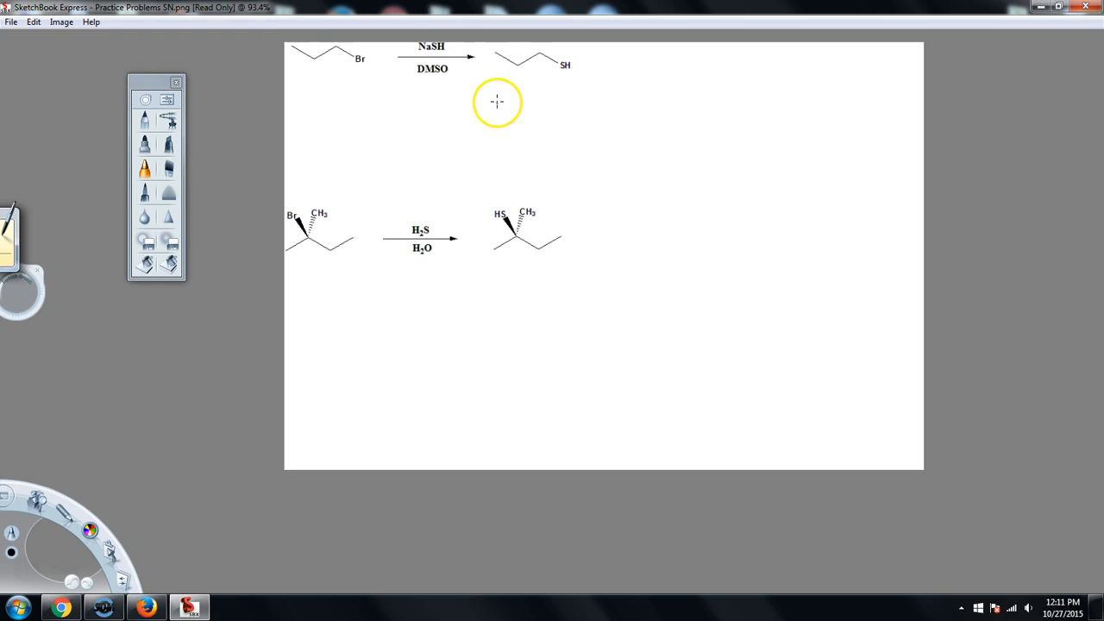
mouse_move(329, 98)
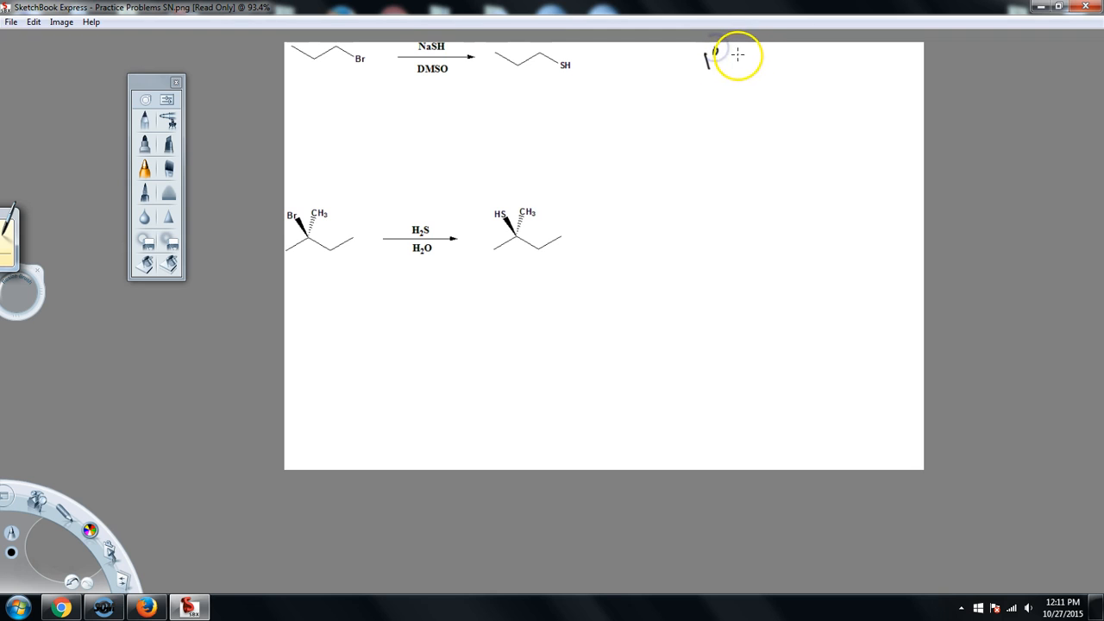
Handwrite '1° RX, ⊖SH, DMSO' beside the NaSH/DMSO reaction.
drag(716, 57, 755, 56)
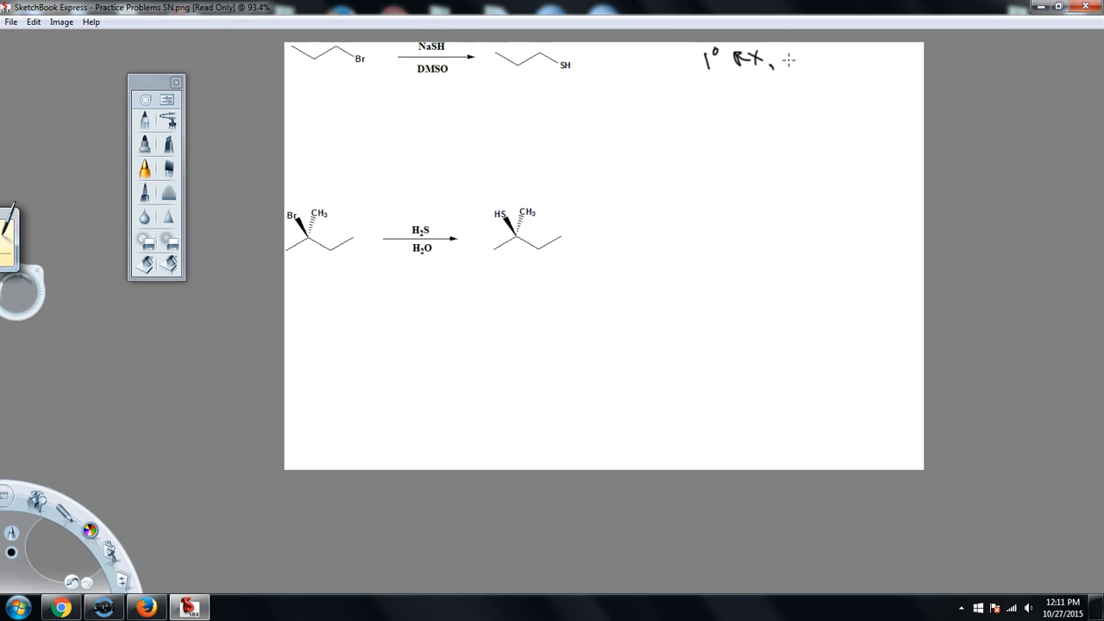
drag(792, 67, 800, 61)
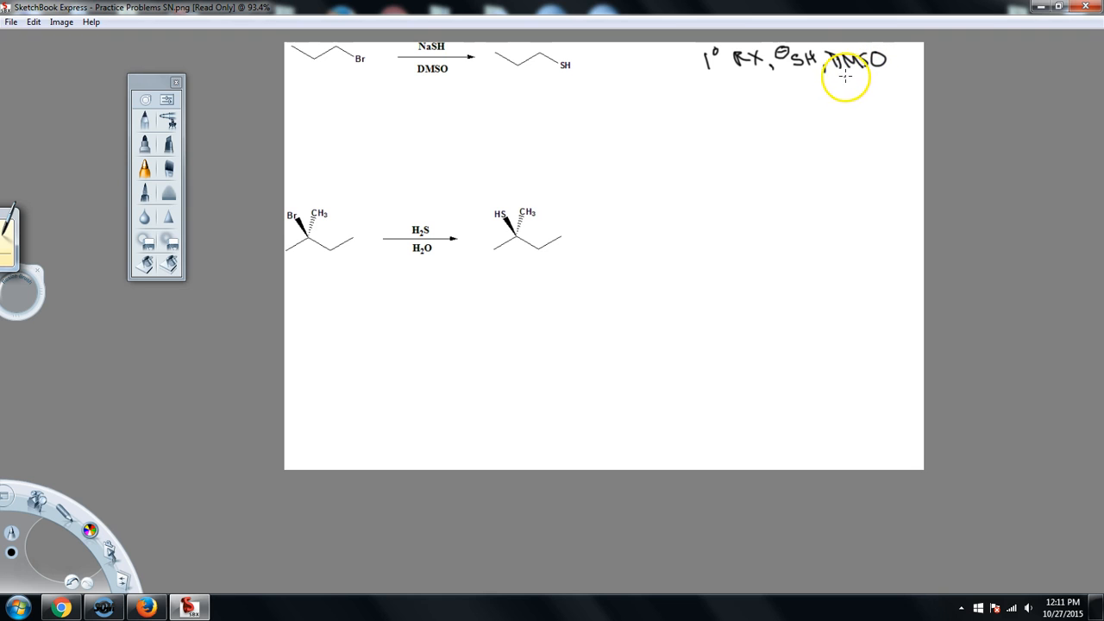
mouse_move(788, 88)
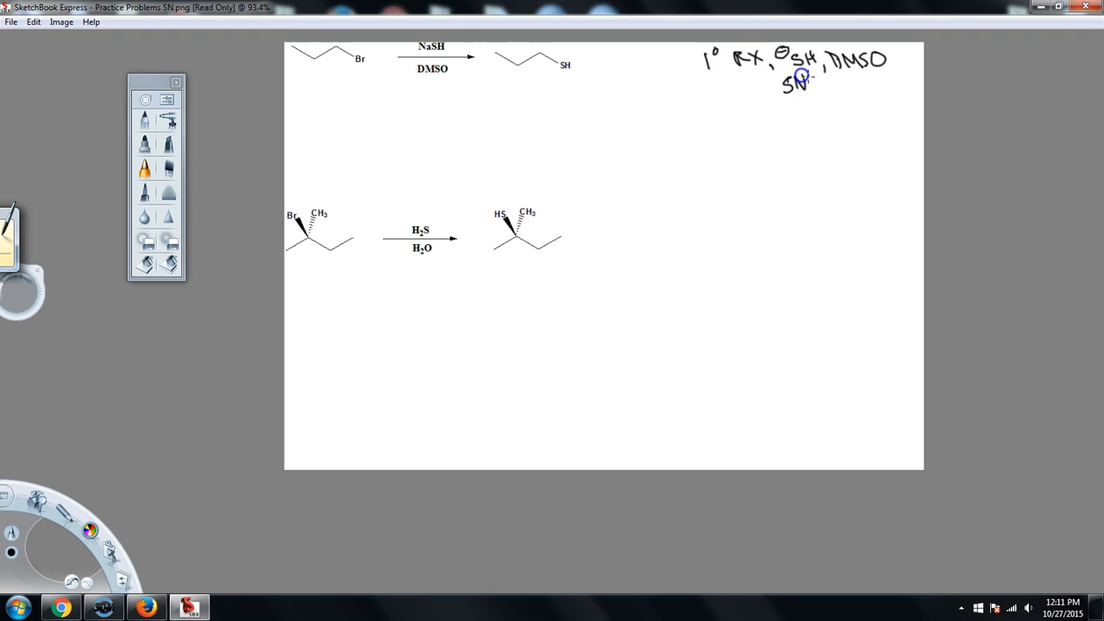
mouse_move(724, 228)
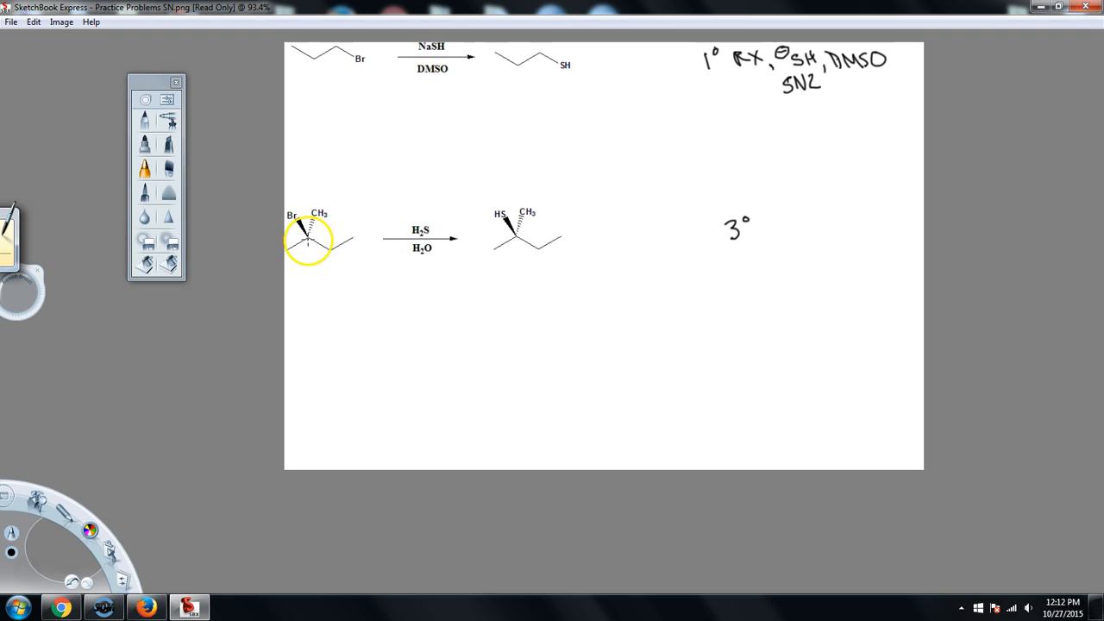
mouse_move(763, 234)
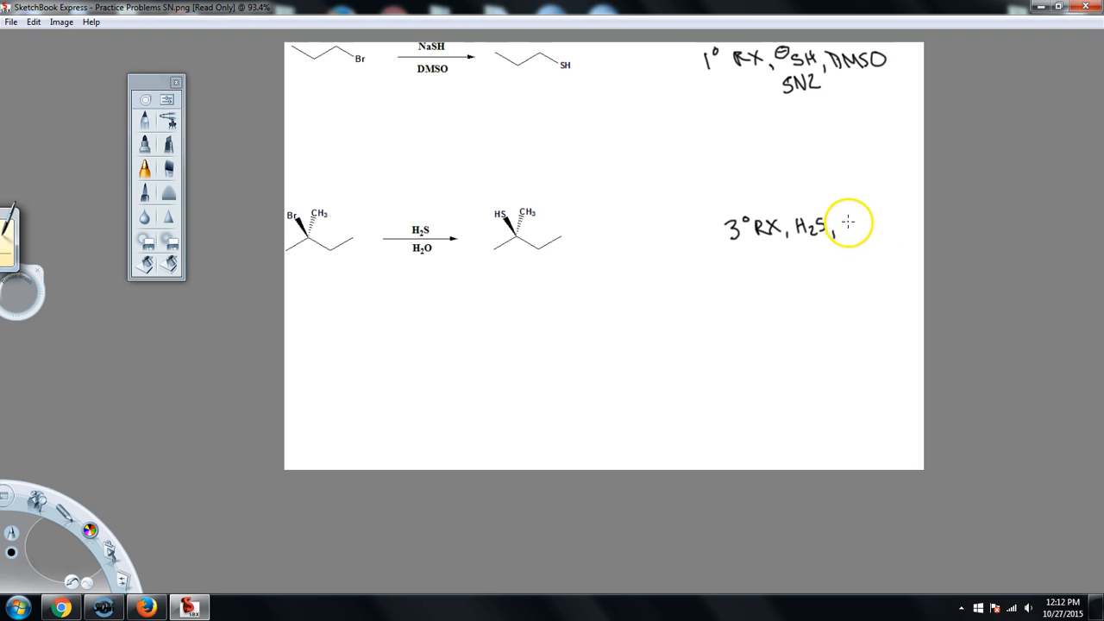
Handwrite 'H₂O' as the protic solvent note beside the second reaction.
text(H₂O)
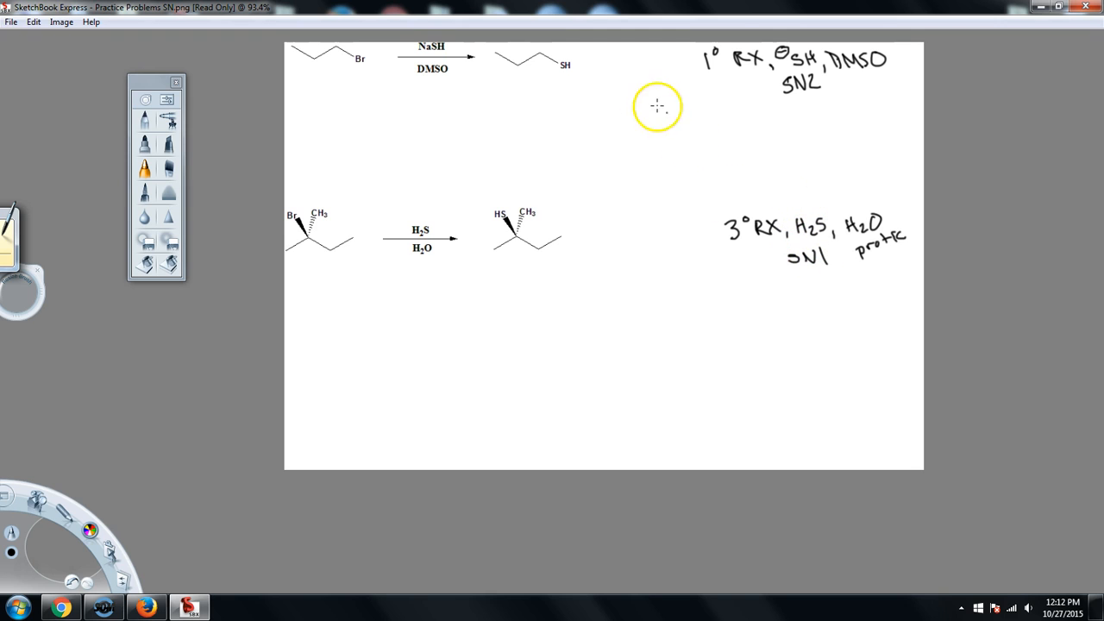
mouse_move(471, 96)
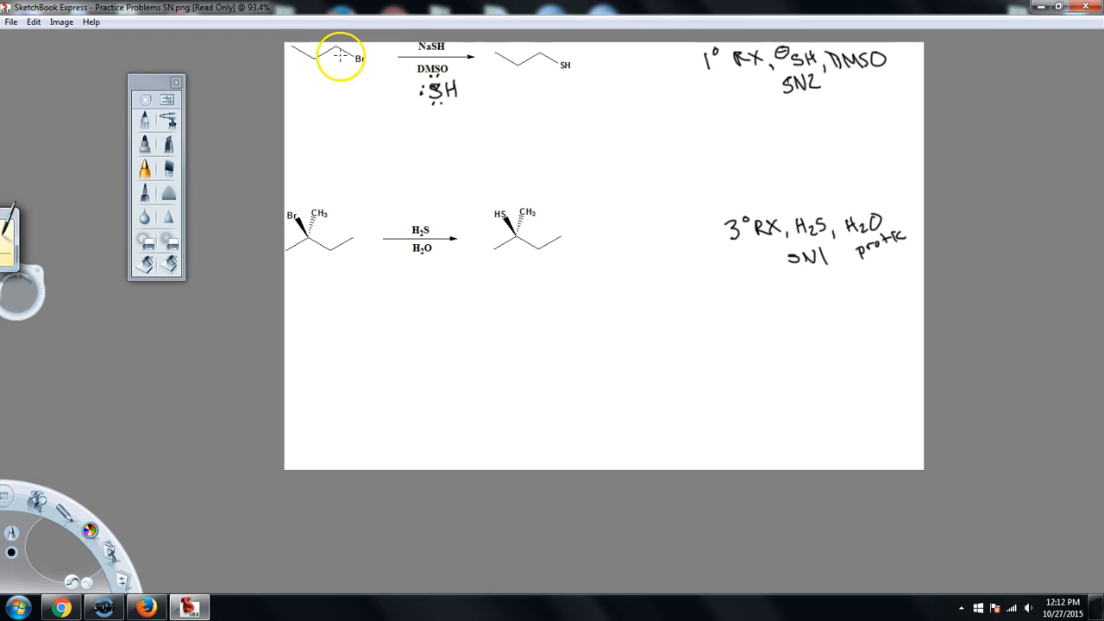
mouse_move(353, 54)
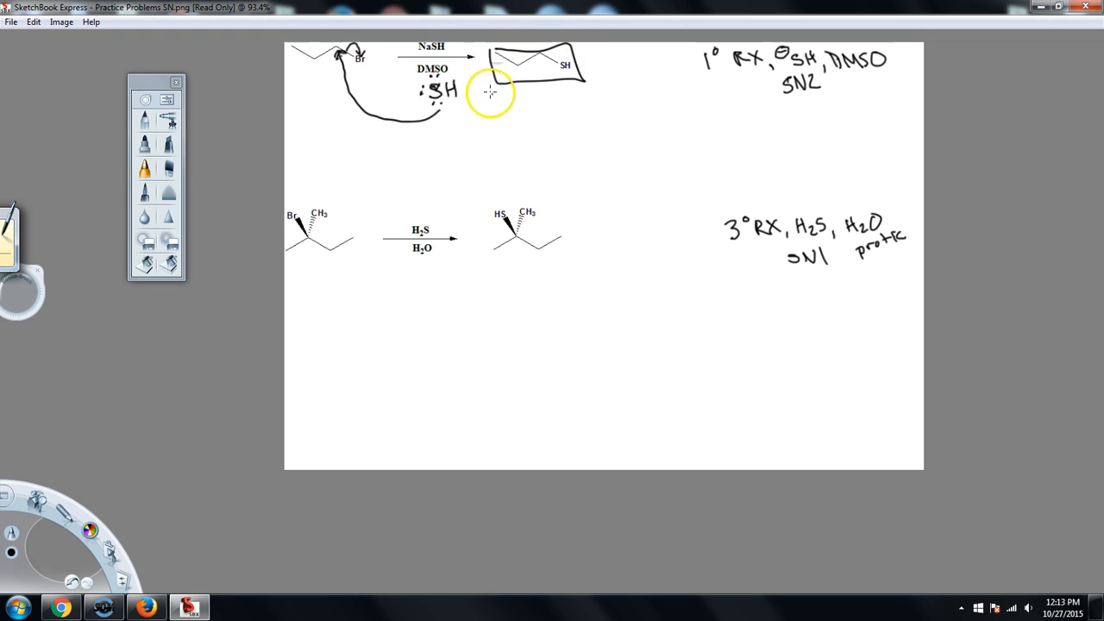
mouse_move(425, 183)
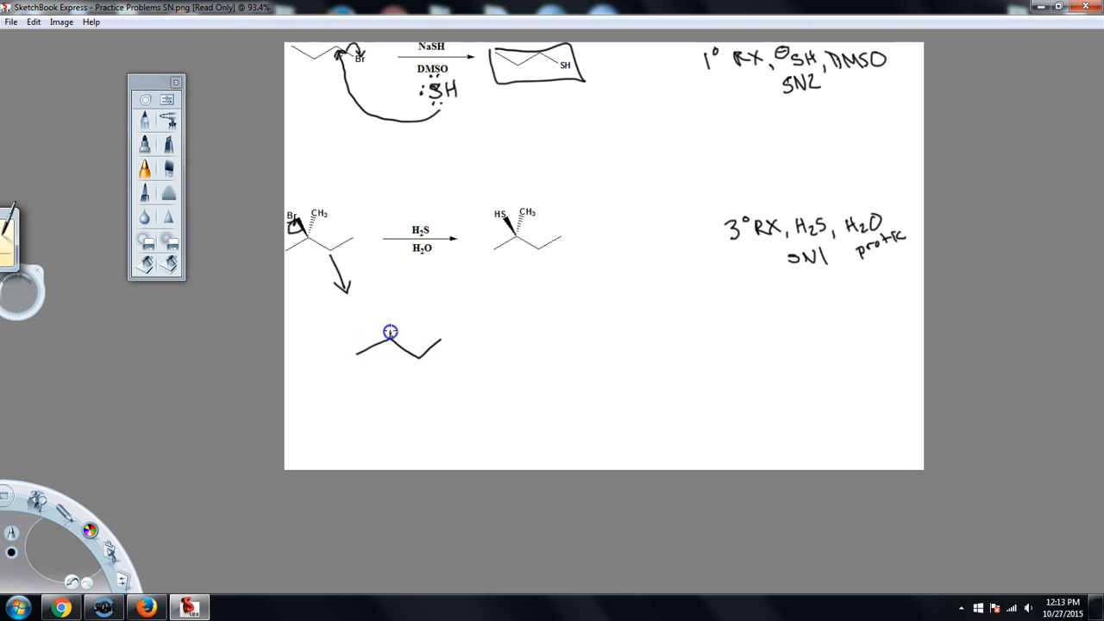
Draw the plus charge on the tertiary carbocation below the second substrate.
drag(393, 332, 393, 312)
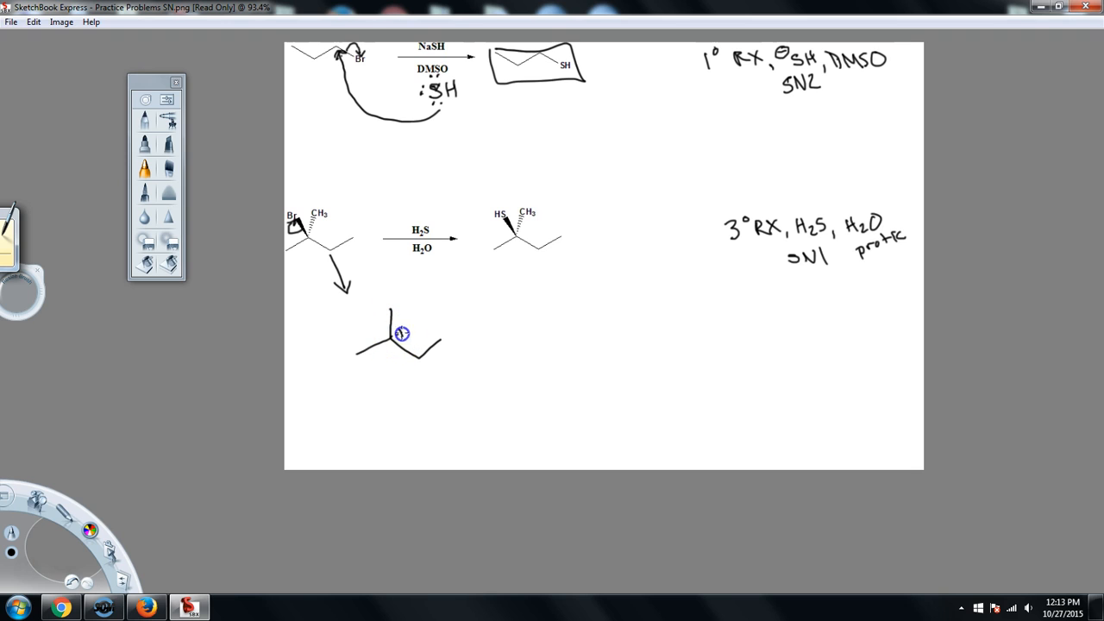
mouse_move(473, 290)
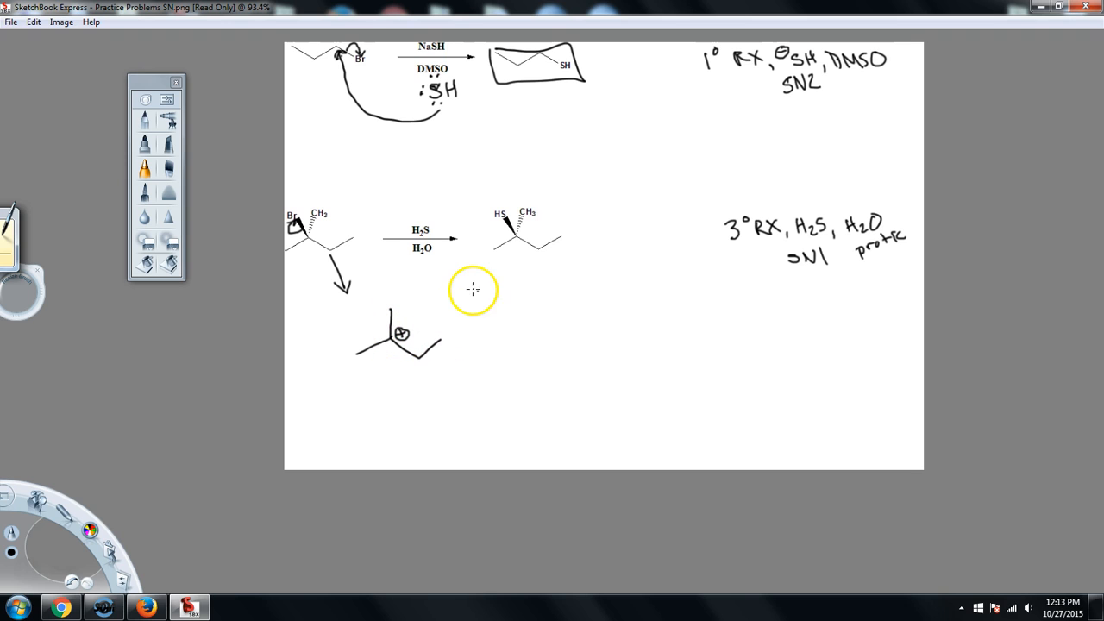
mouse_move(492, 320)
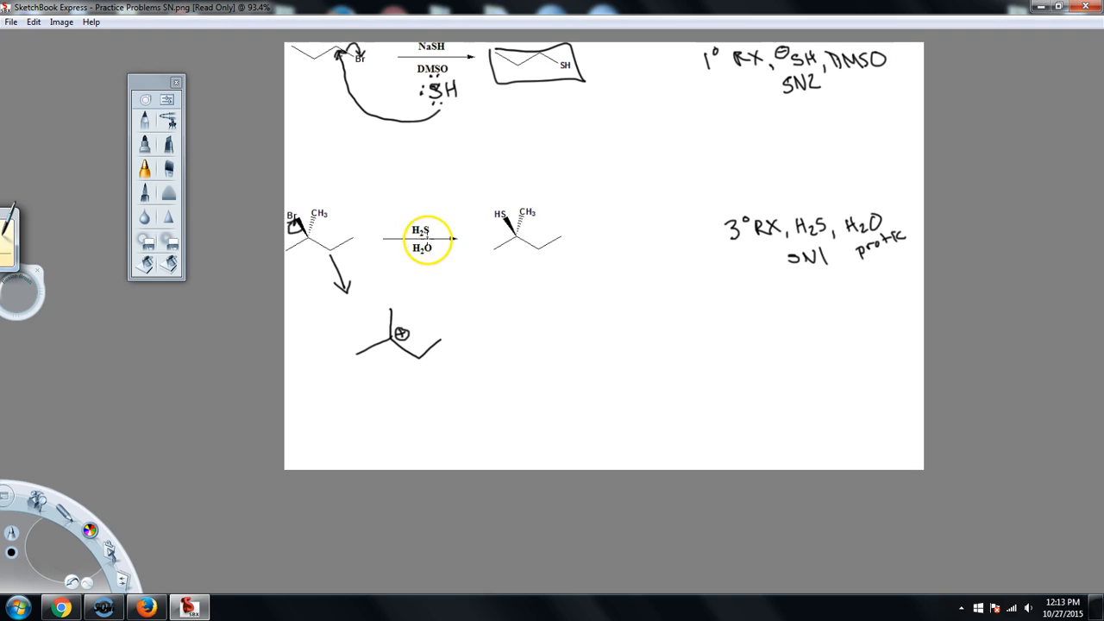
mouse_move(473, 328)
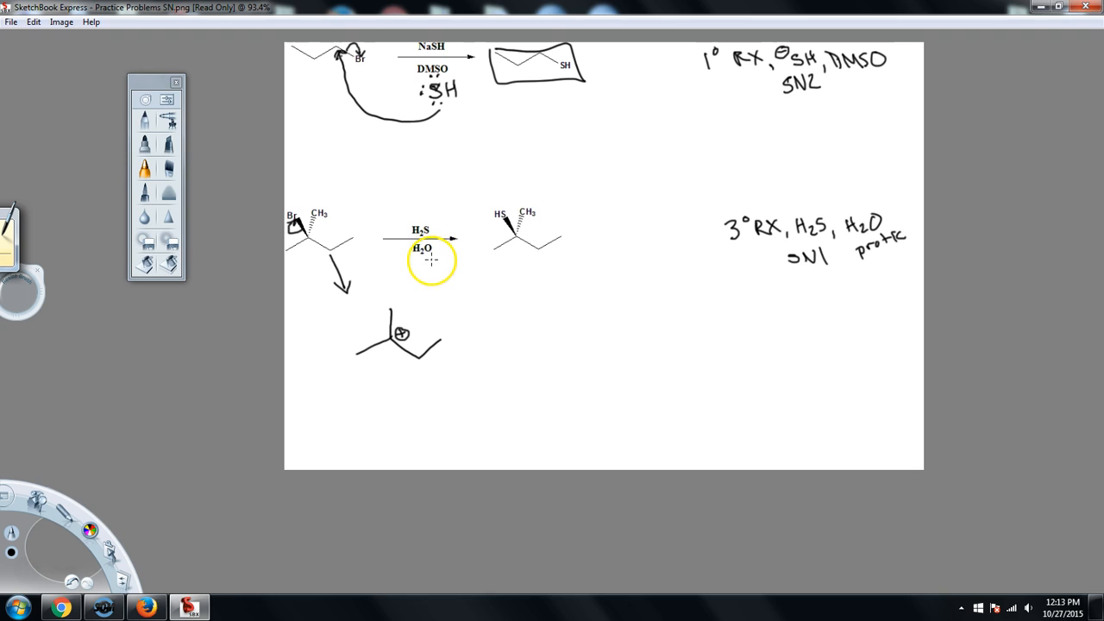
mouse_move(460, 309)
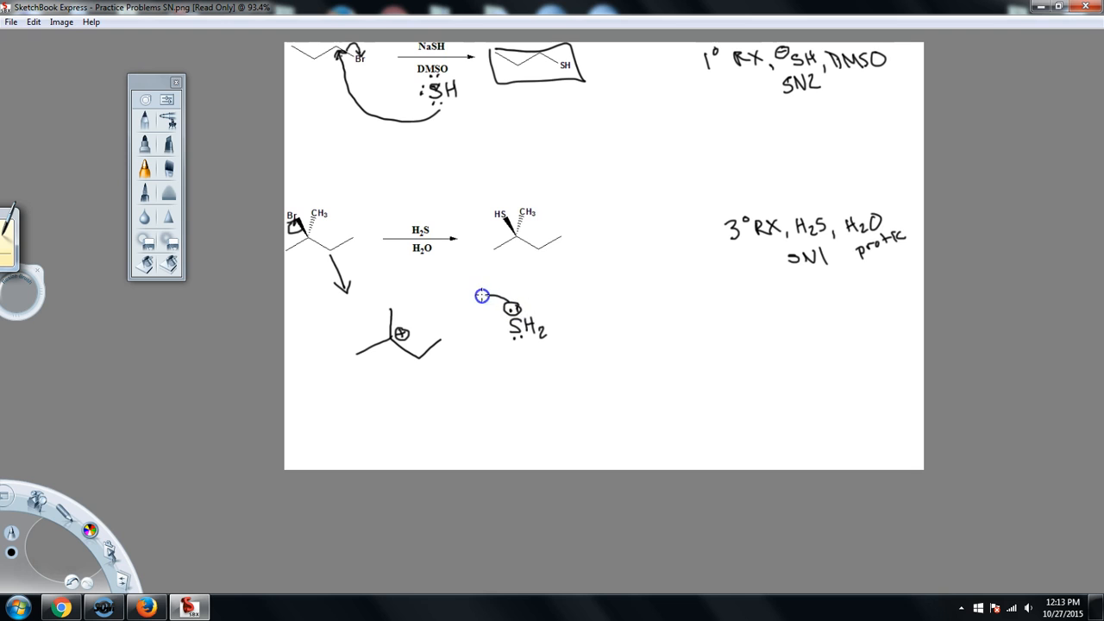
Draw H2S attacking the carbocation, the sulfonium intermediate, and arrows toward the thiol products.
drag(481, 296, 413, 329)
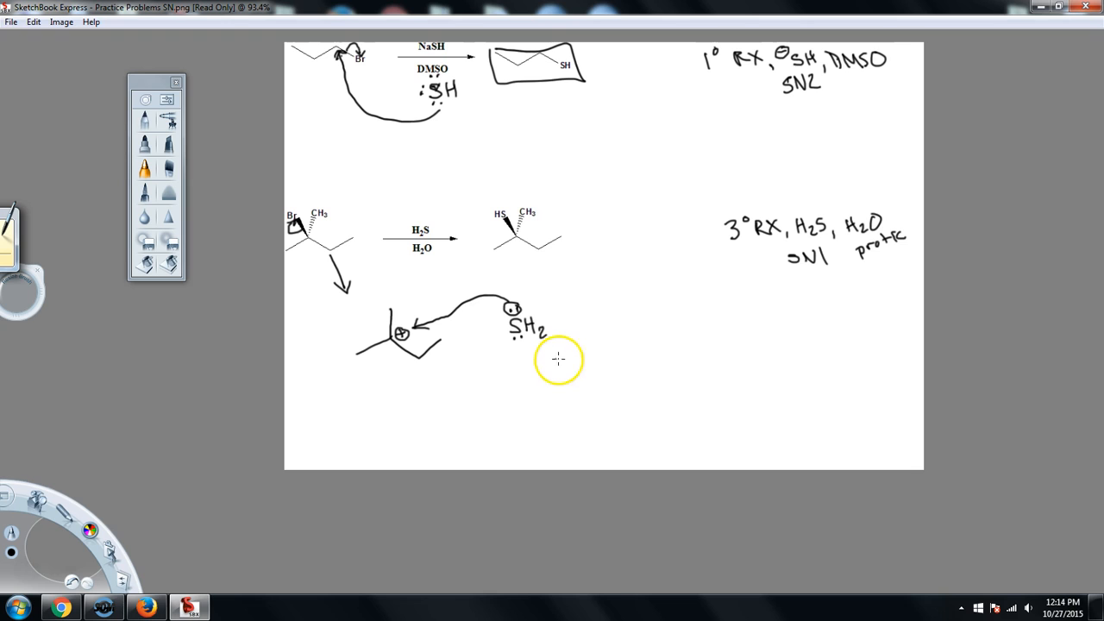
drag(483, 370, 535, 379)
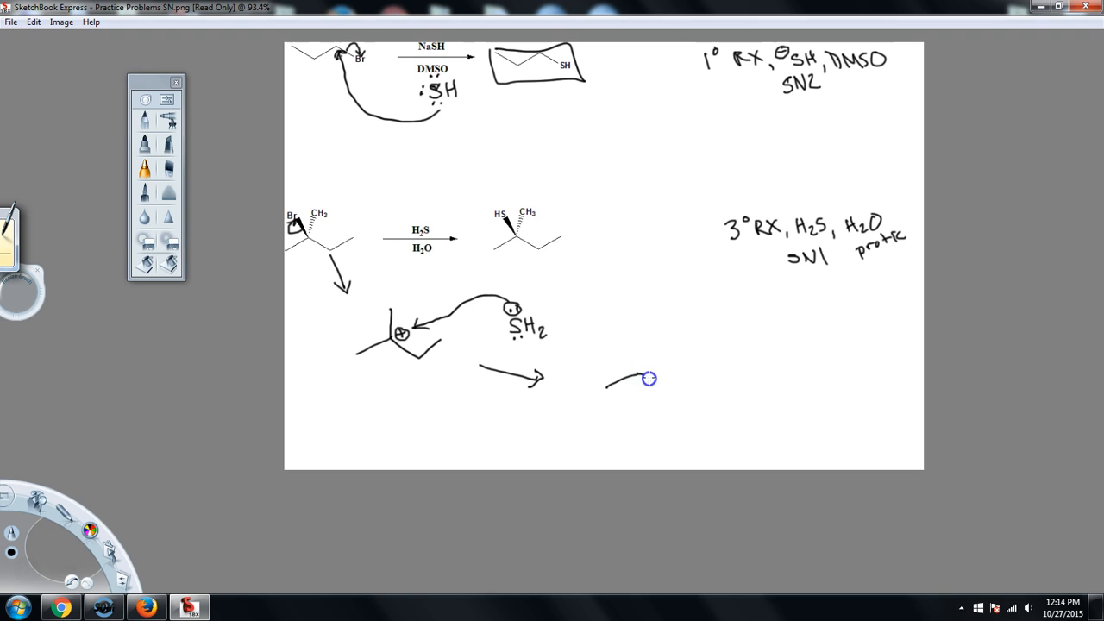
drag(647, 377, 700, 371)
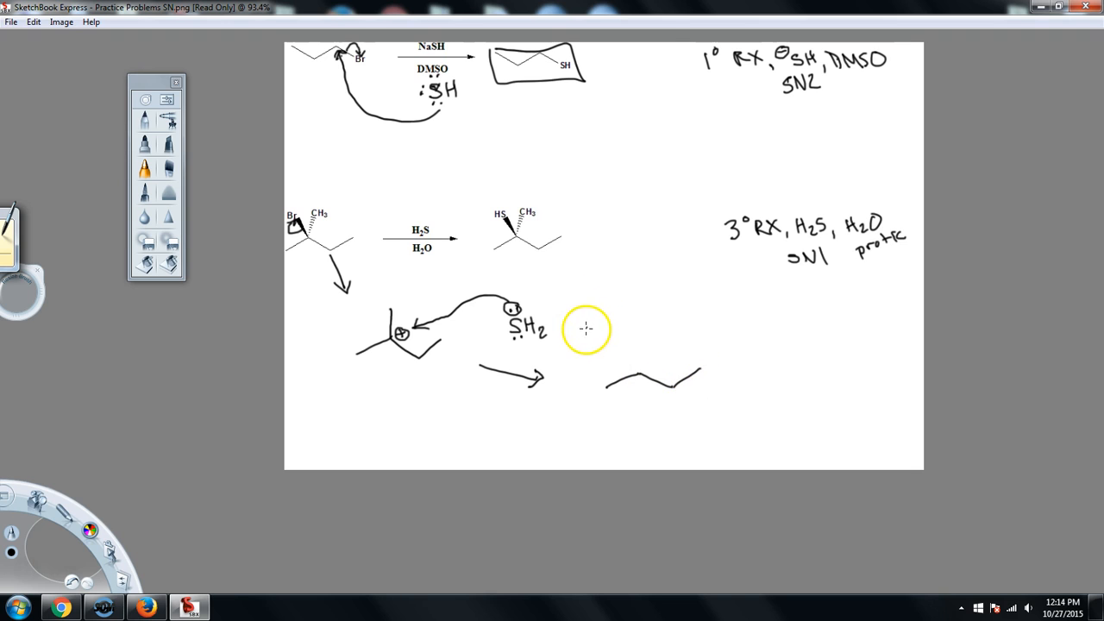
mouse_move(580, 230)
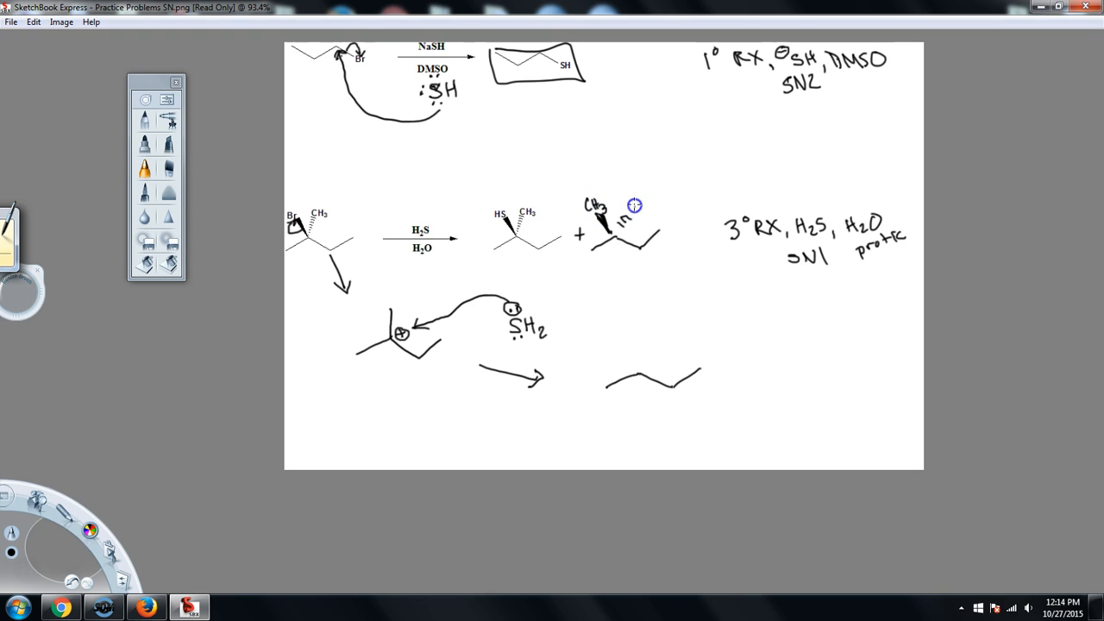
mouse_move(611, 371)
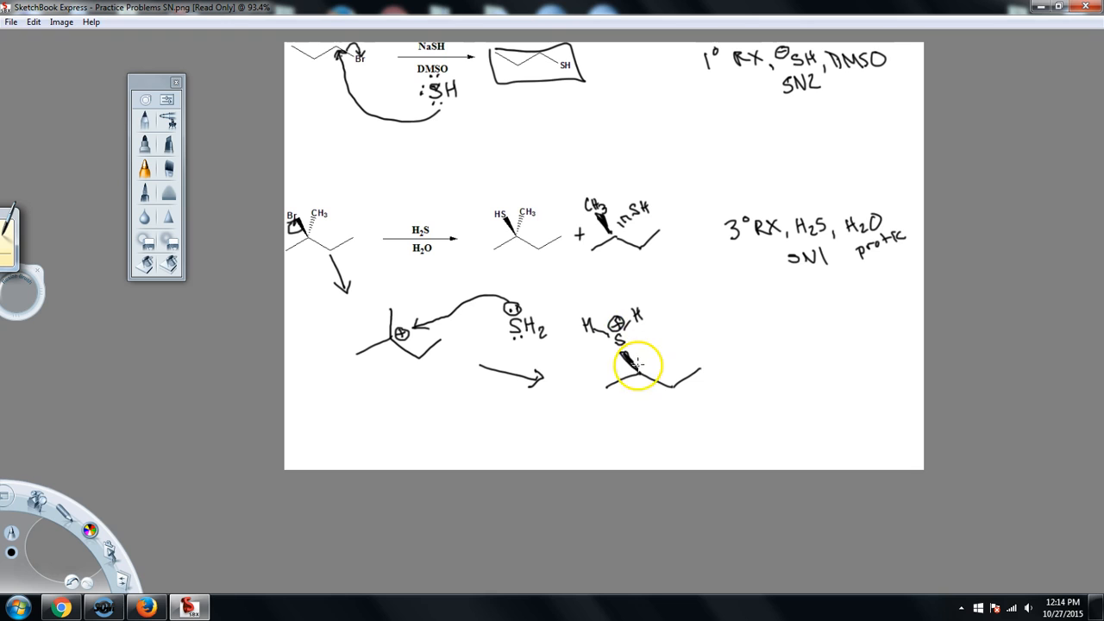
mouse_move(643, 349)
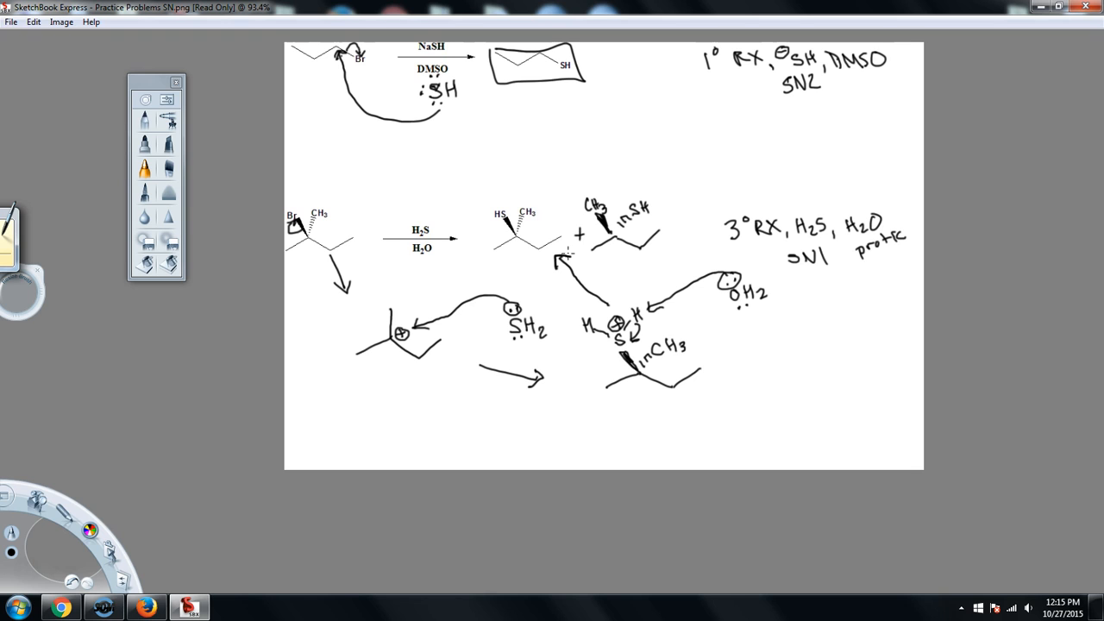
click(650, 236)
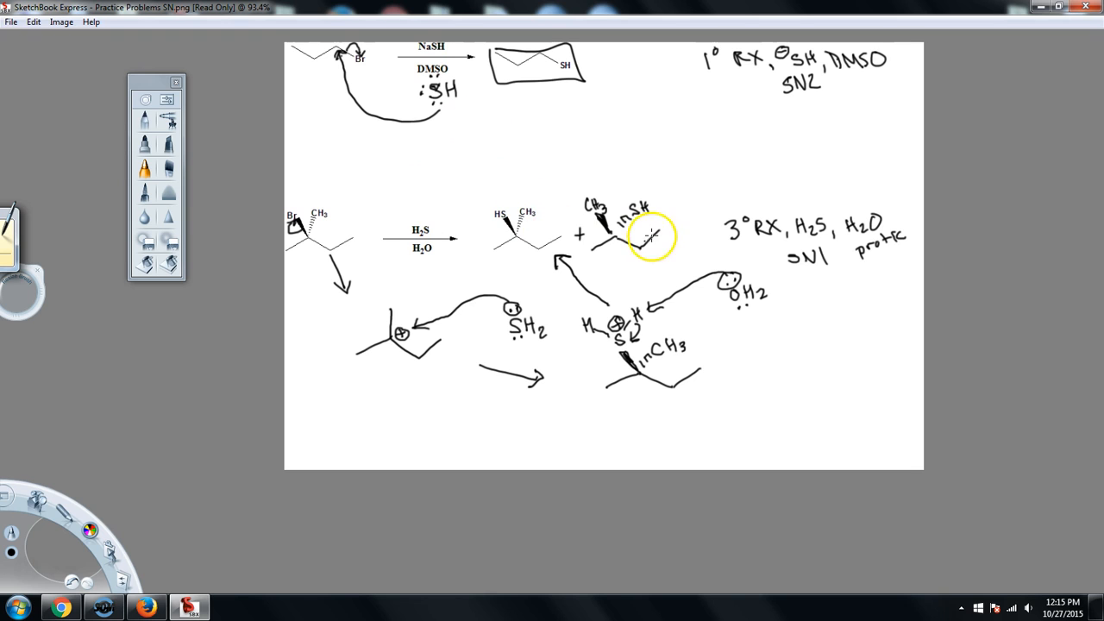
mouse_move(572, 271)
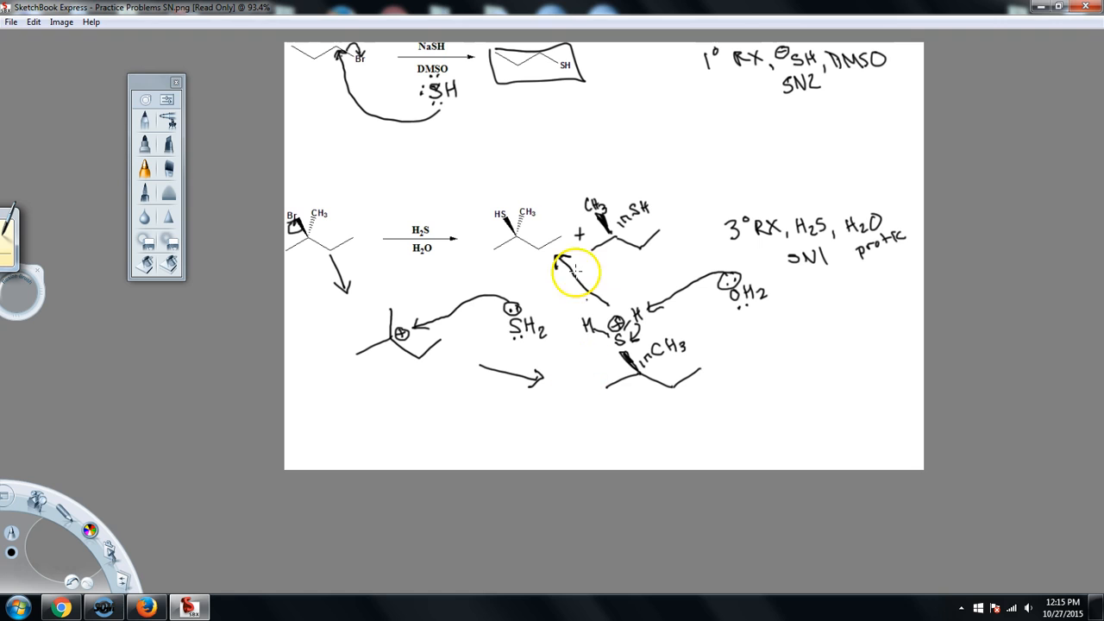